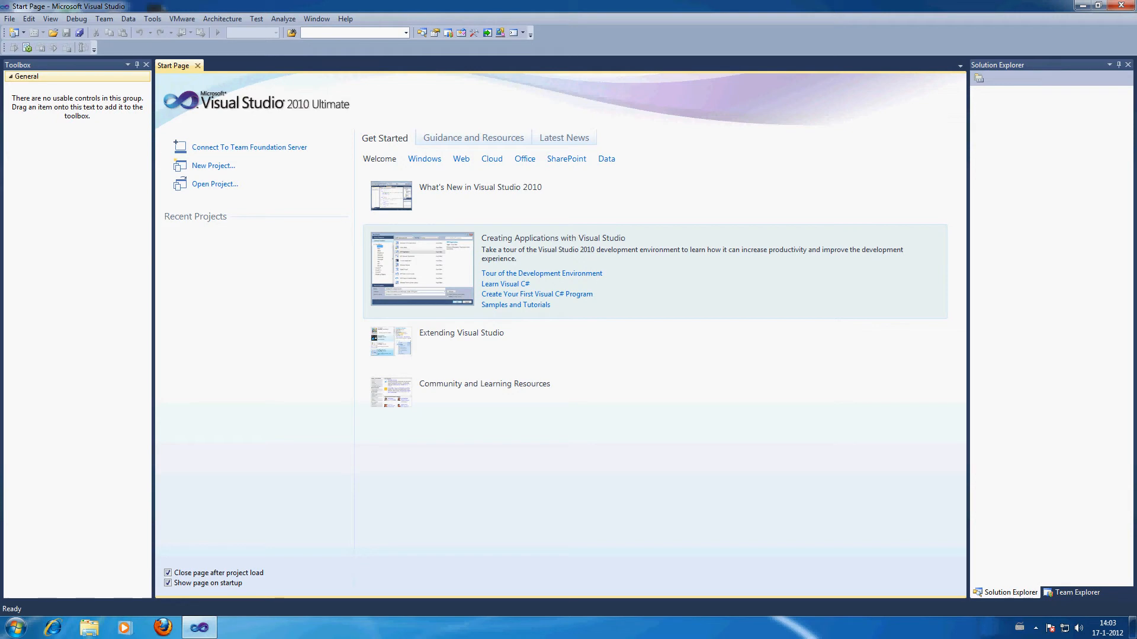
mouse_move(213, 166)
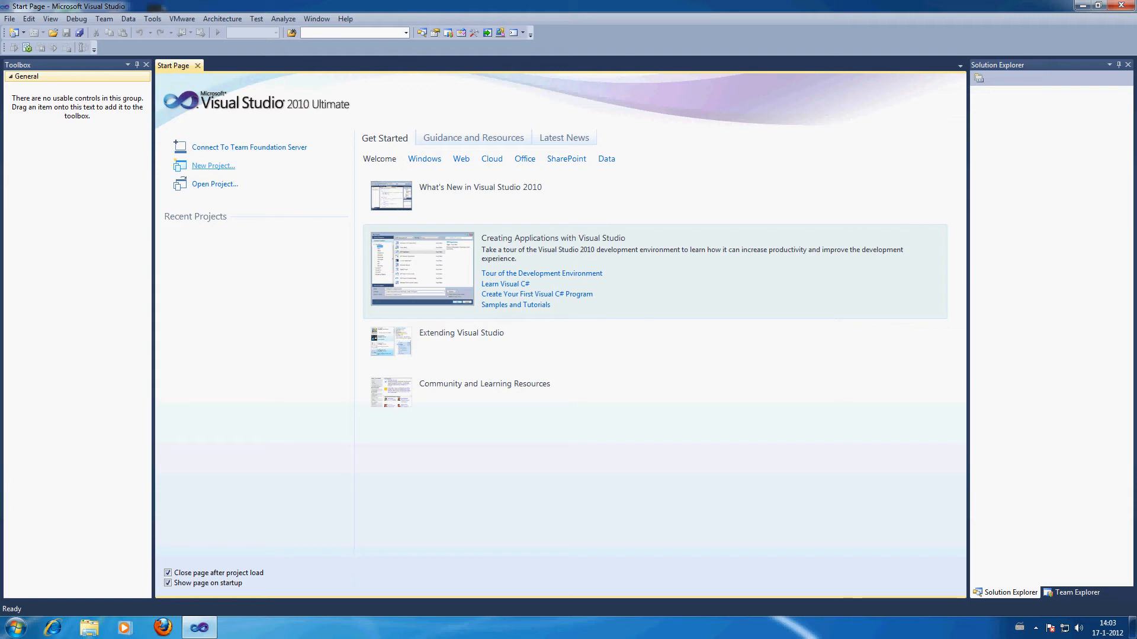
Start a new Visual C# Console Application project and name it 'Array Tutorial'
left_click(213, 165)
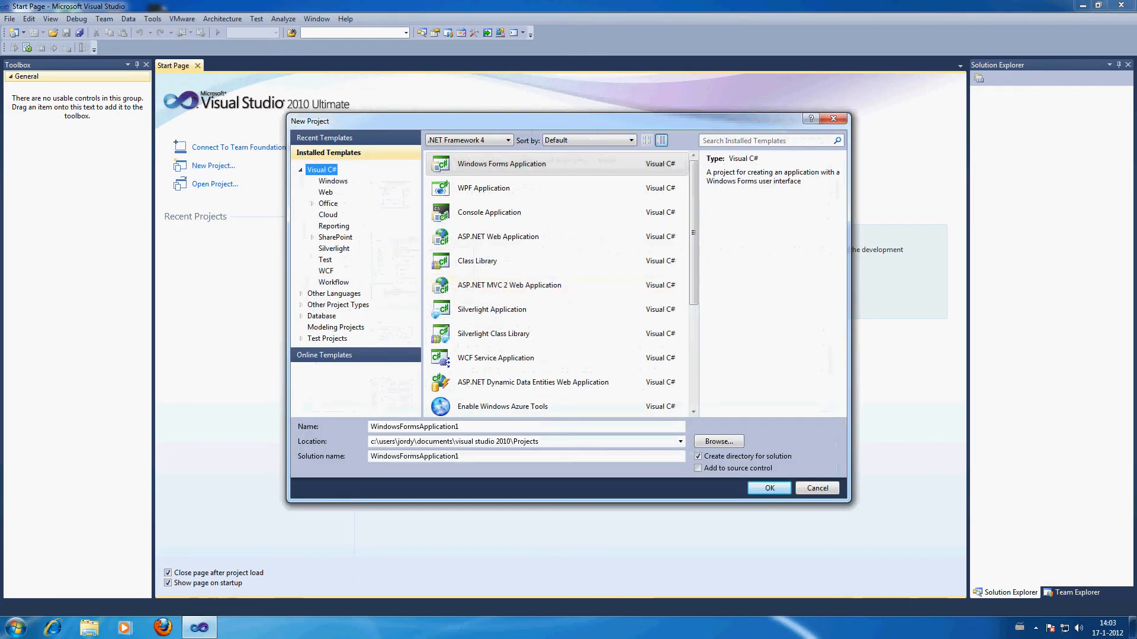
left_click(489, 212)
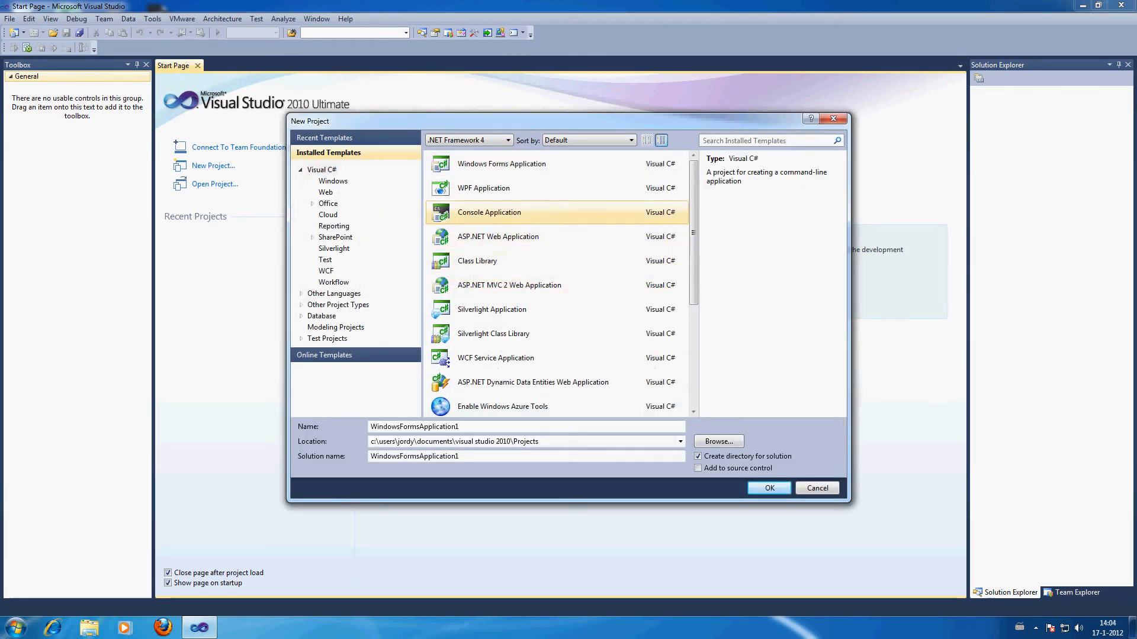
left_click(489, 212)
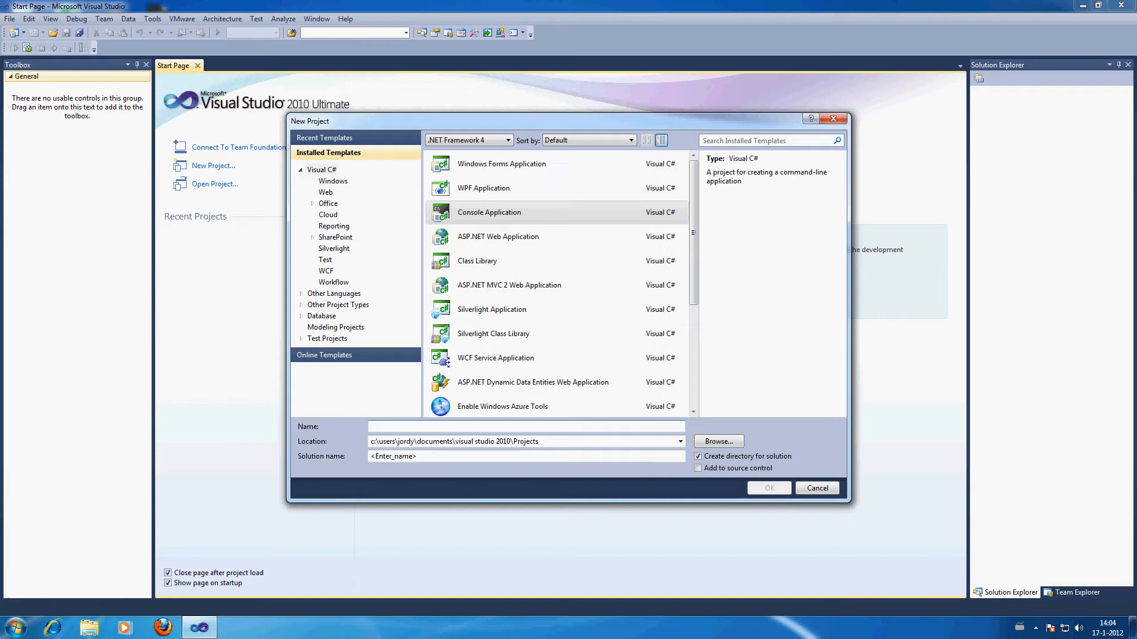
type("Array Tuto")
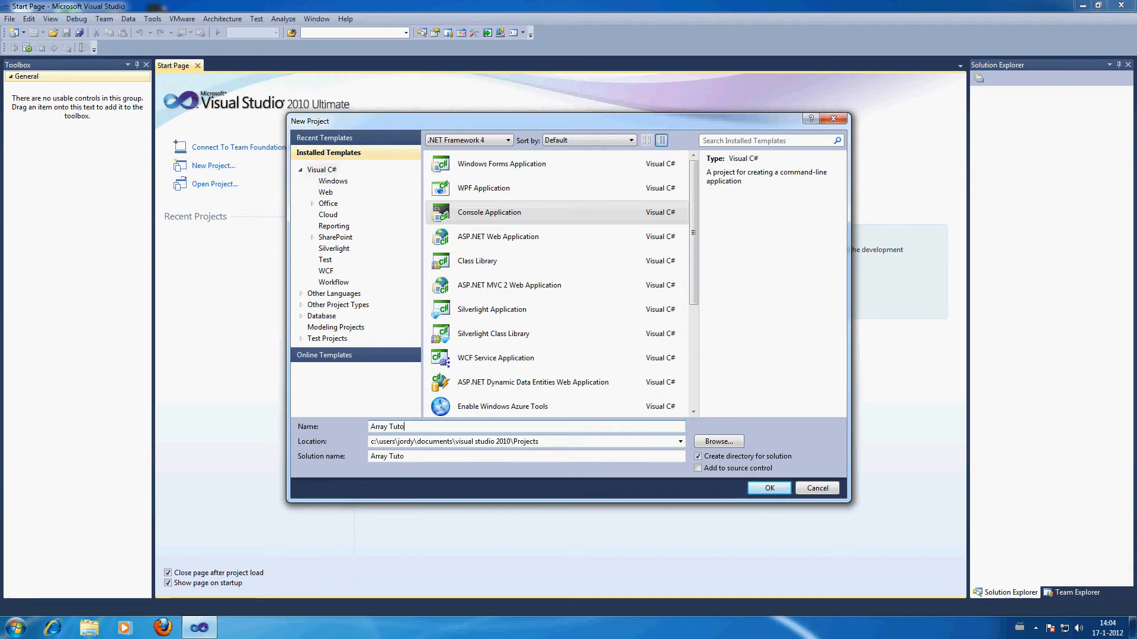
type("rial")
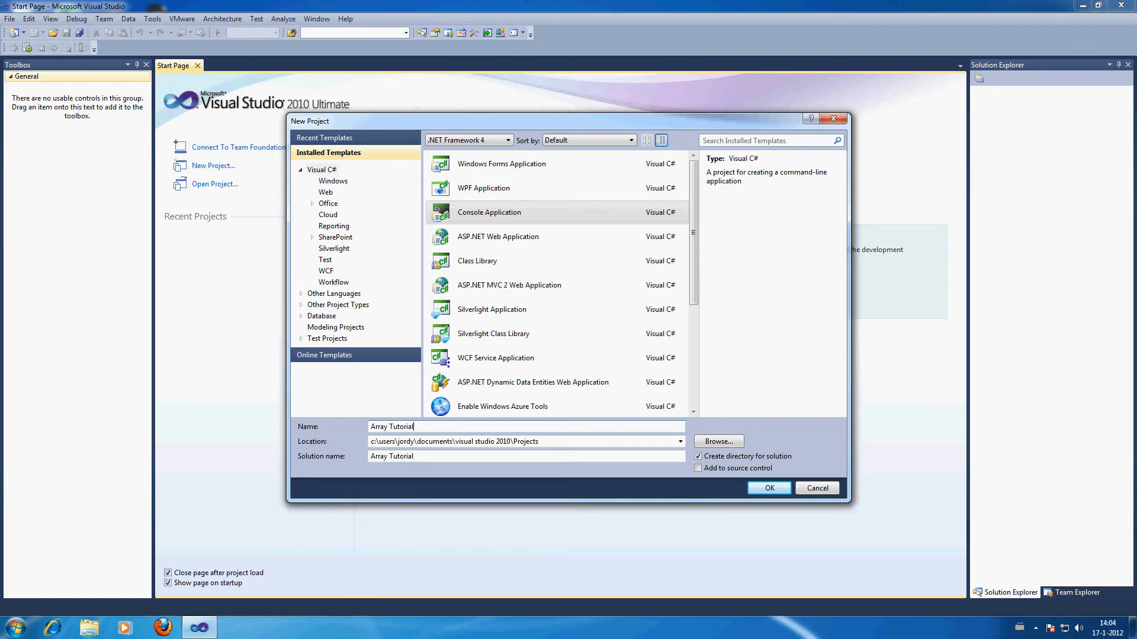
Create the Array Tutorial project and move the cursor into the Main method body
left_click(768, 487)
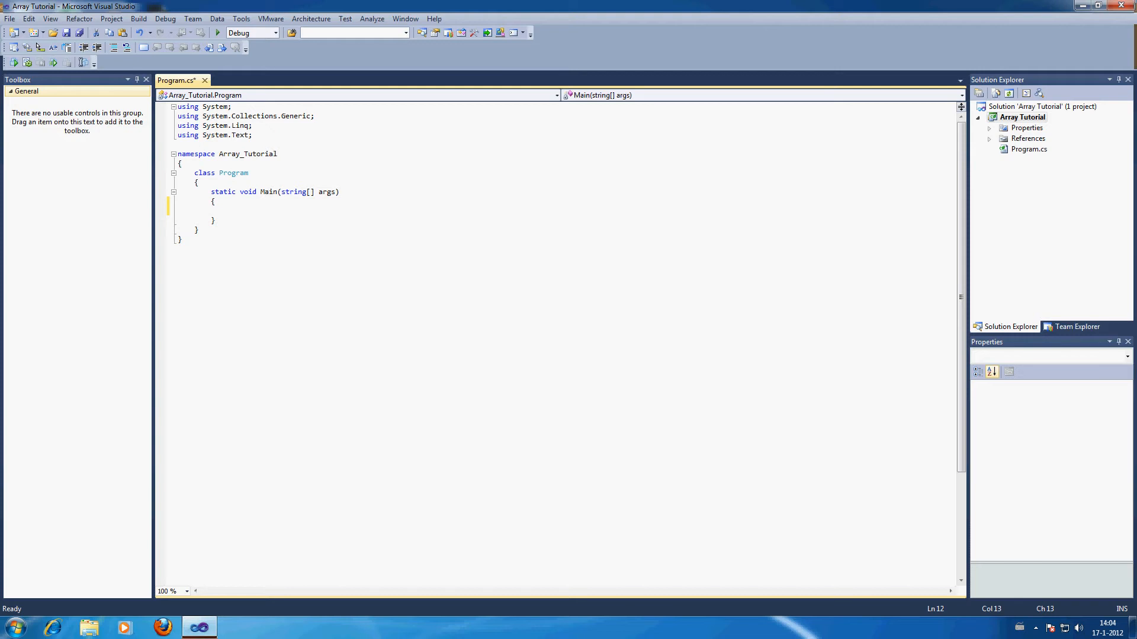
left_click(228, 211)
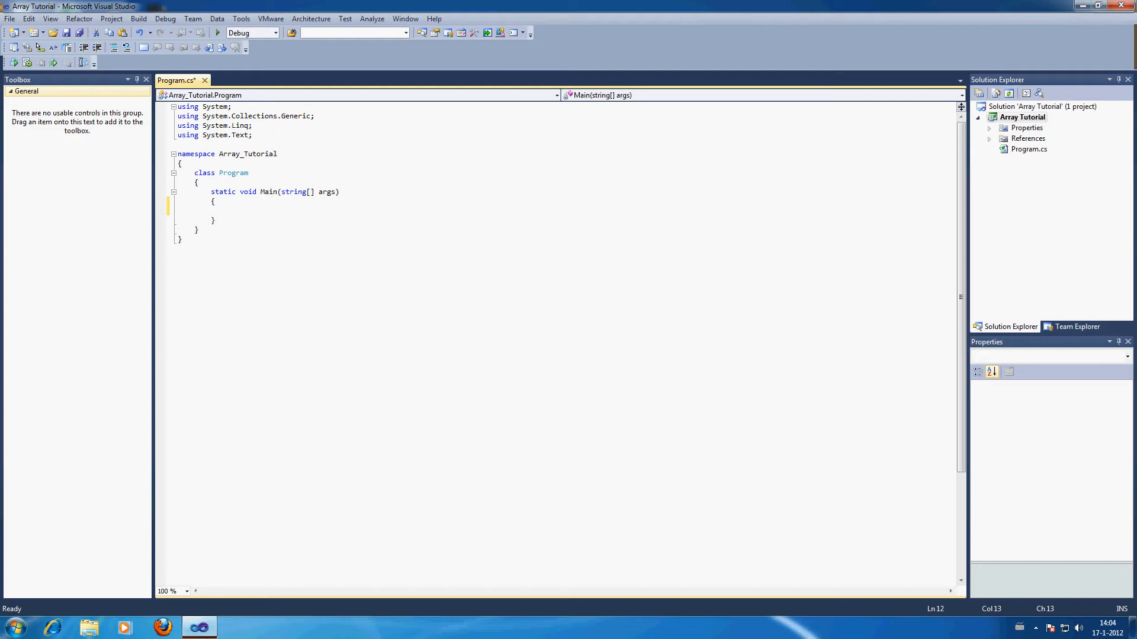
left_click(228, 211)
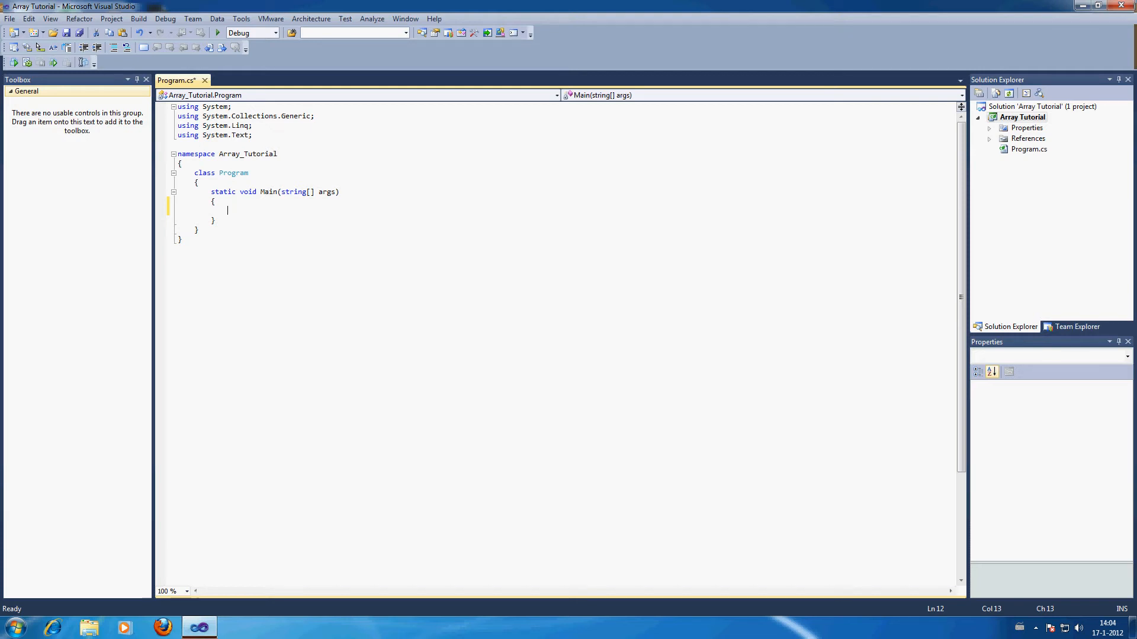
Declare Int32[] TestArray = new Int32[10]; inside Main
type("I")
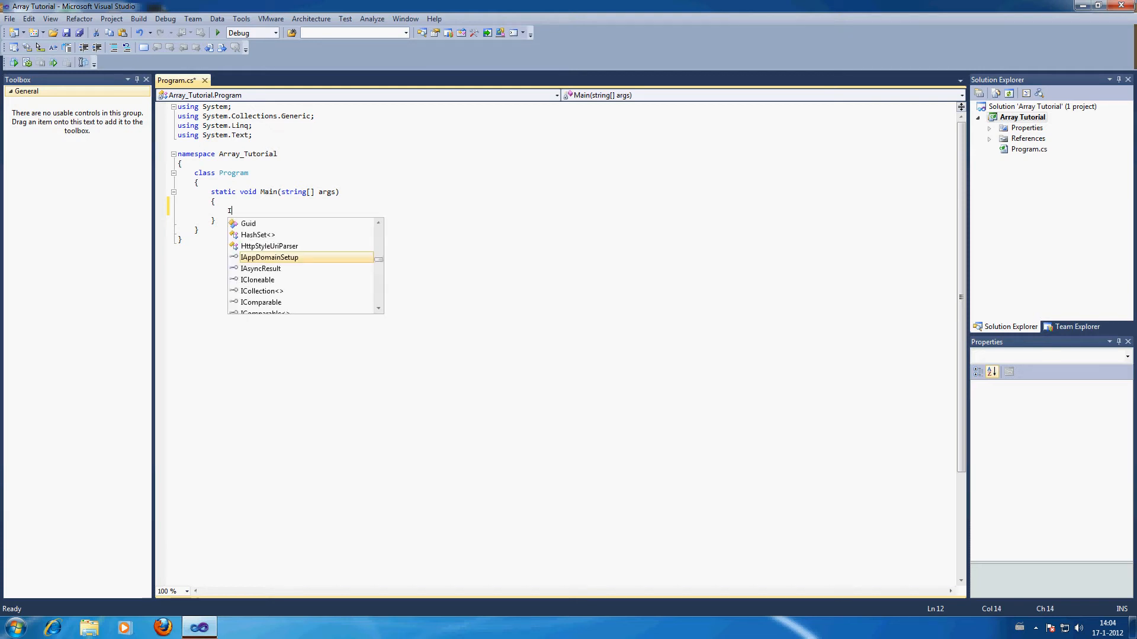
type("nt32")
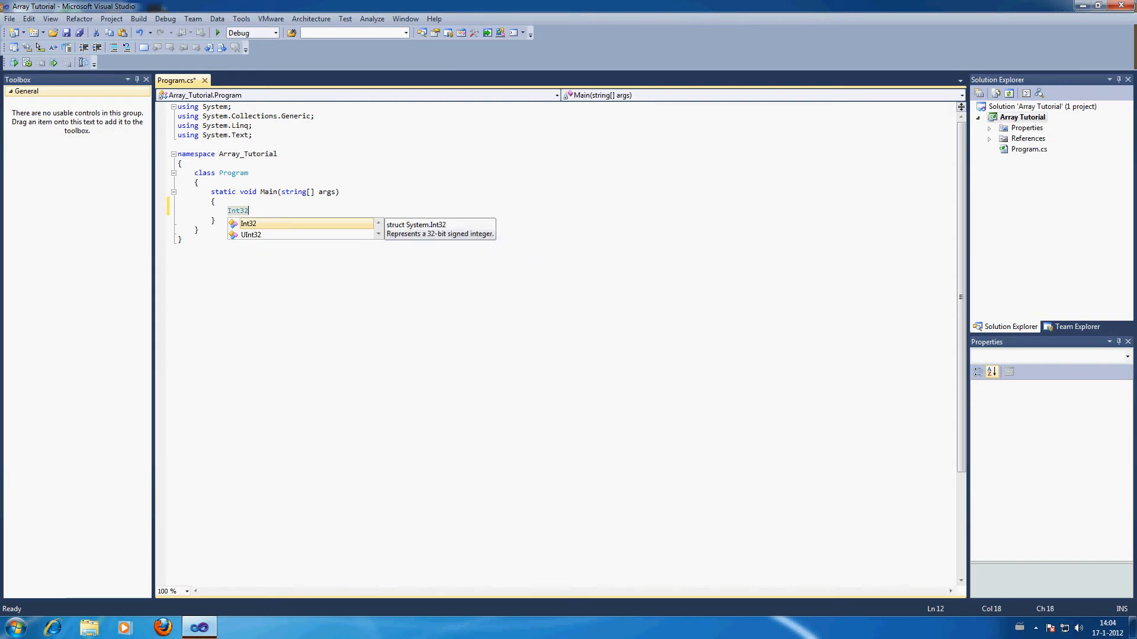
type("[]")
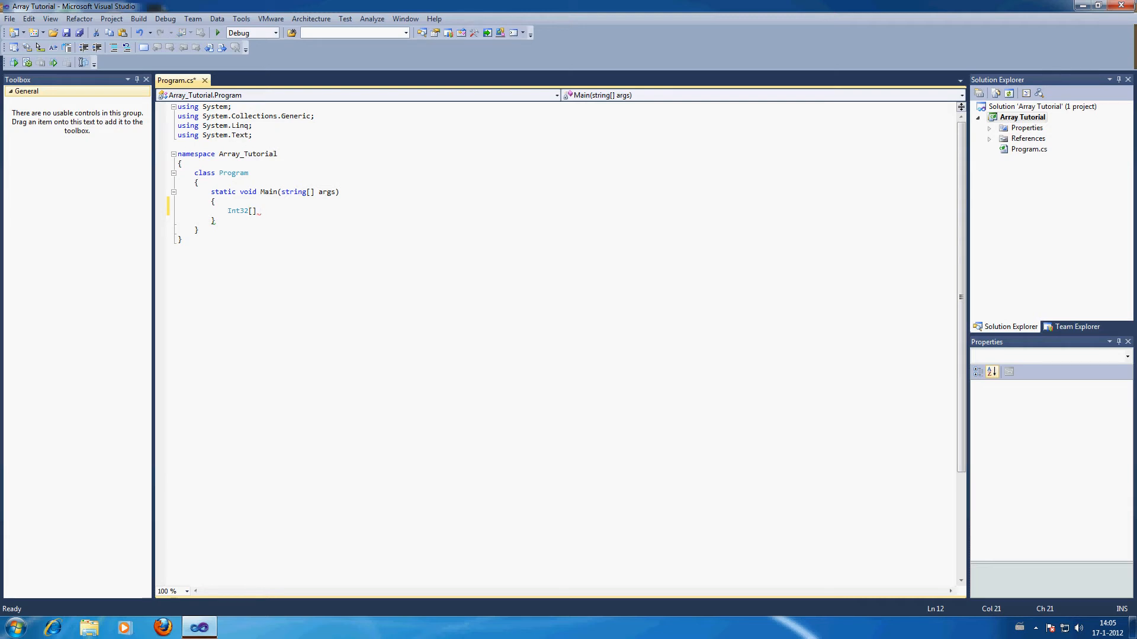
type("Test")
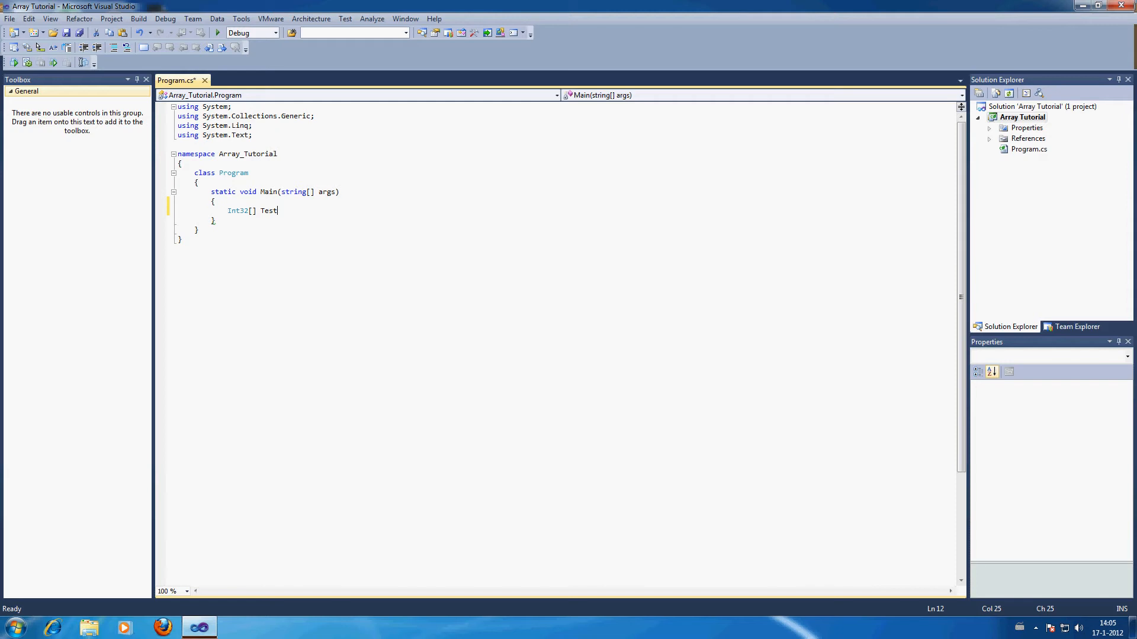
type("Array = new")
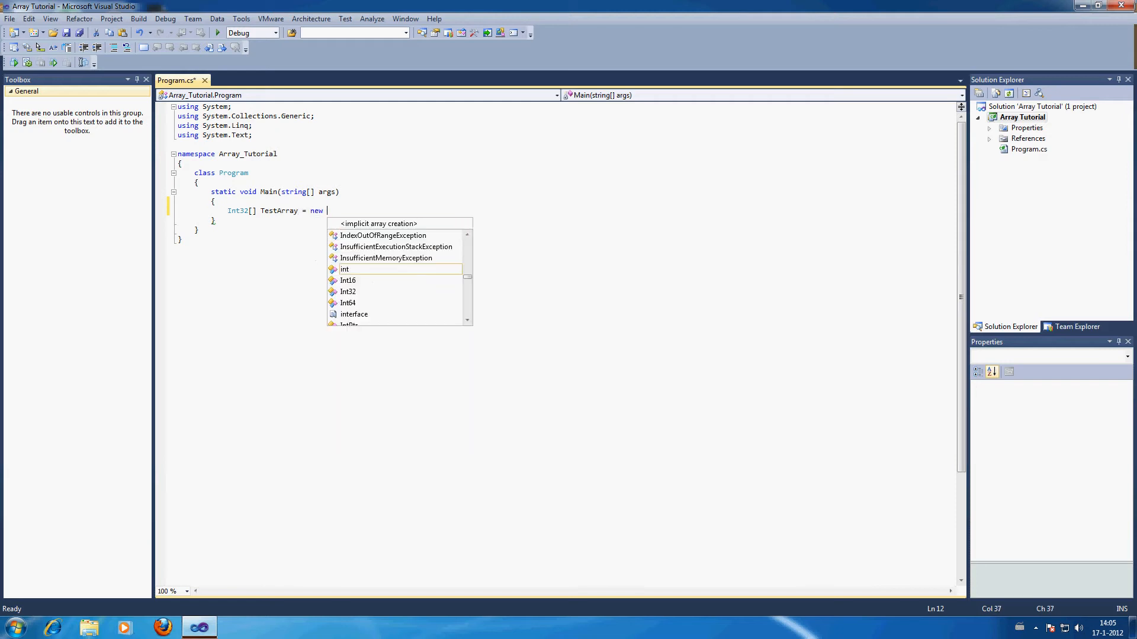
type("in")
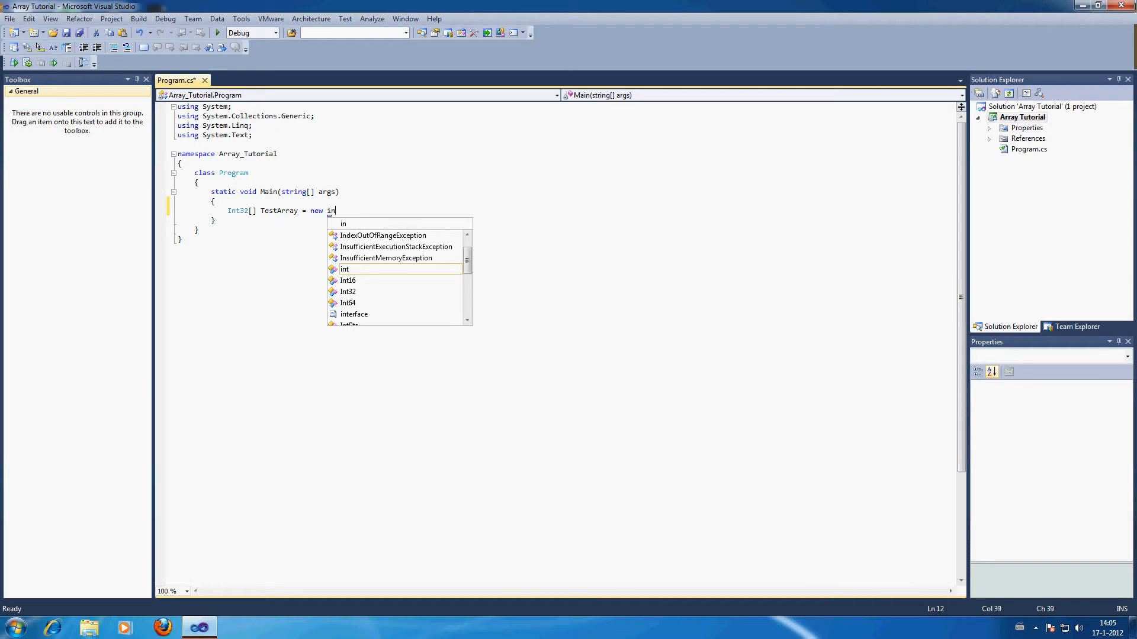
type("t")
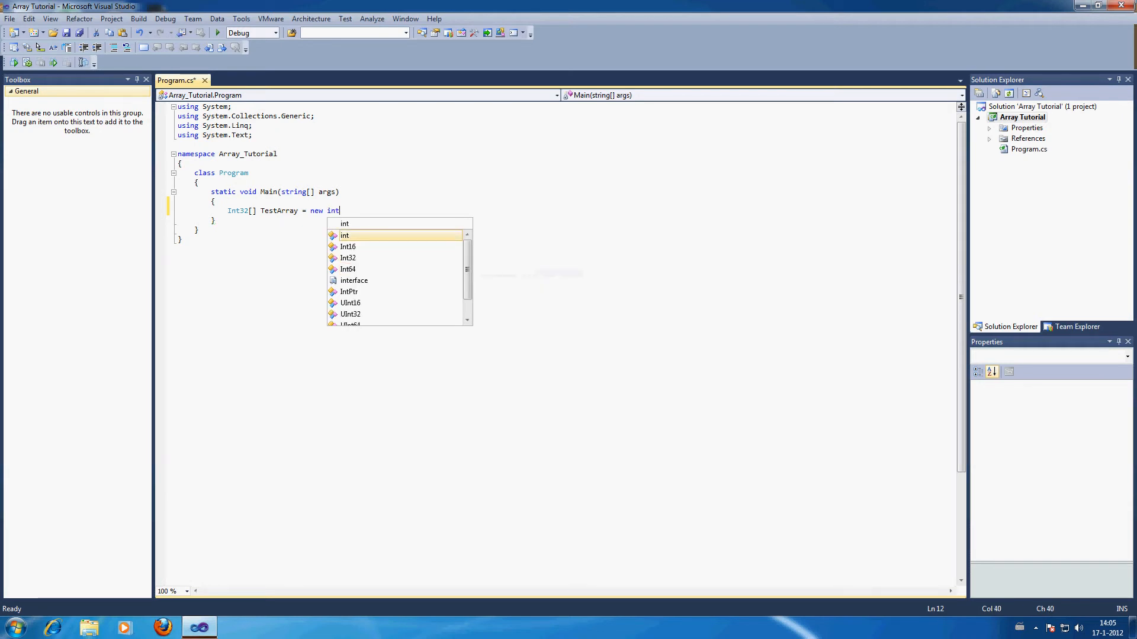
type("32[]")
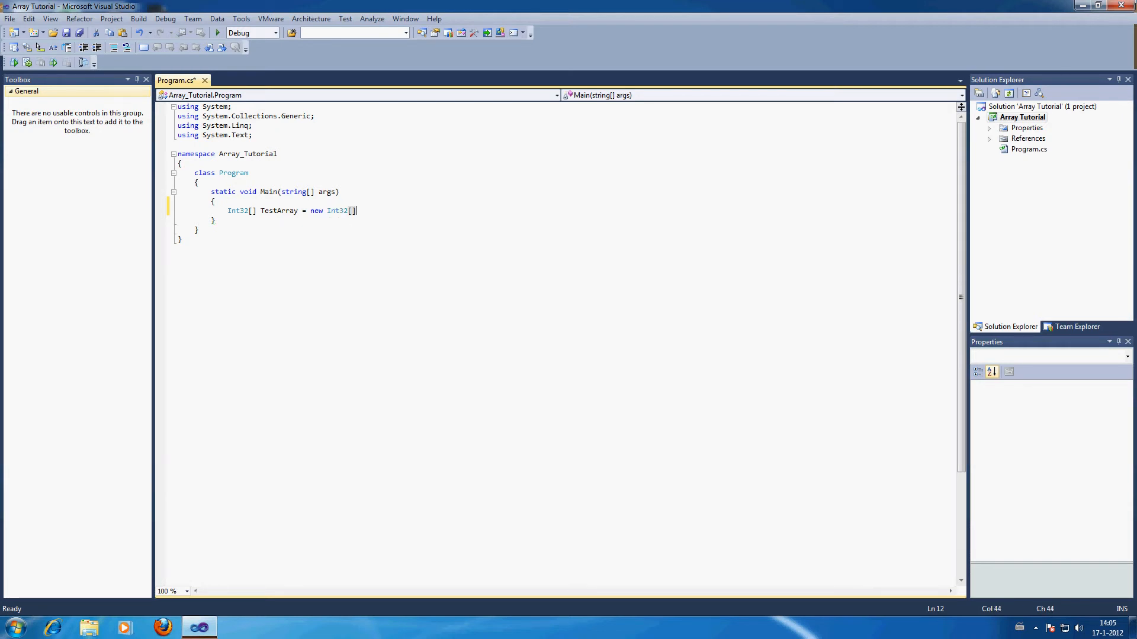
type(";")
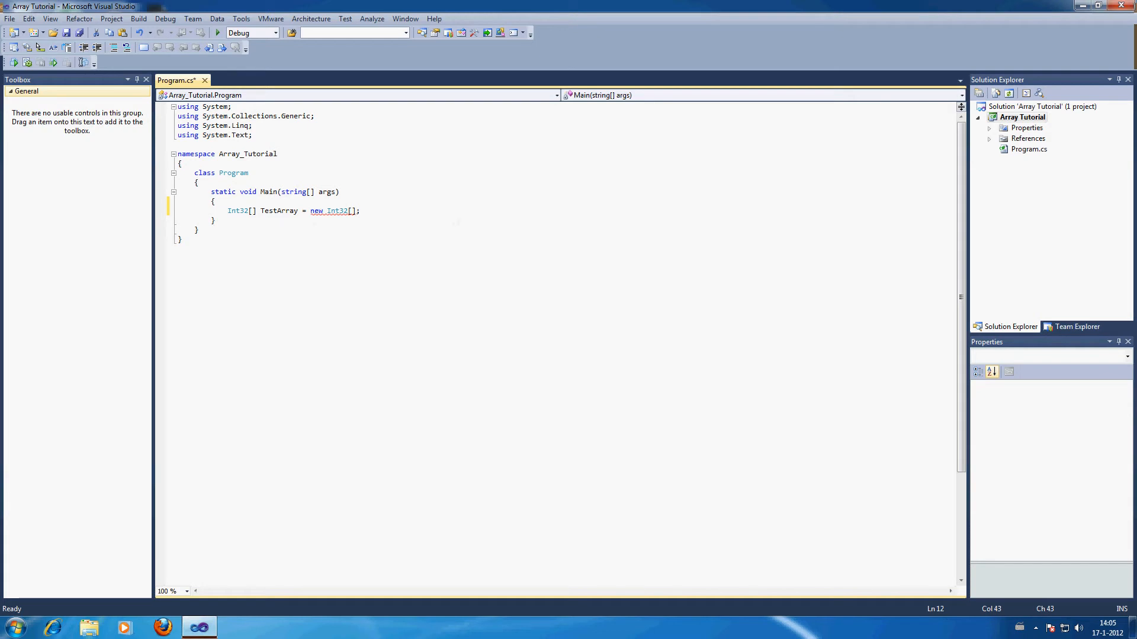
type("1")
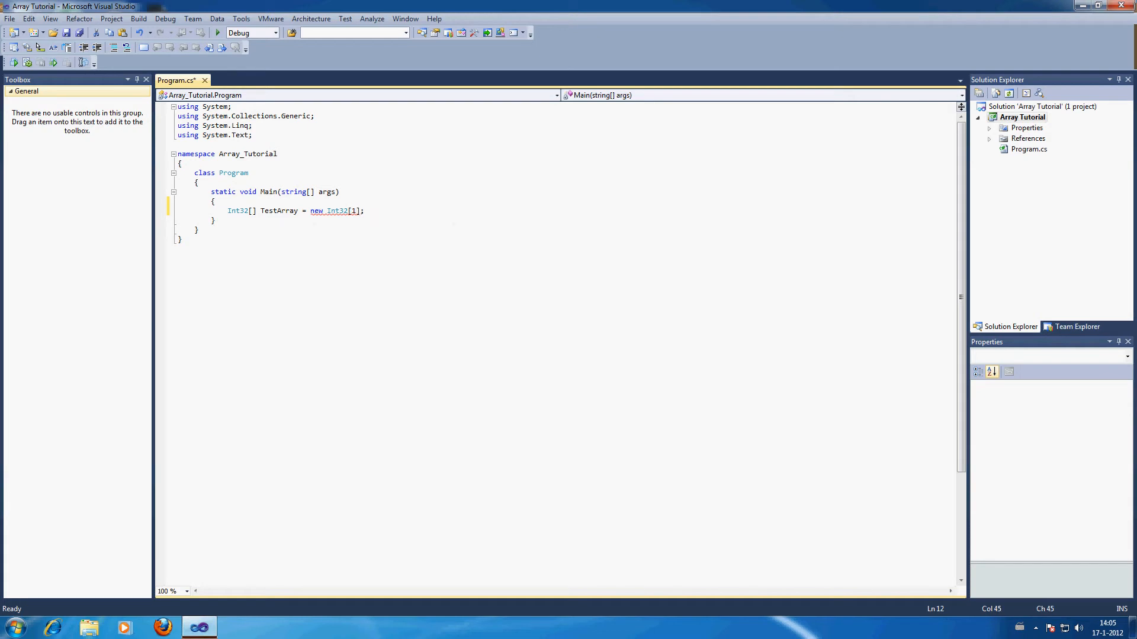
type("0")
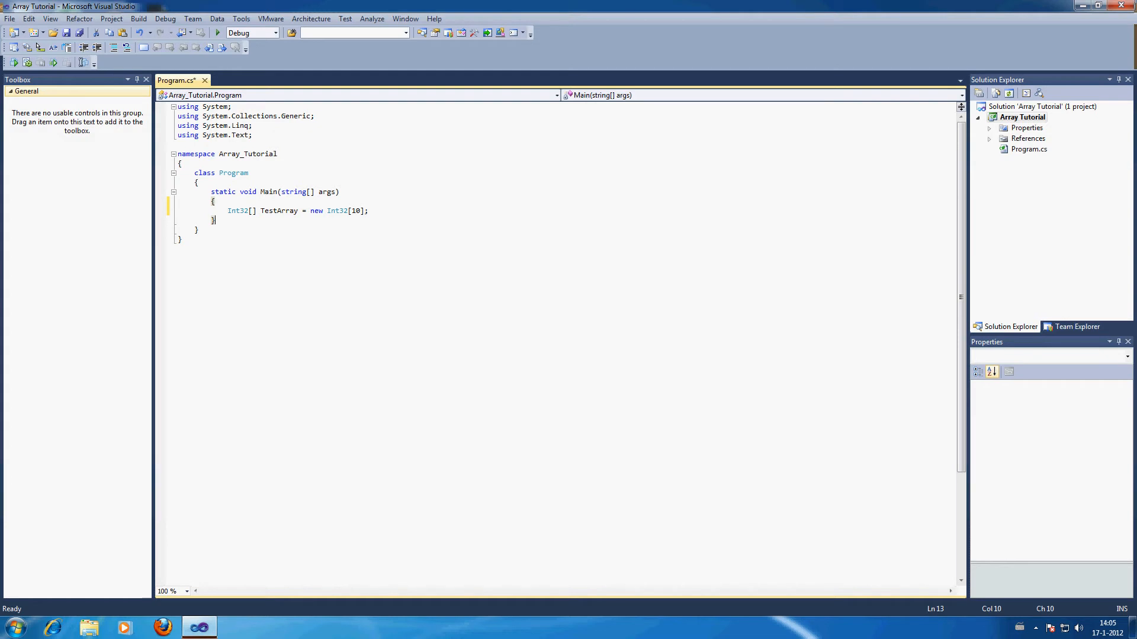
mouse_move(337, 211)
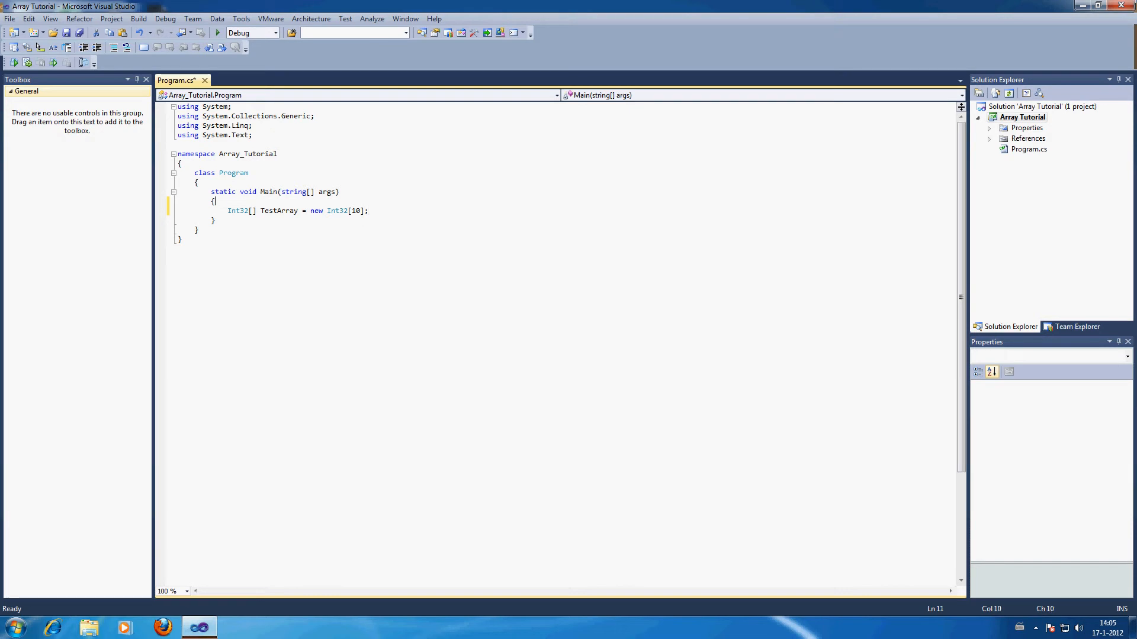
Add a block comment listing indices 0 through 9 above the declaration, with blank lines after it
key("enter")
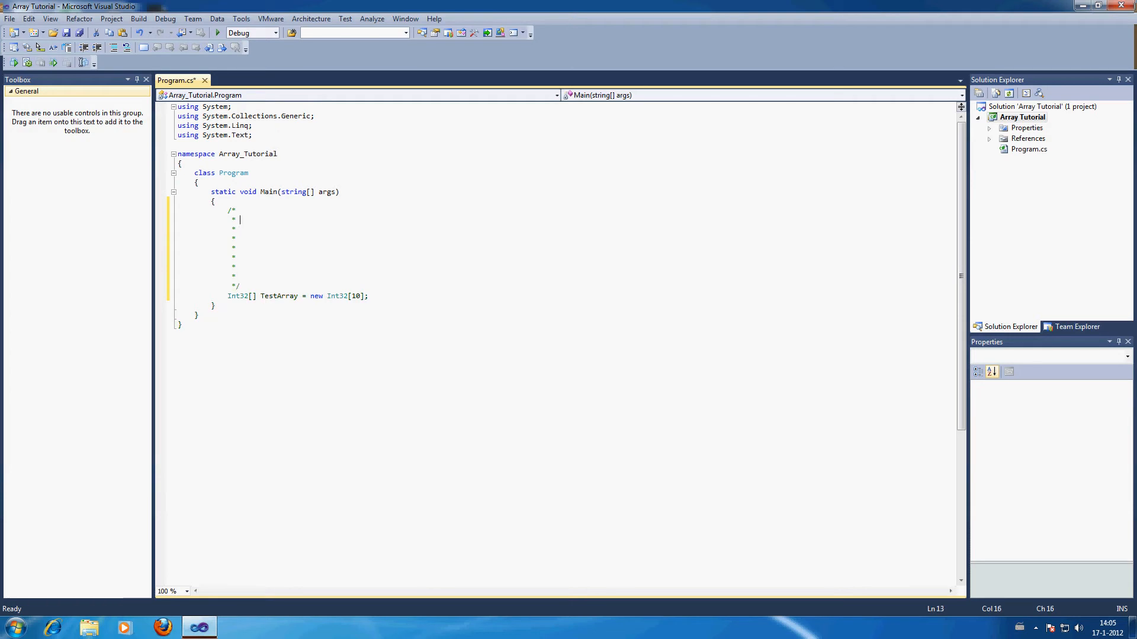
type("0")
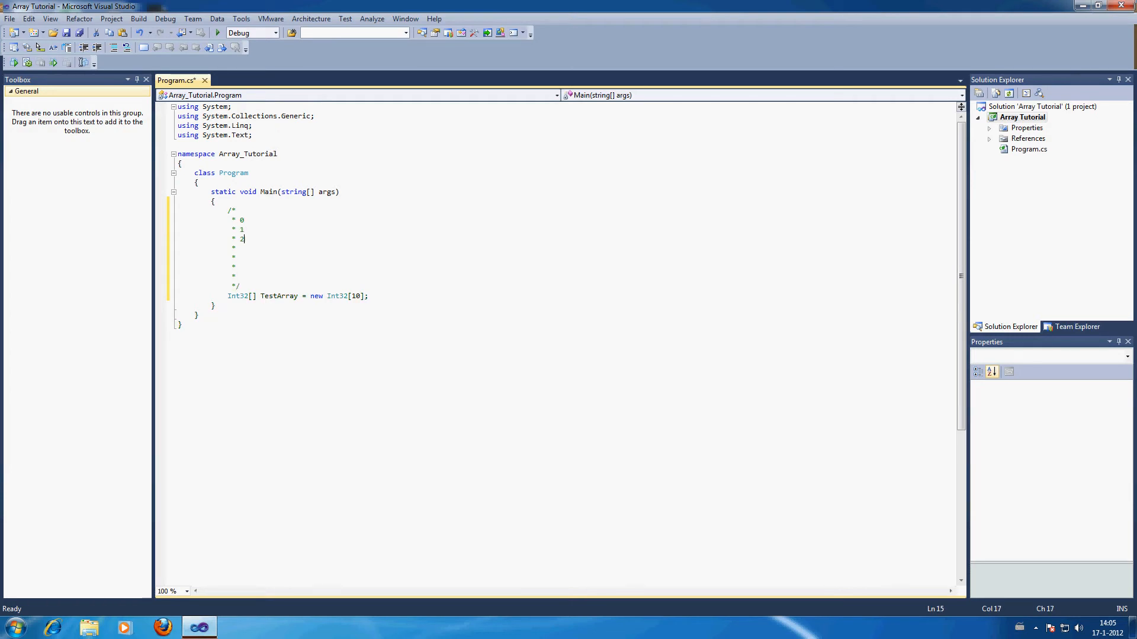
type("3")
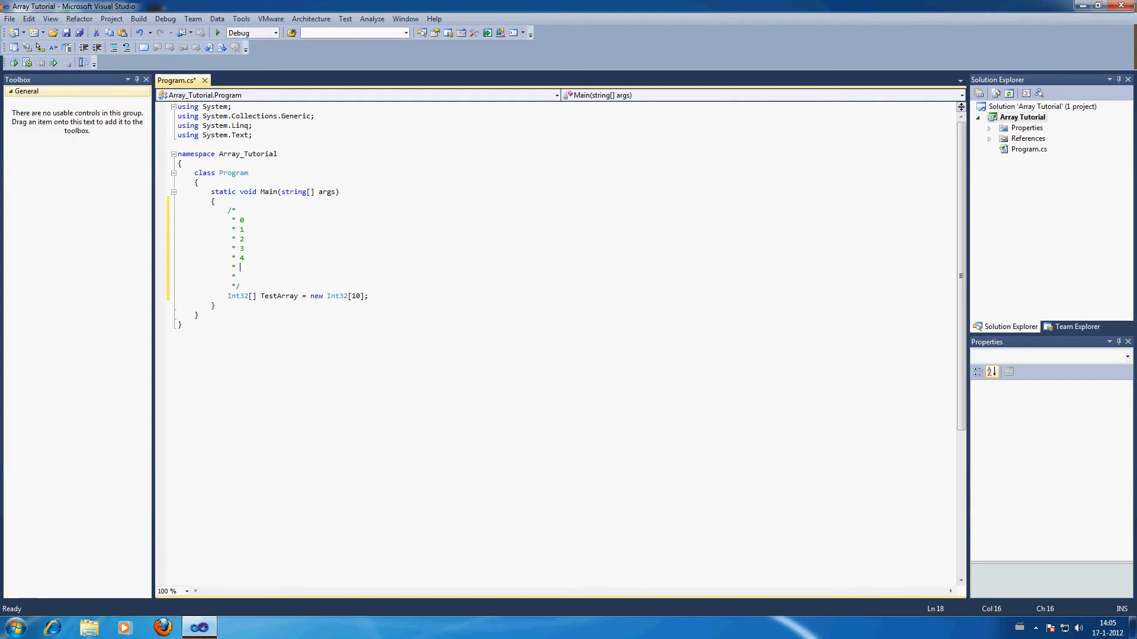
type("5")
type(" 6")
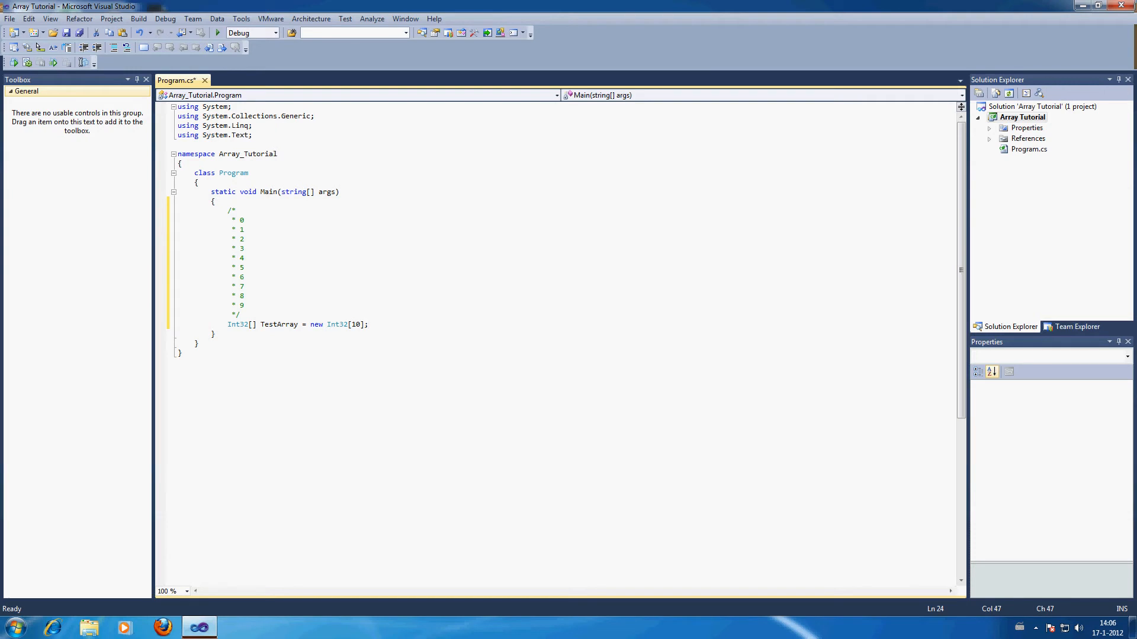
key("enter")
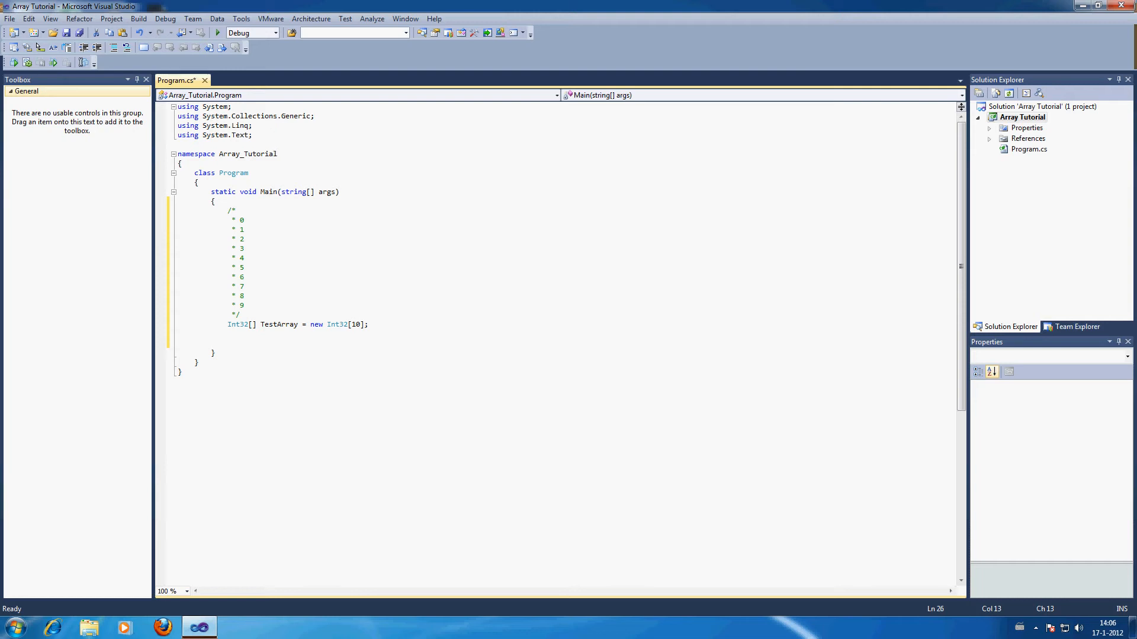
Try a TestArray[1] = 12; assignment below the declaration, then remove it
left_click(228, 343)
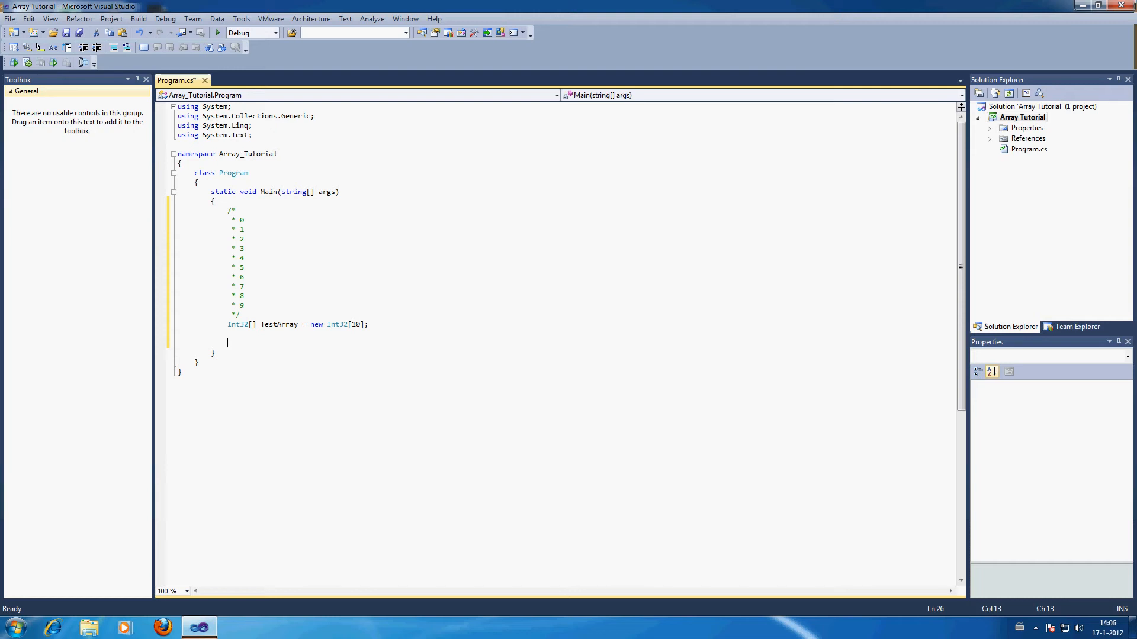
type("TestArray")
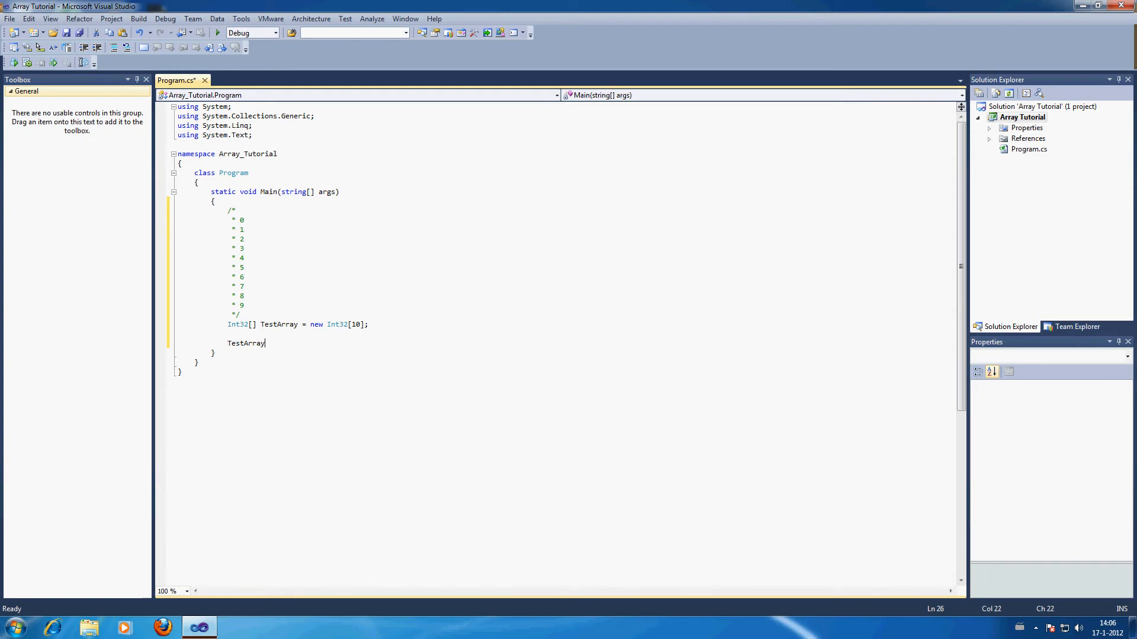
type("[1] =")
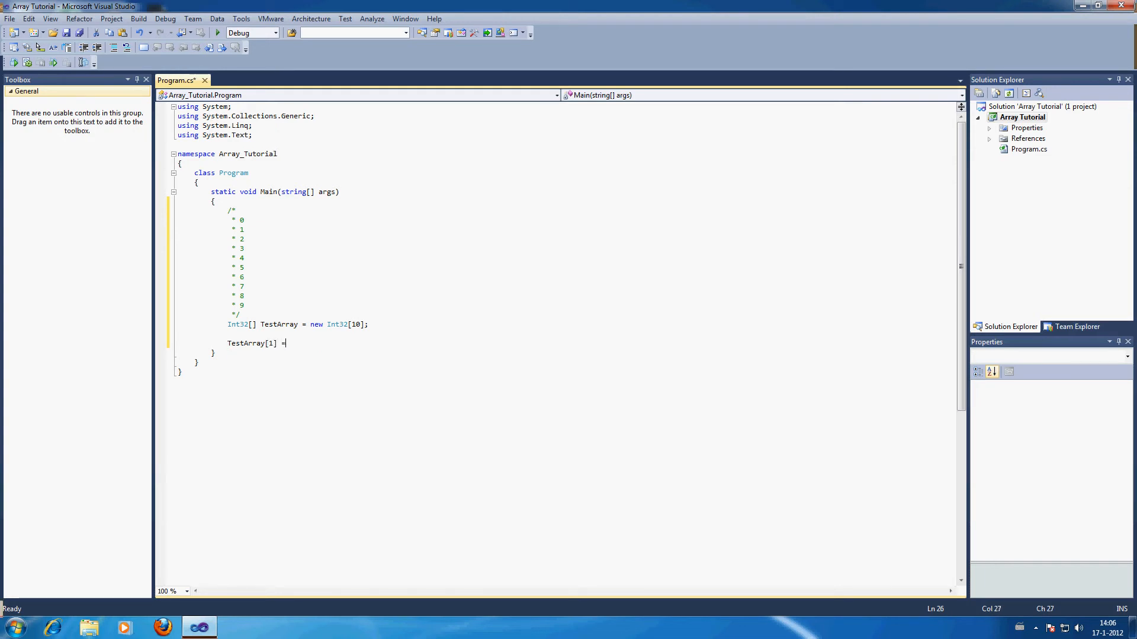
type("12")
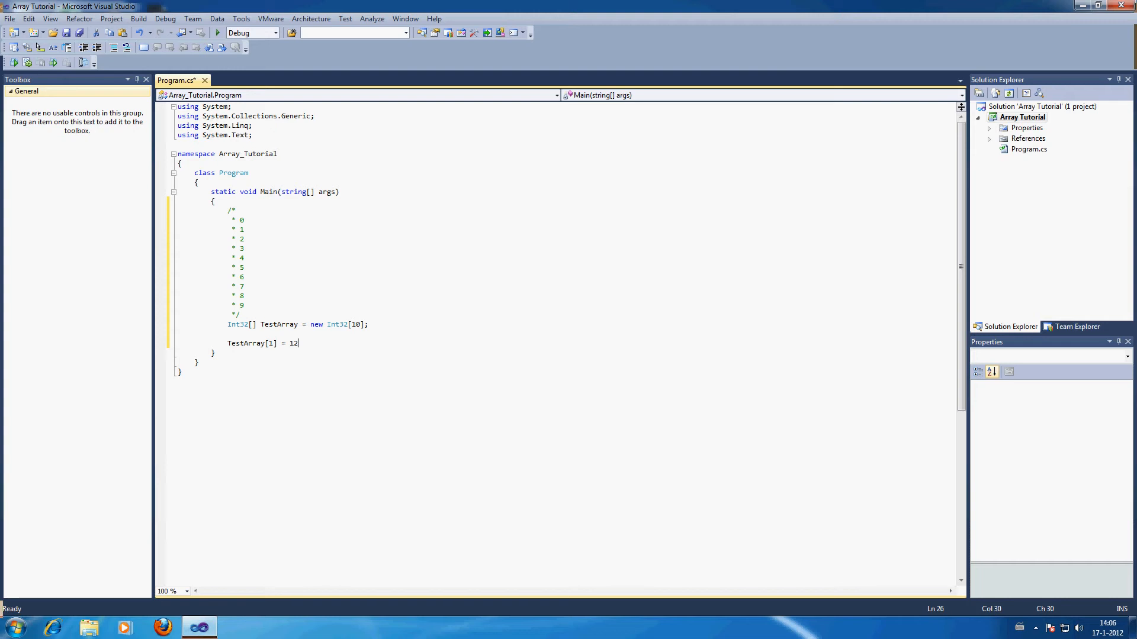
type(";")
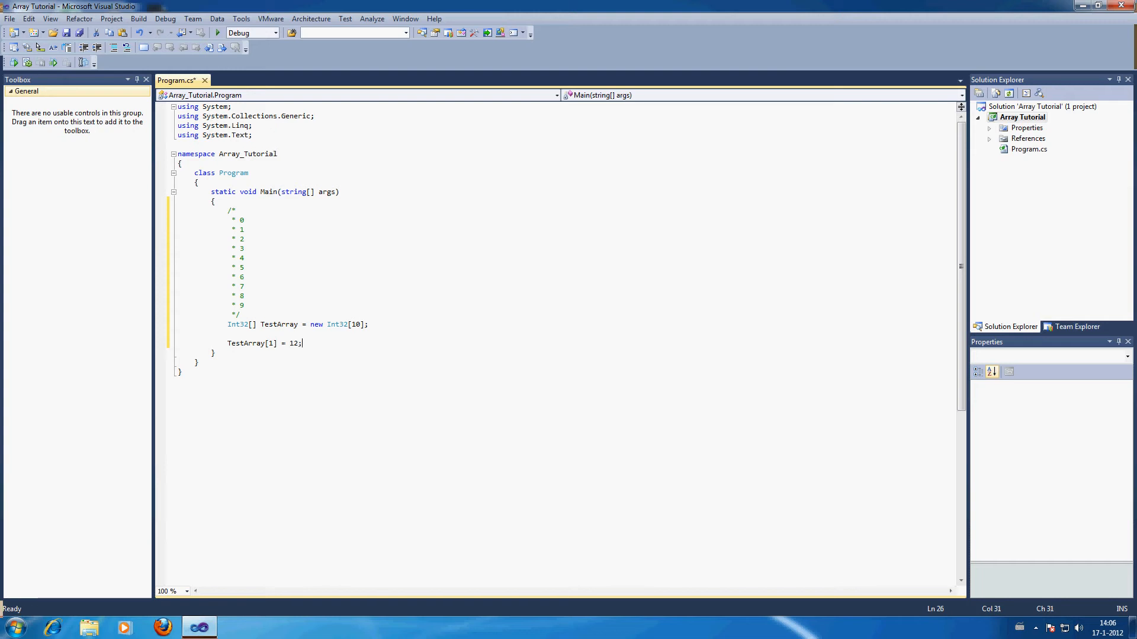
key("BackSpace")
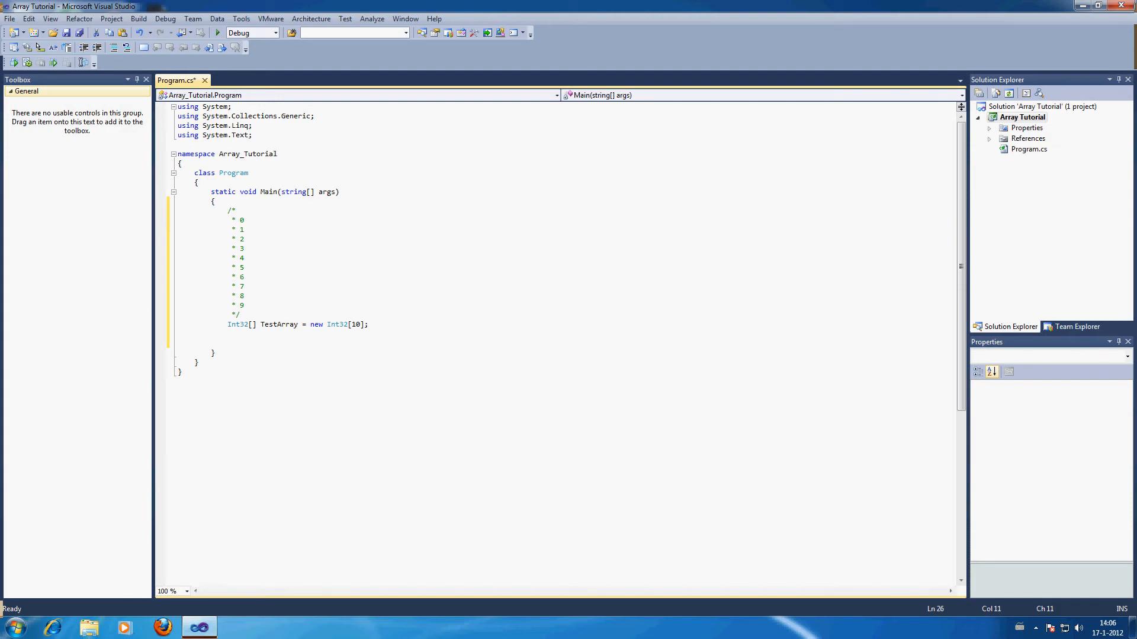
Try a { 12, 13 } initializer for TestArray, then restore new Int32[10];
left_click(361, 325)
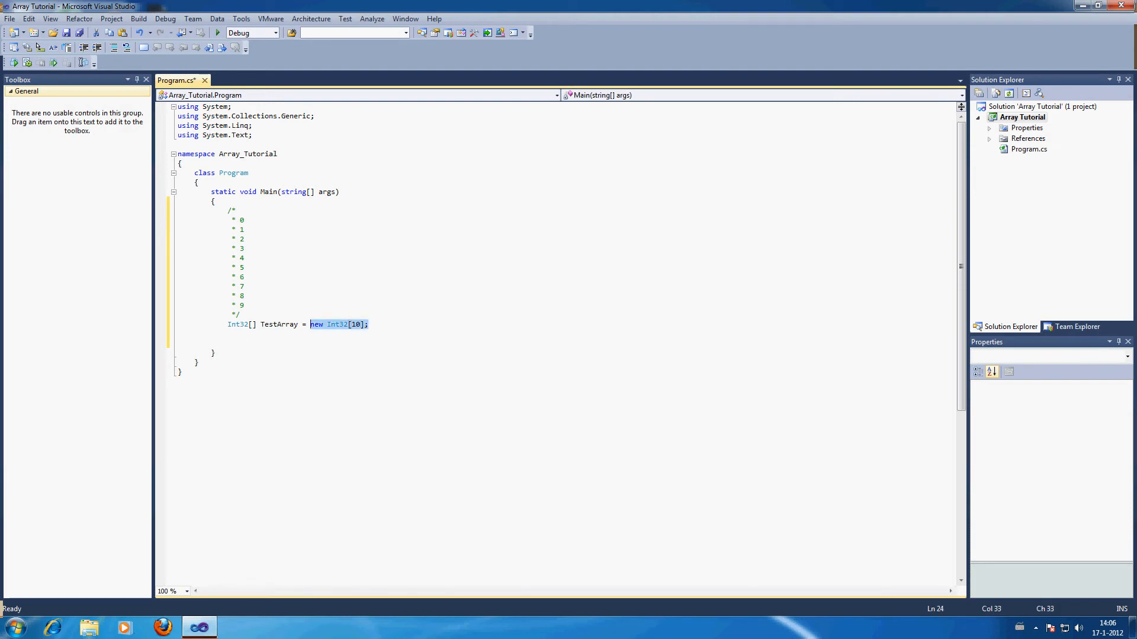
type("{")
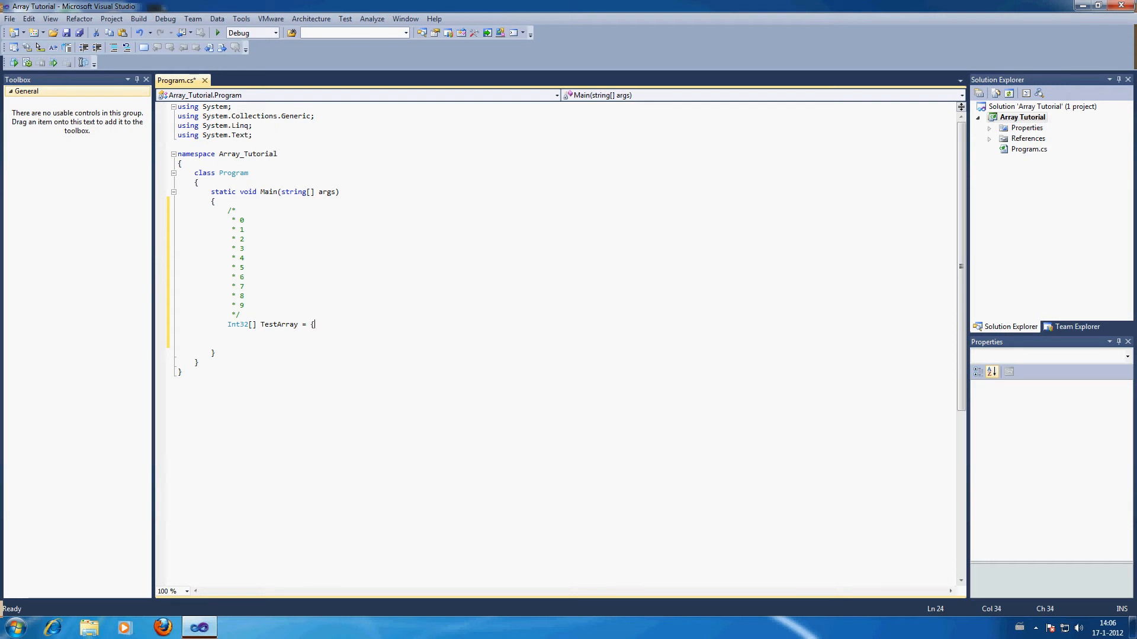
type("12,13 };")
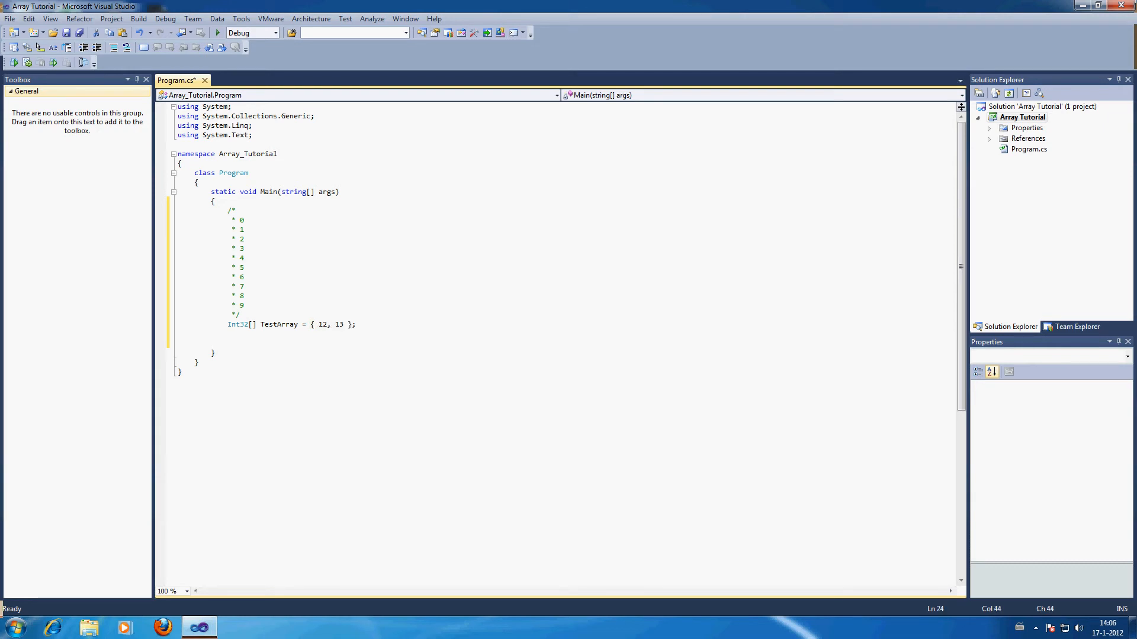
type("n")
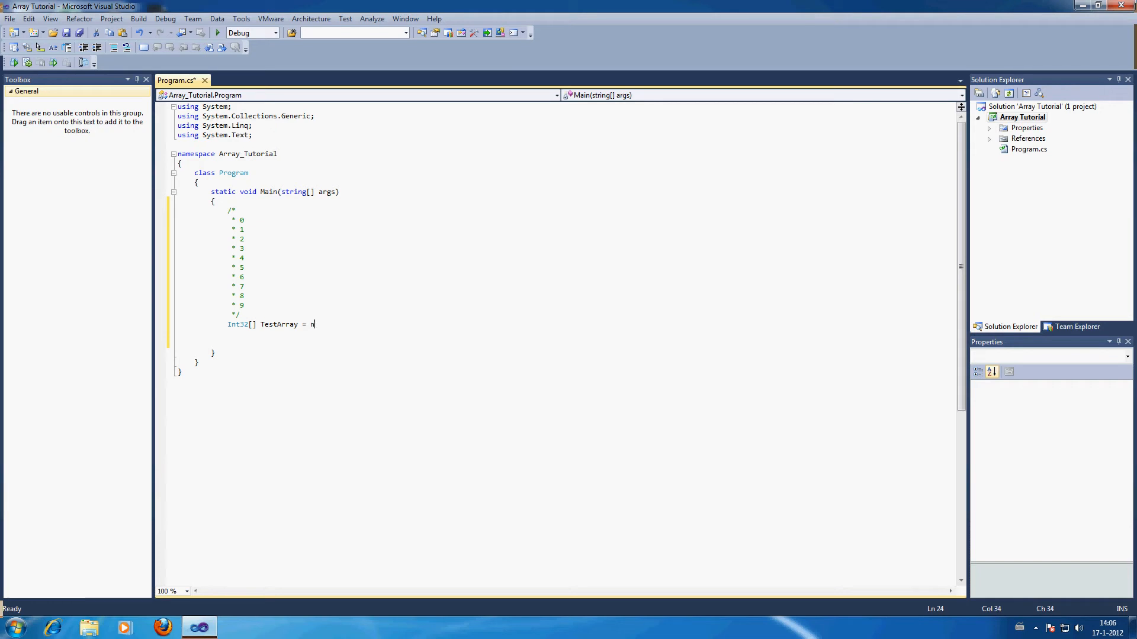
type("ew int32")
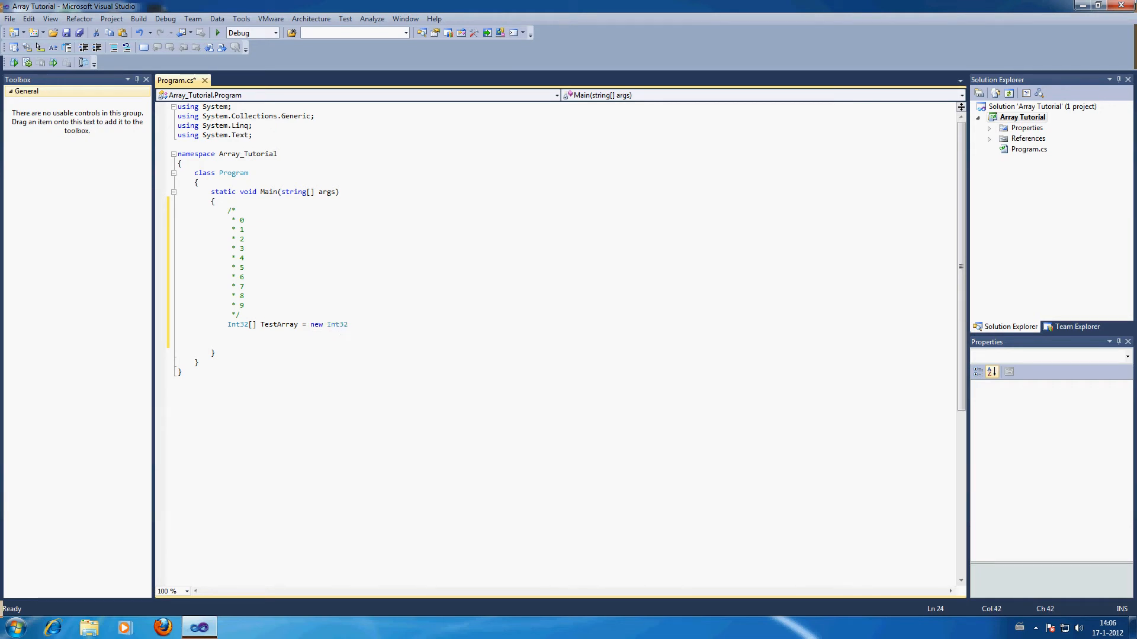
type("[10]")
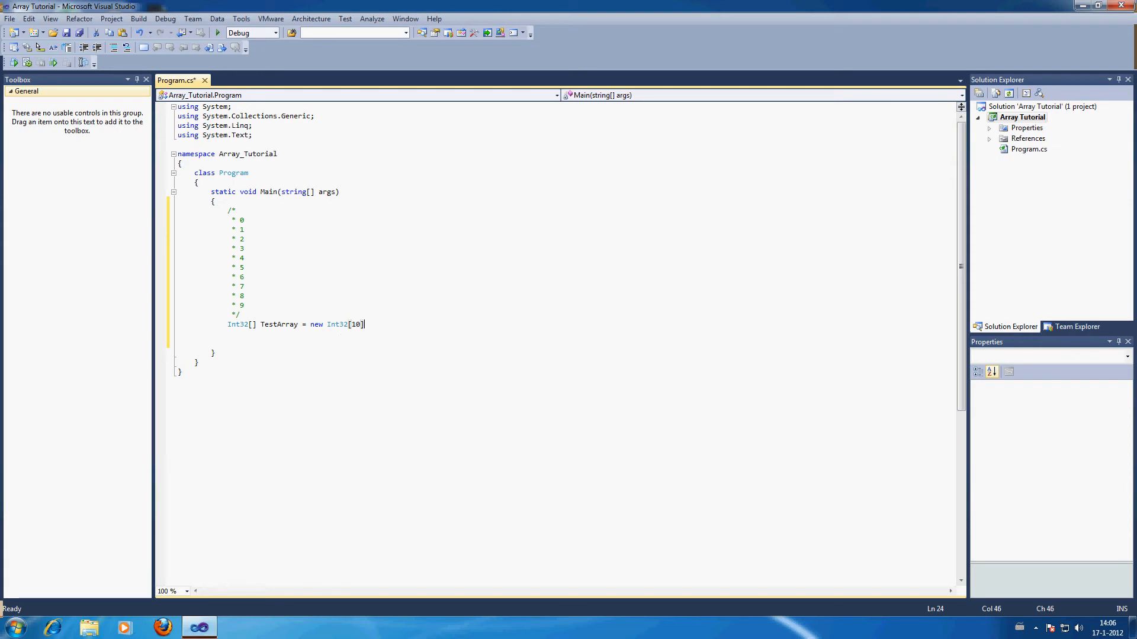
type(";")
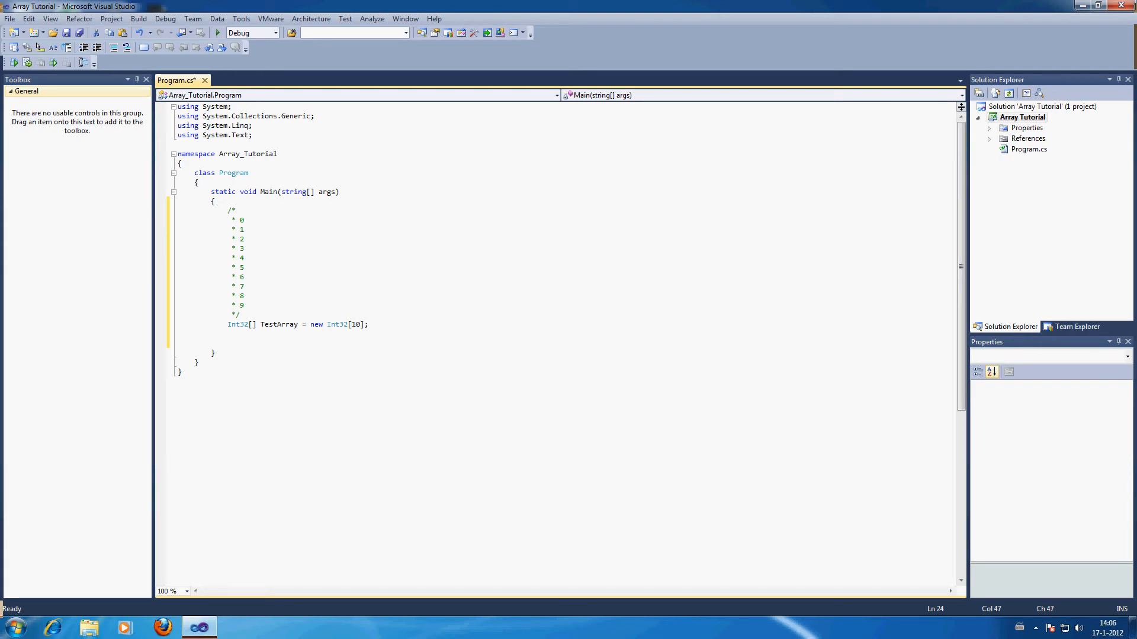
Declare the counter Int32 i = 0 and a while (i < 10) loop header below the array
key("enter")
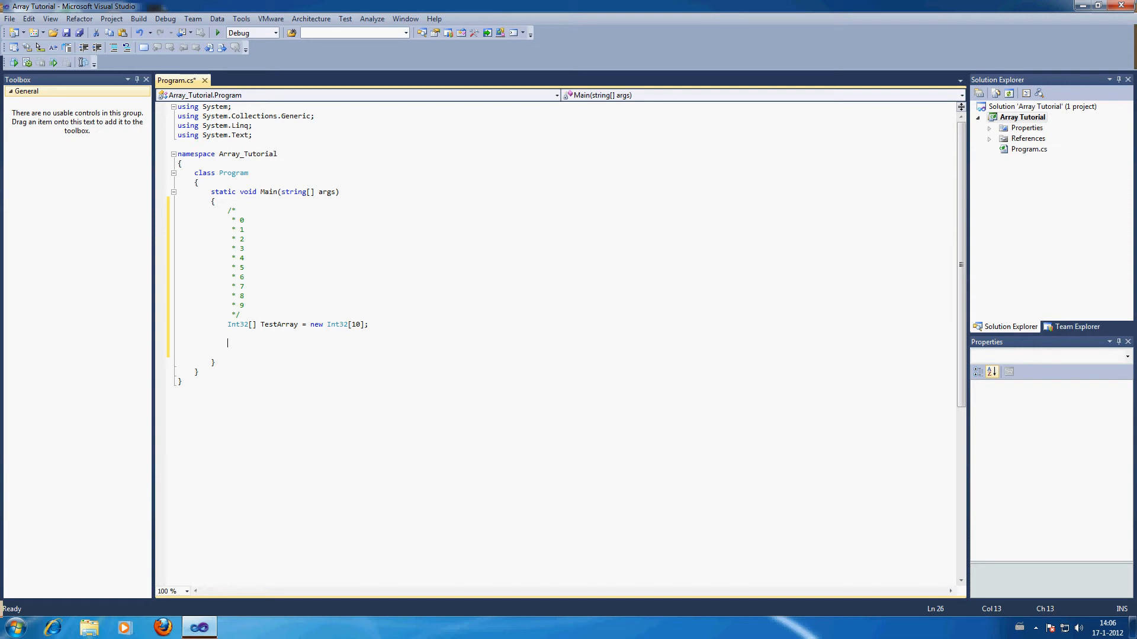
type("while")
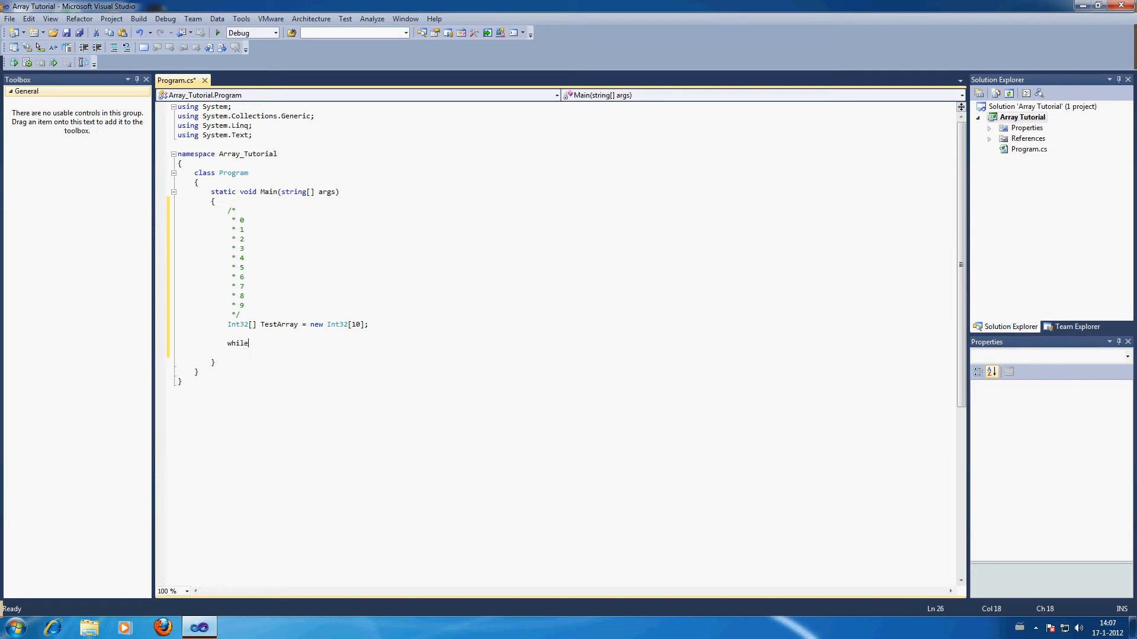
key("BackSpace")
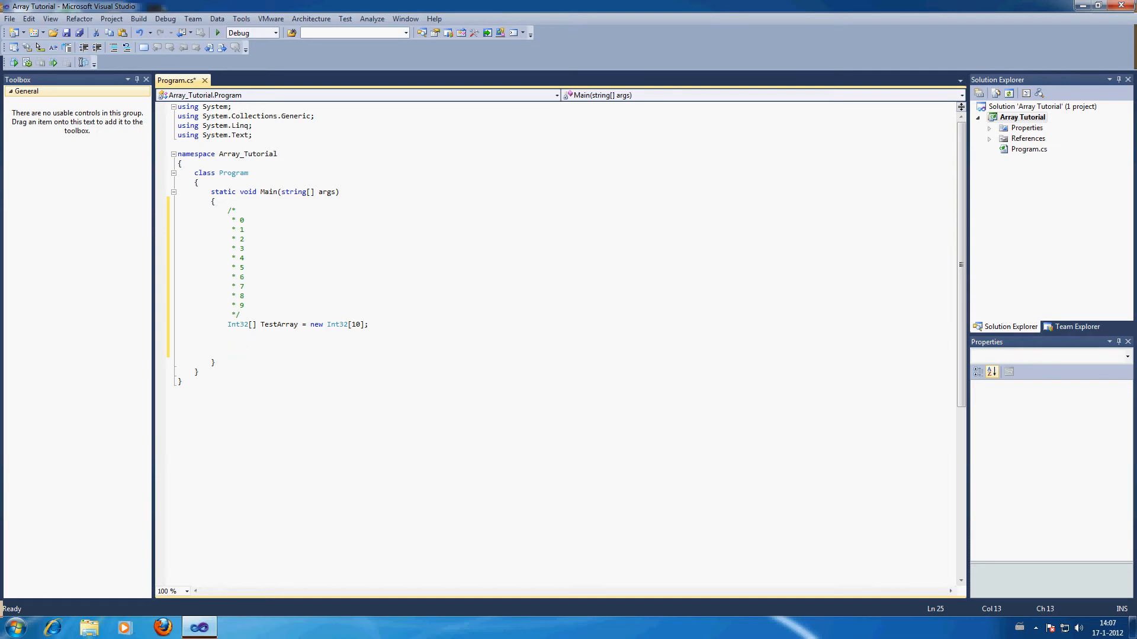
type("Int32")
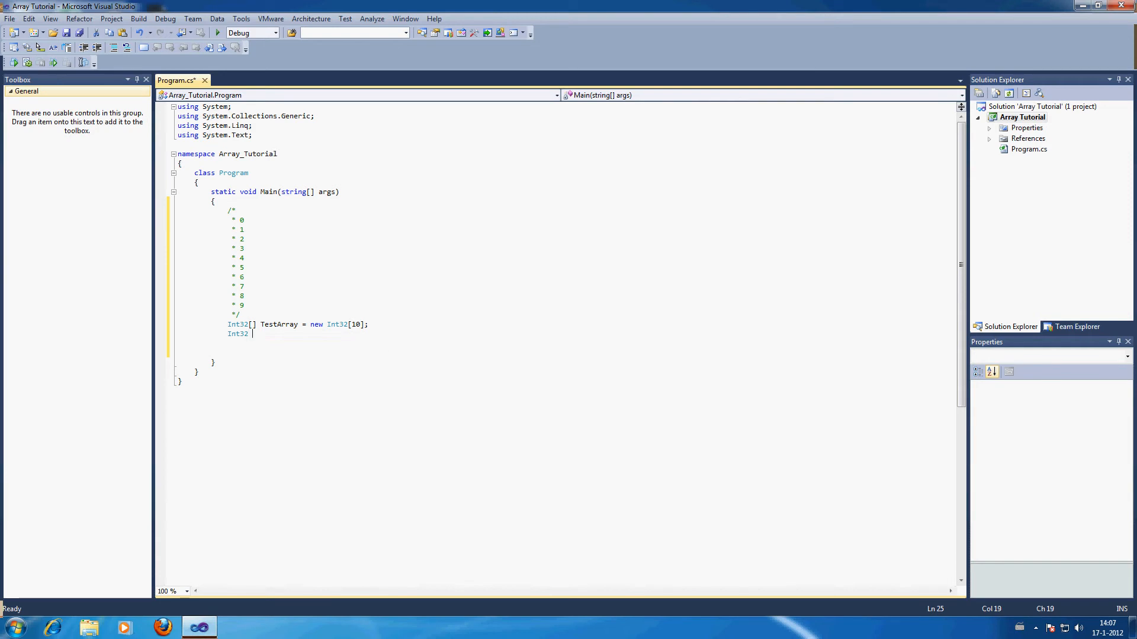
type("i;")
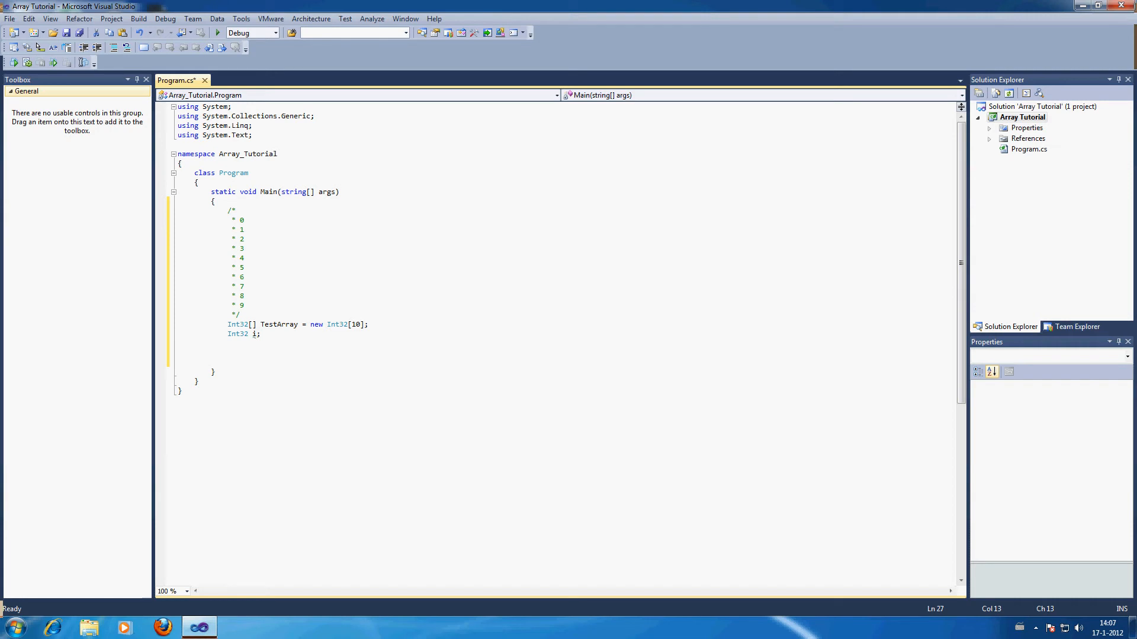
type("while (")
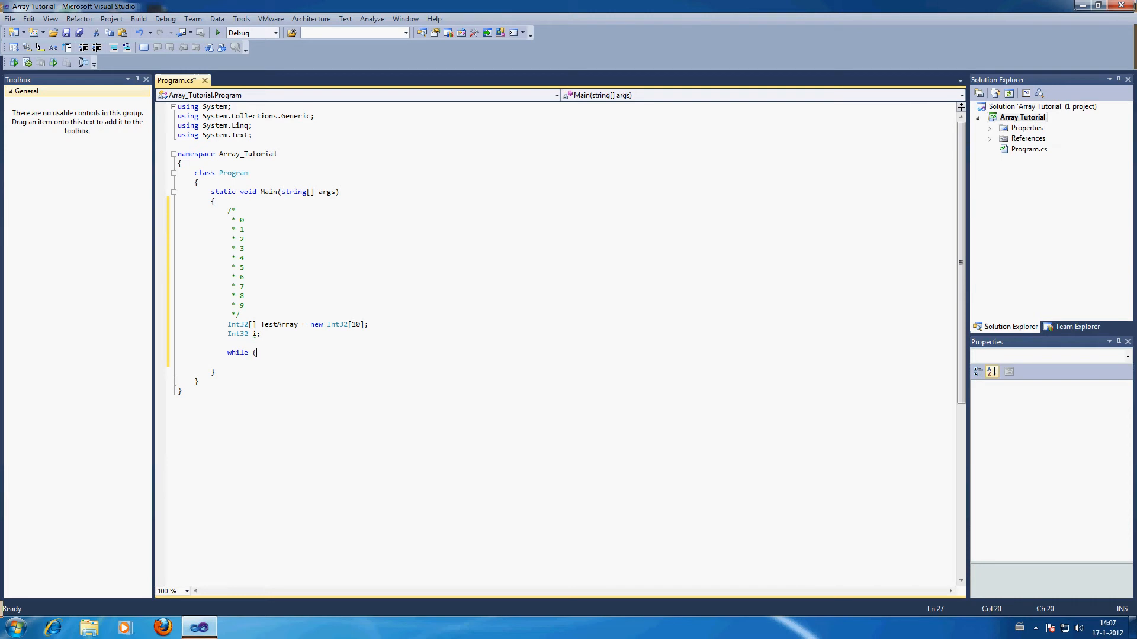
type("i <")
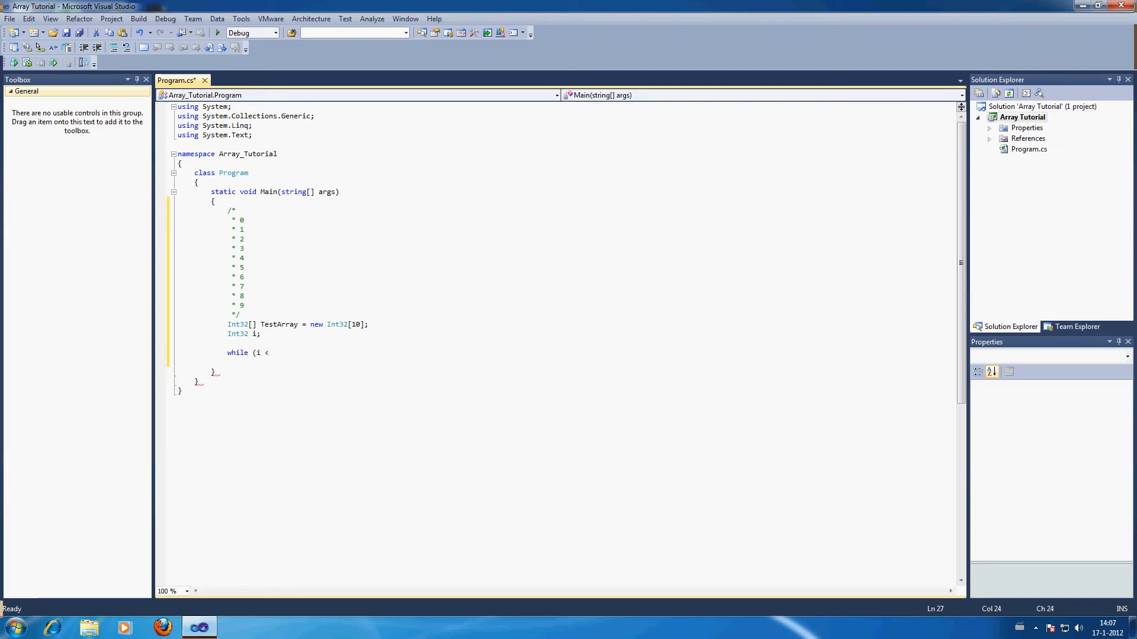
type("10)")
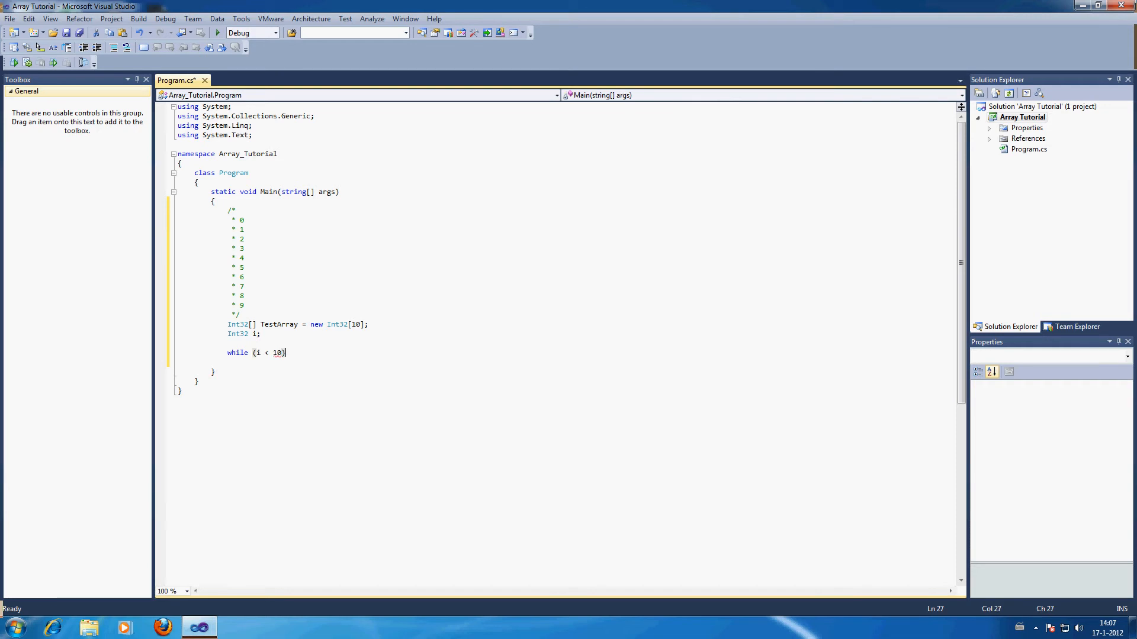
key("enter")
type("{")
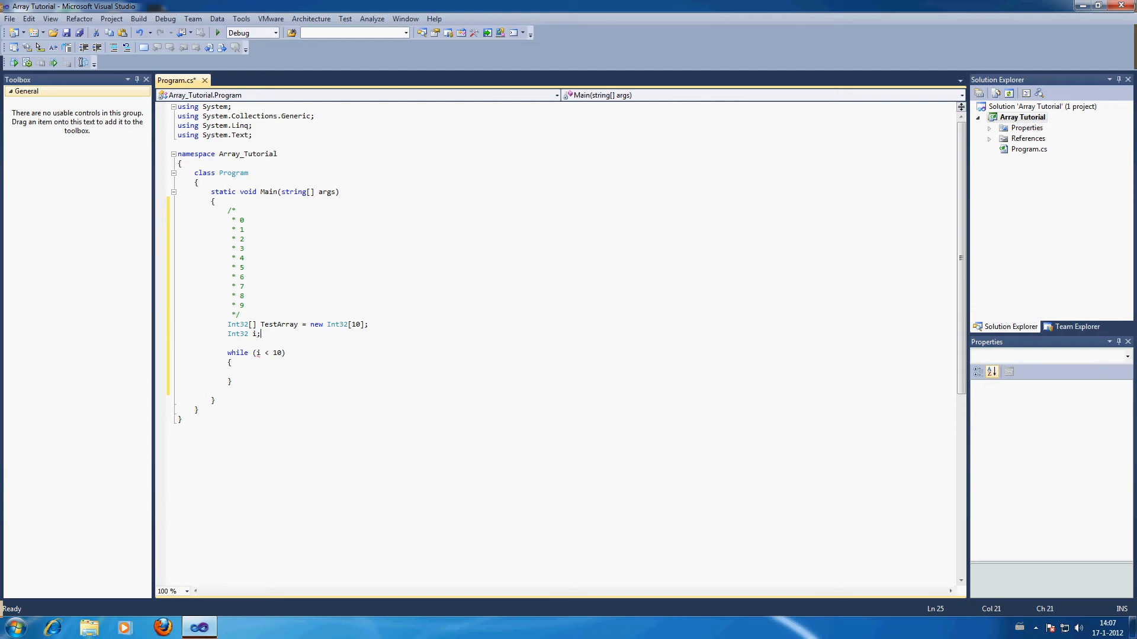
type("= 0")
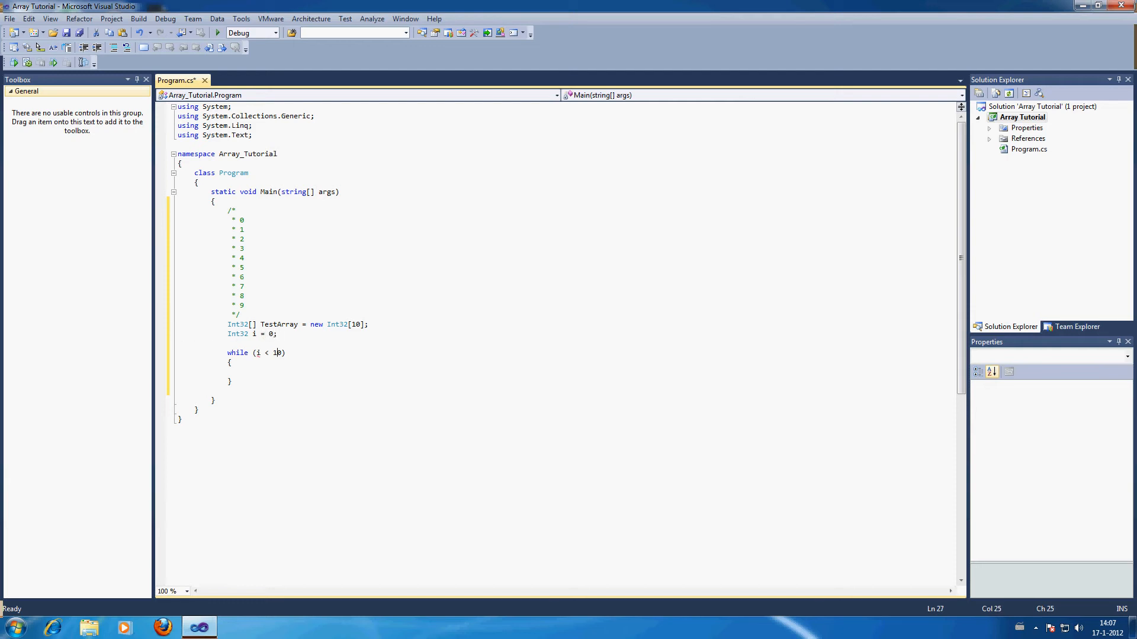
Increment the counter with i++; in the loop body, dropping the redundant i = i + 1;
type("i")
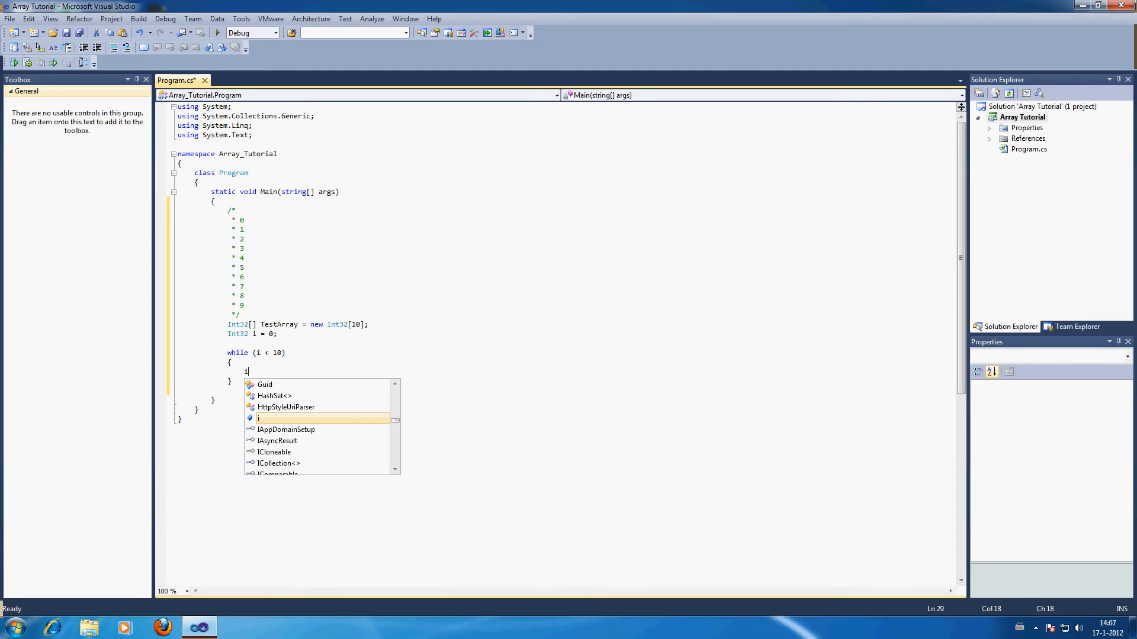
type("++;")
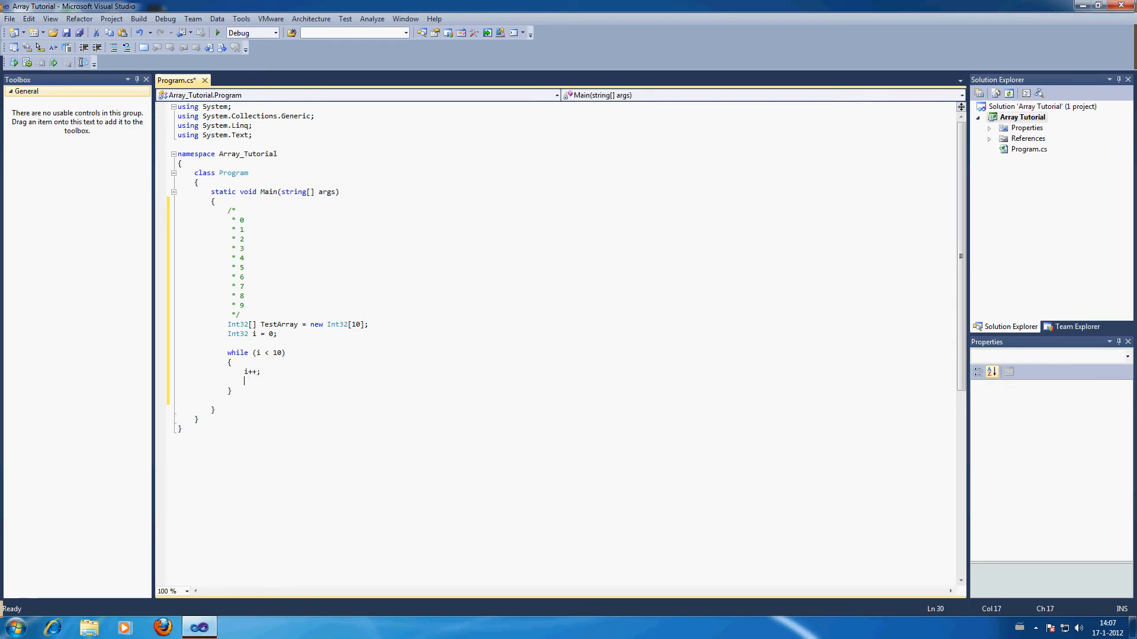
type("i = i")
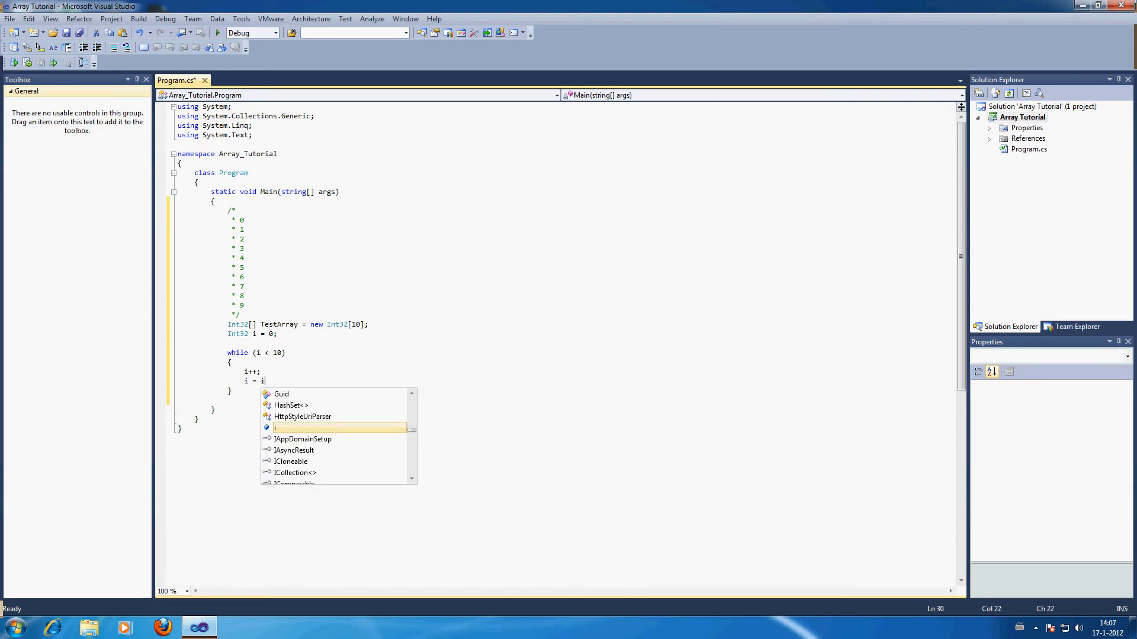
type("+ 1;")
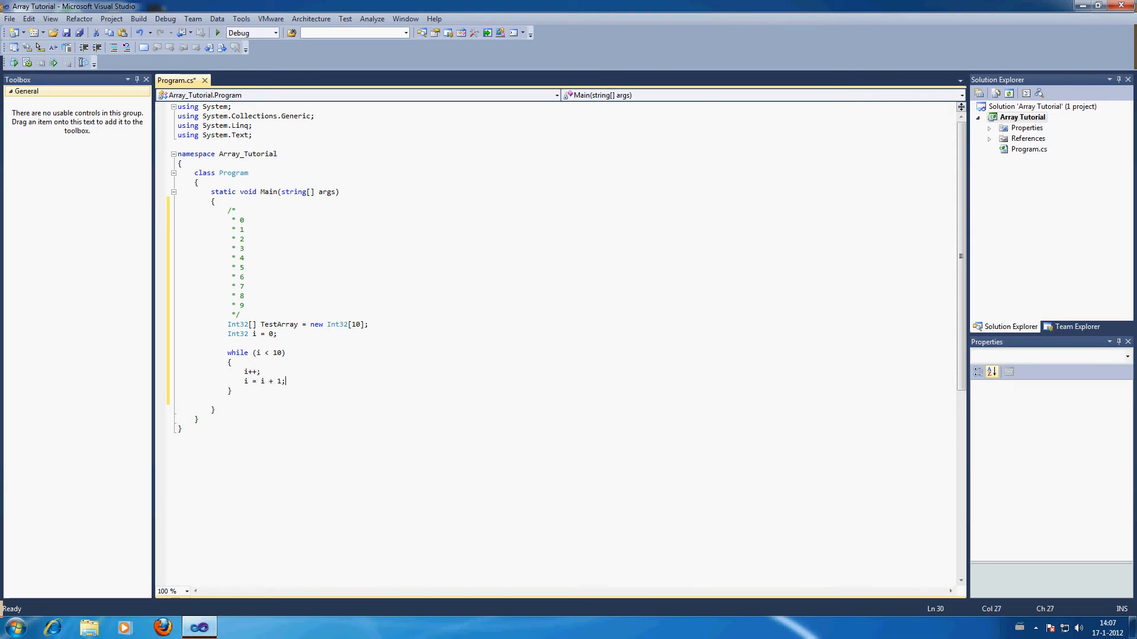
key("BackSpace")
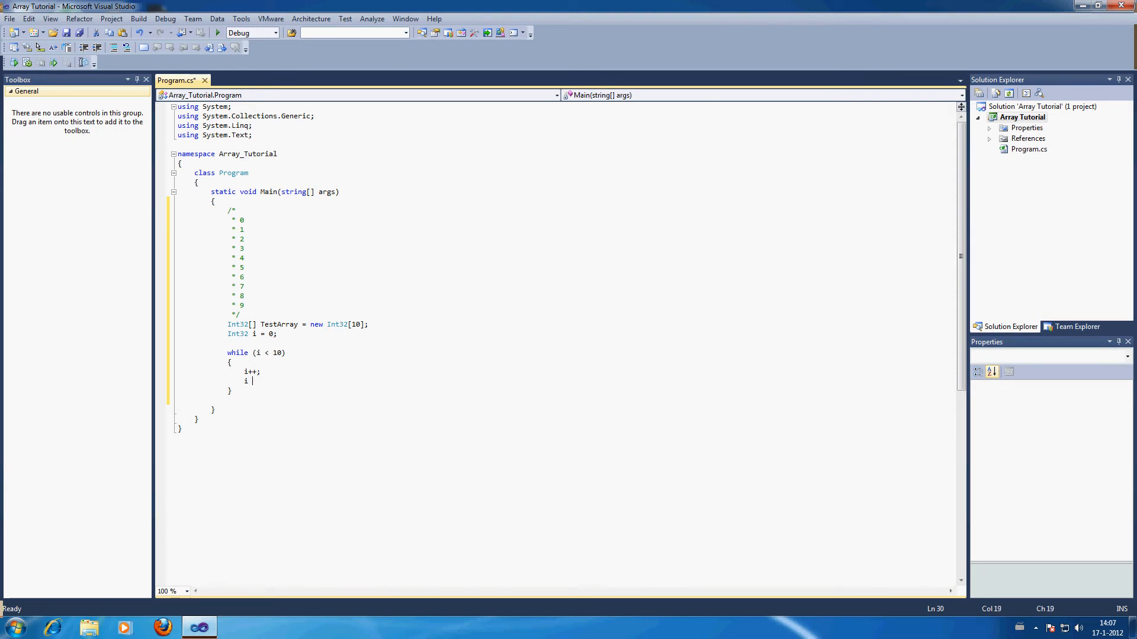
key("Backspace")
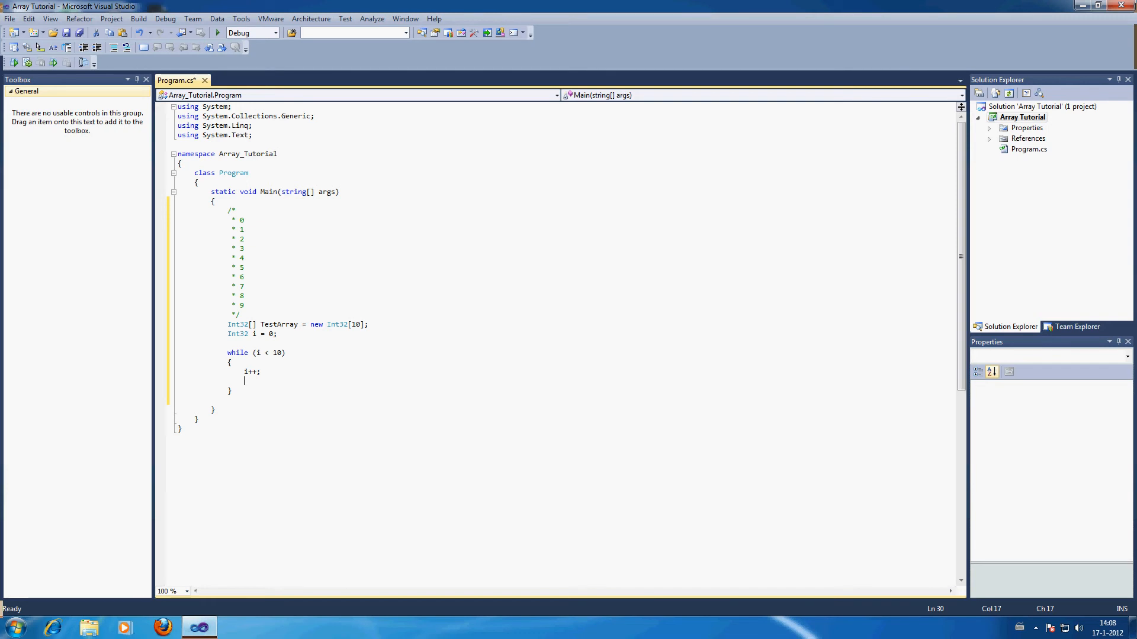
Create a generator with Random random = new Random(); inside the loop body
type("Random")
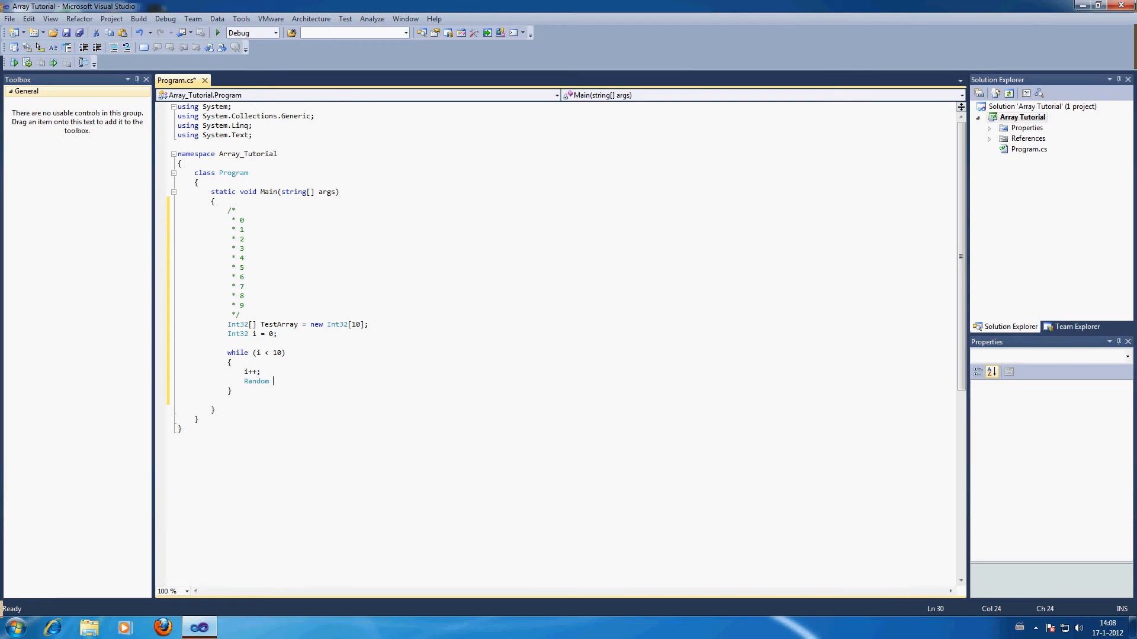
type("ra")
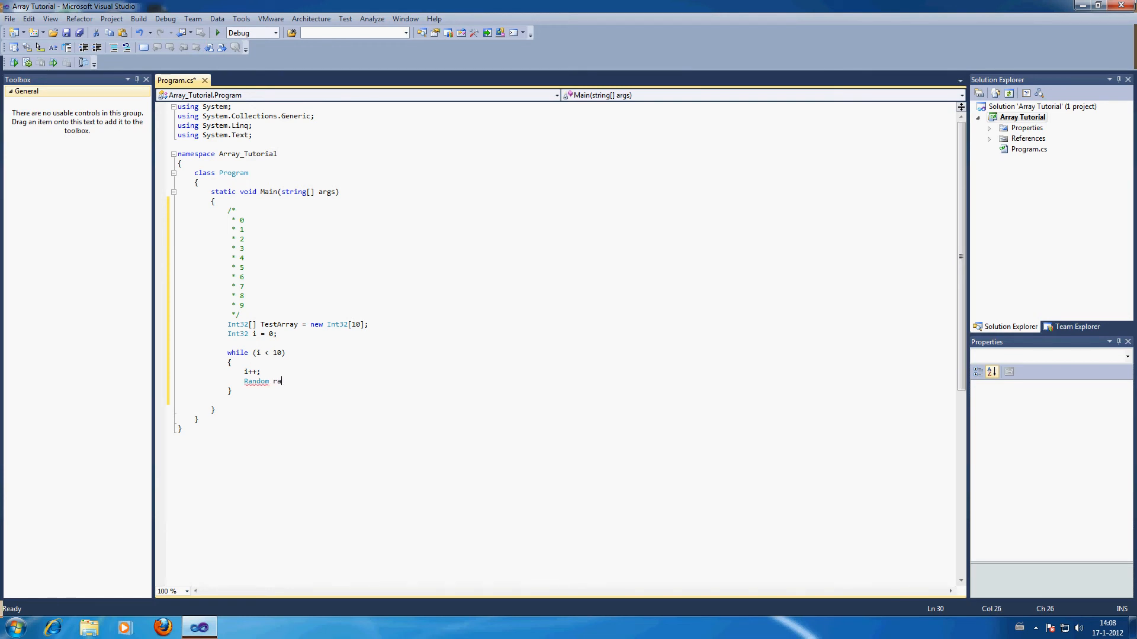
type("ndom")
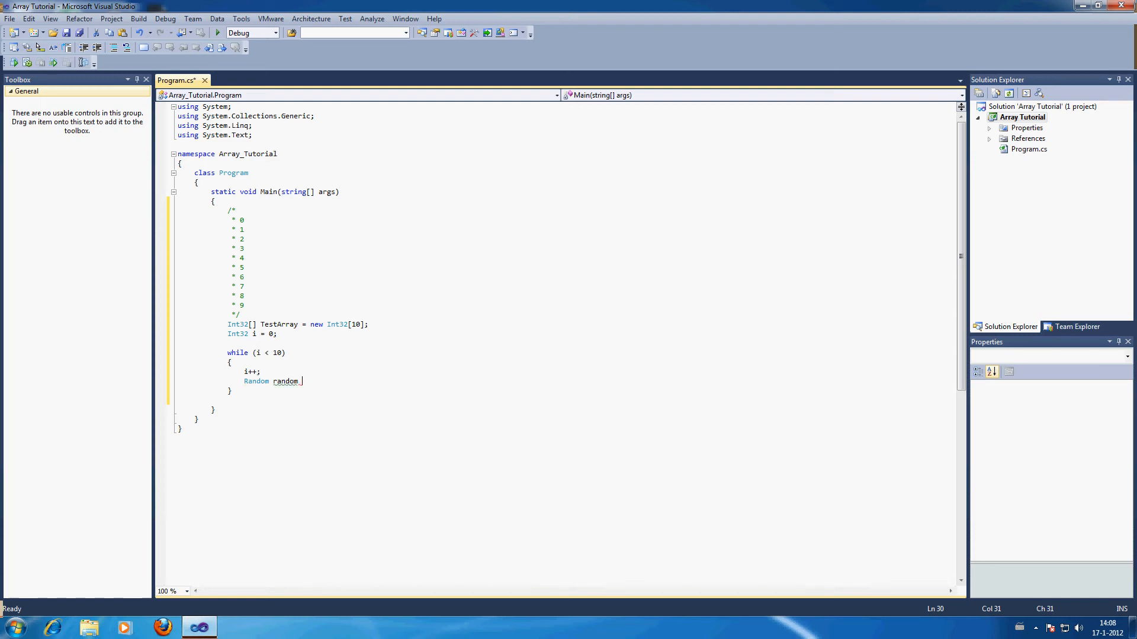
type("=")
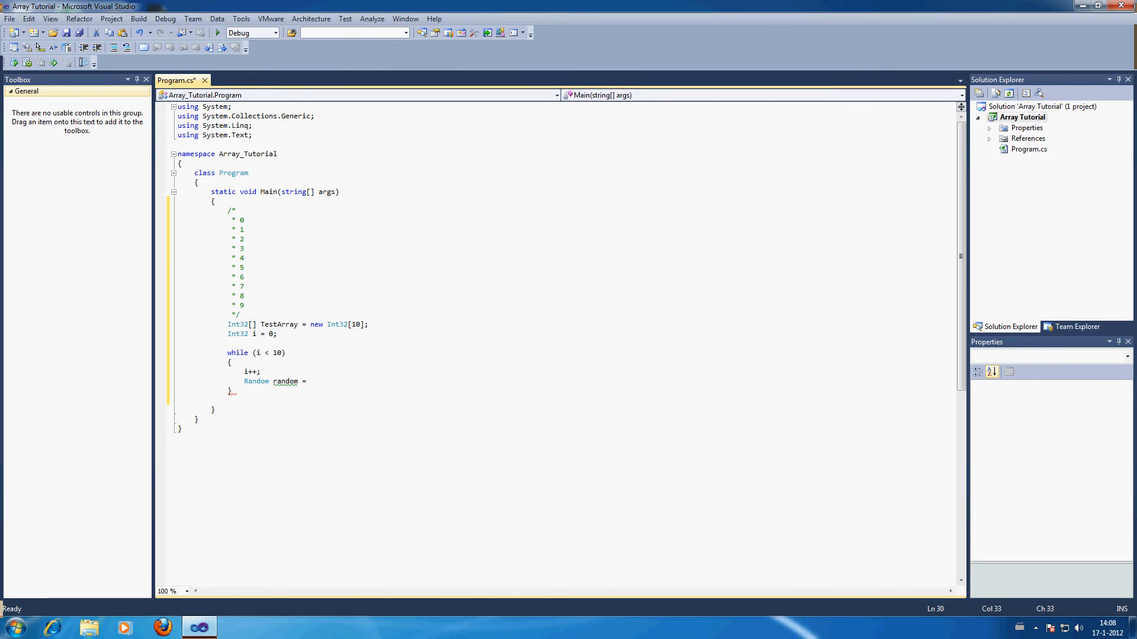
type("new Random")
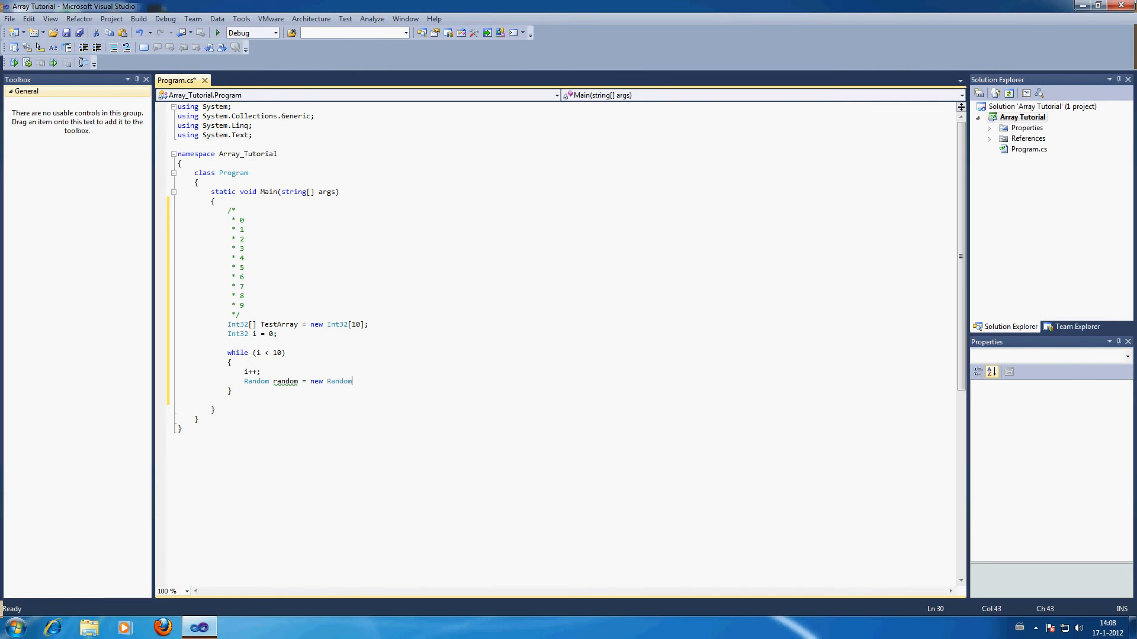
type("();")
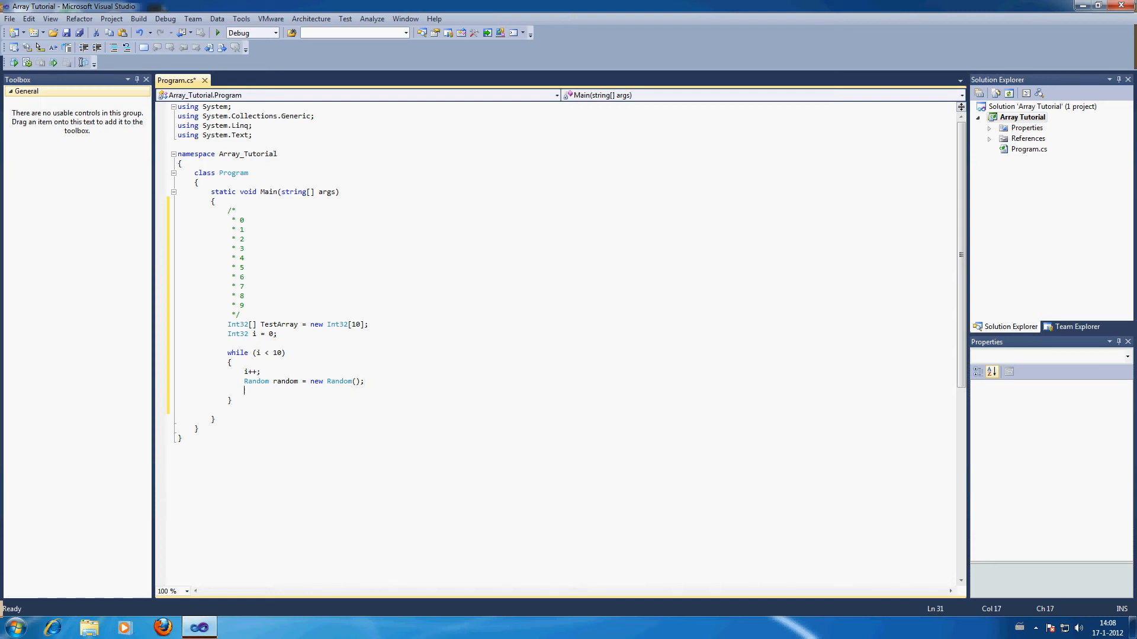
Call random.Next(1, 1000) in the loop and begin an Int entry after the i = 0 line
type("random.Next")
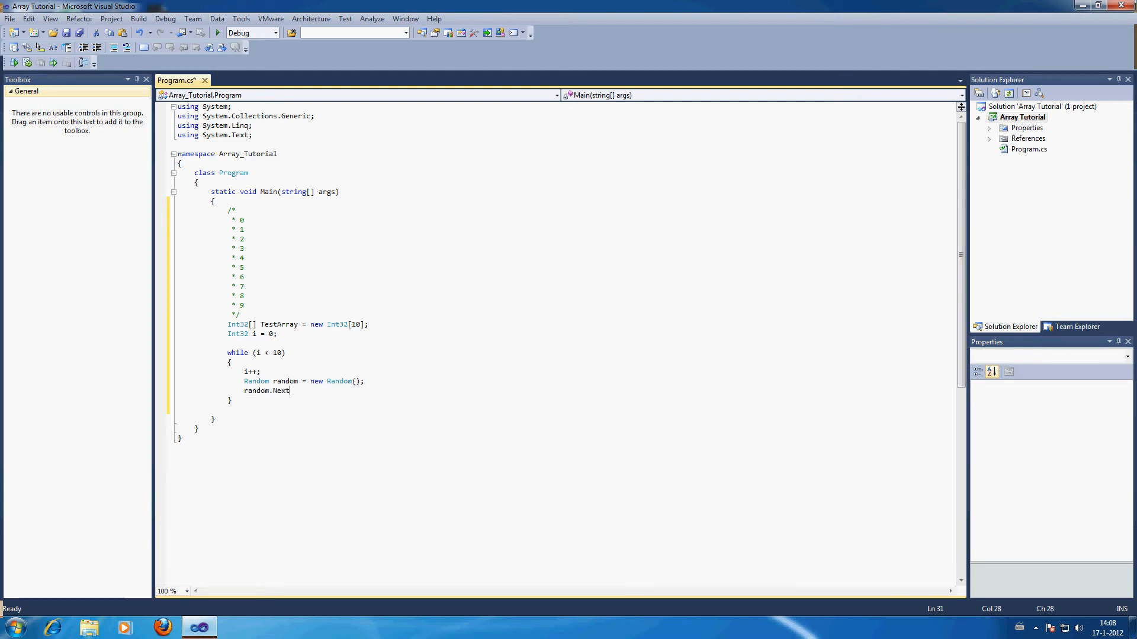
type("(")
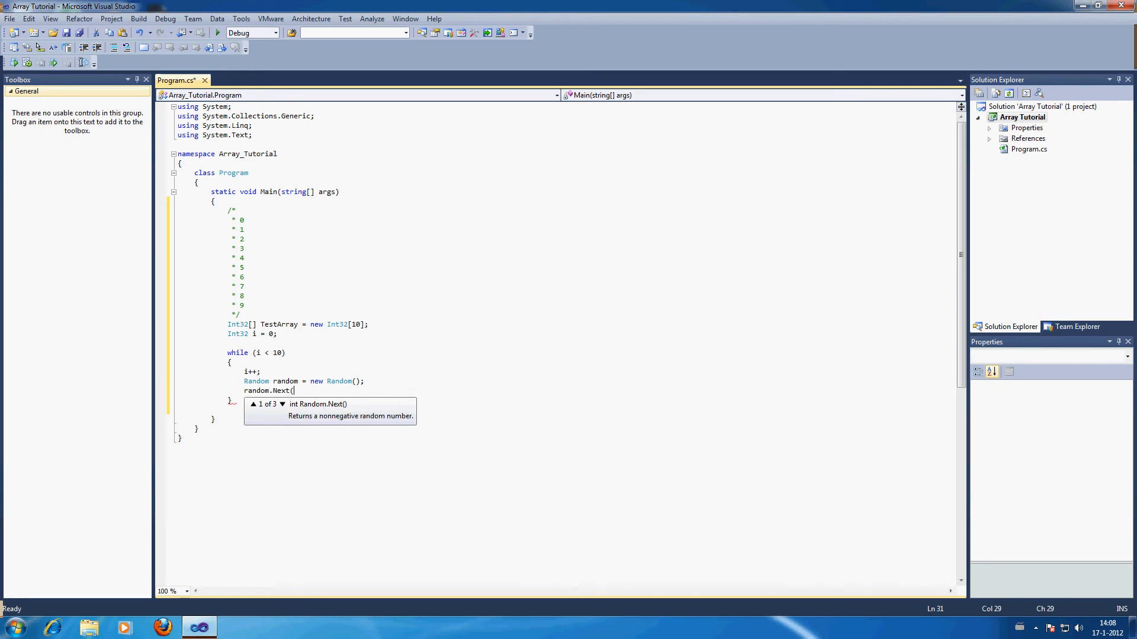
type("1")
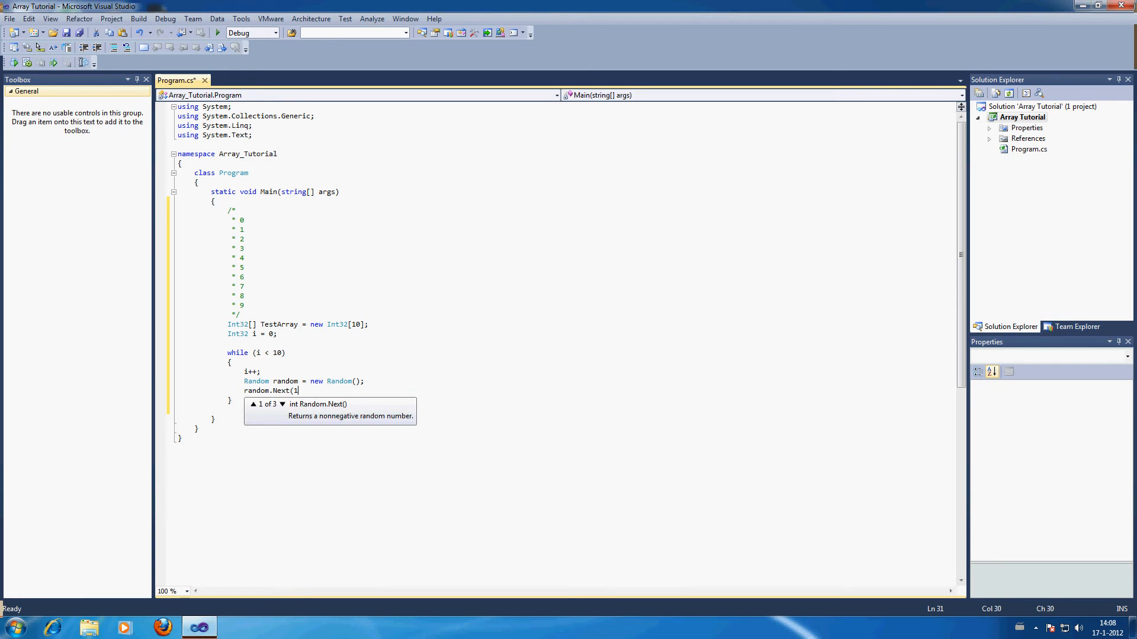
type(",1000);")
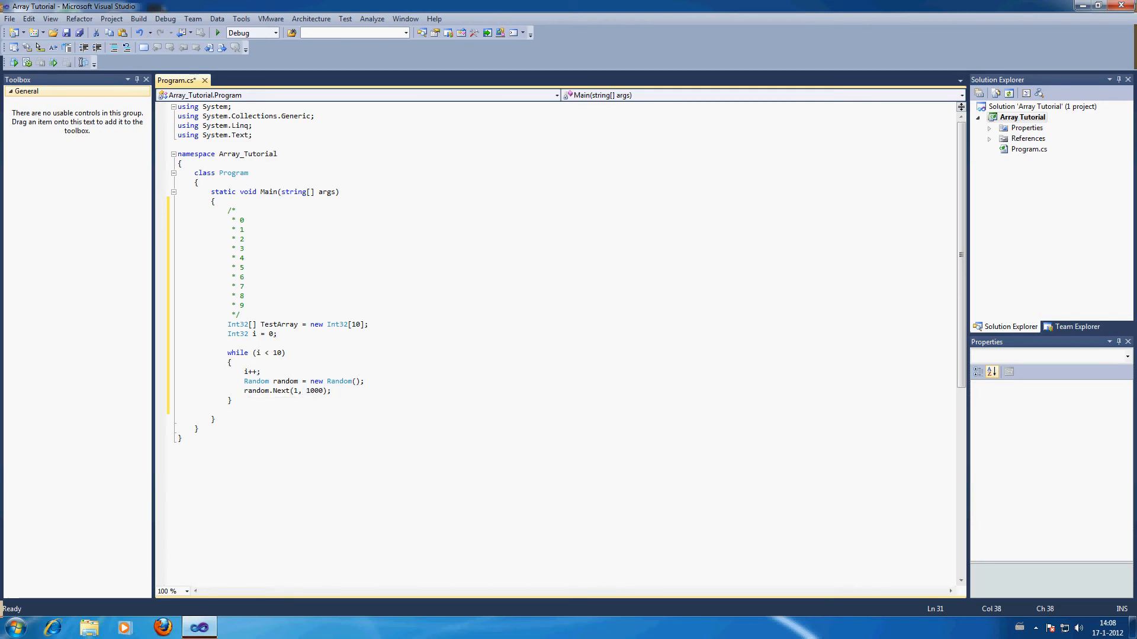
left_click(277, 334)
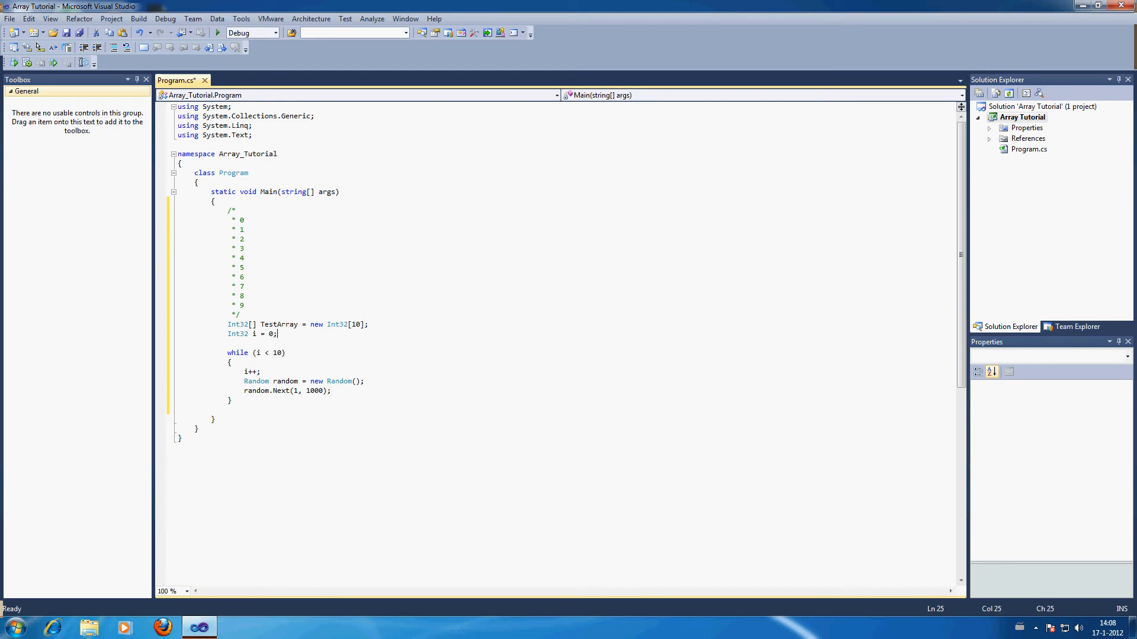
type("Int")
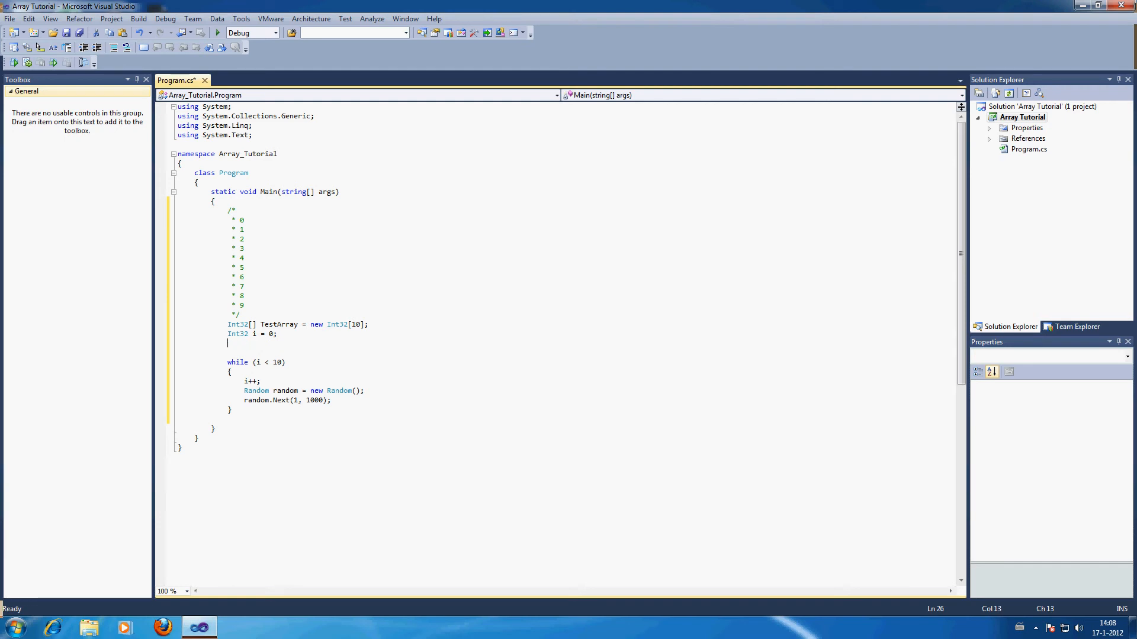
Make the line read TestArray[i] = random.Next(1, 1000); so each number is stored
left_click(232, 400)
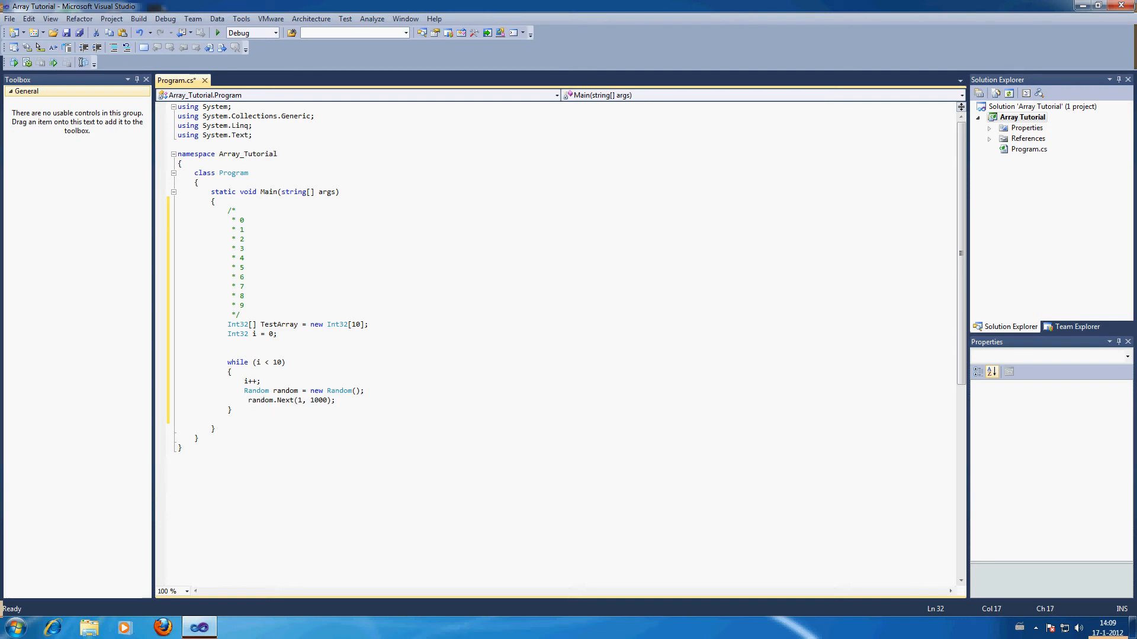
type("TestArray[1")
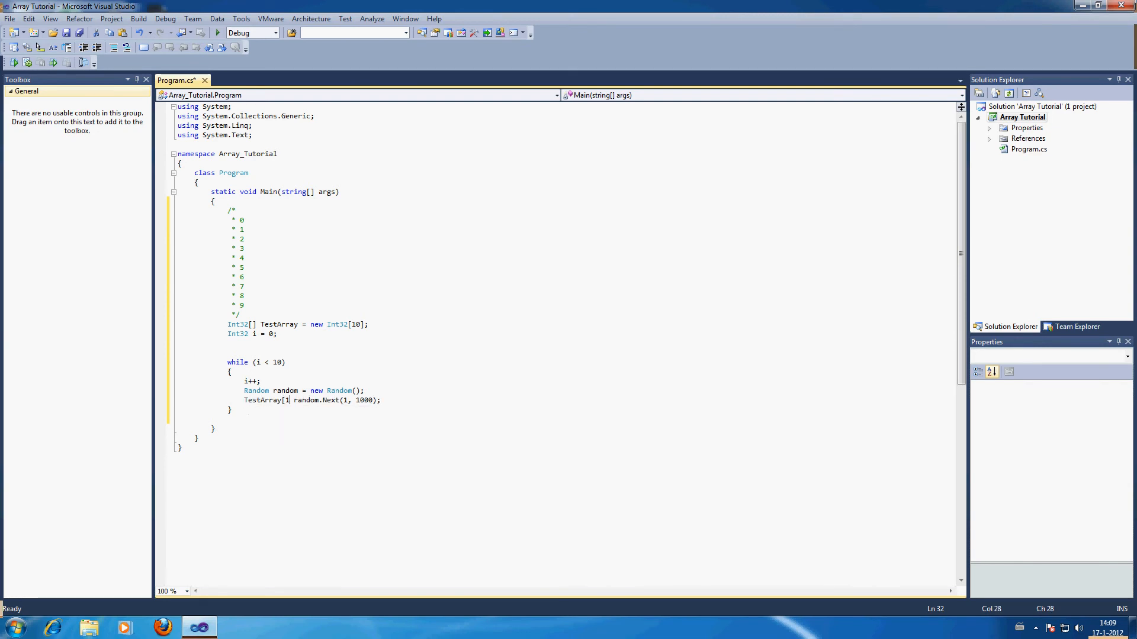
type("i")
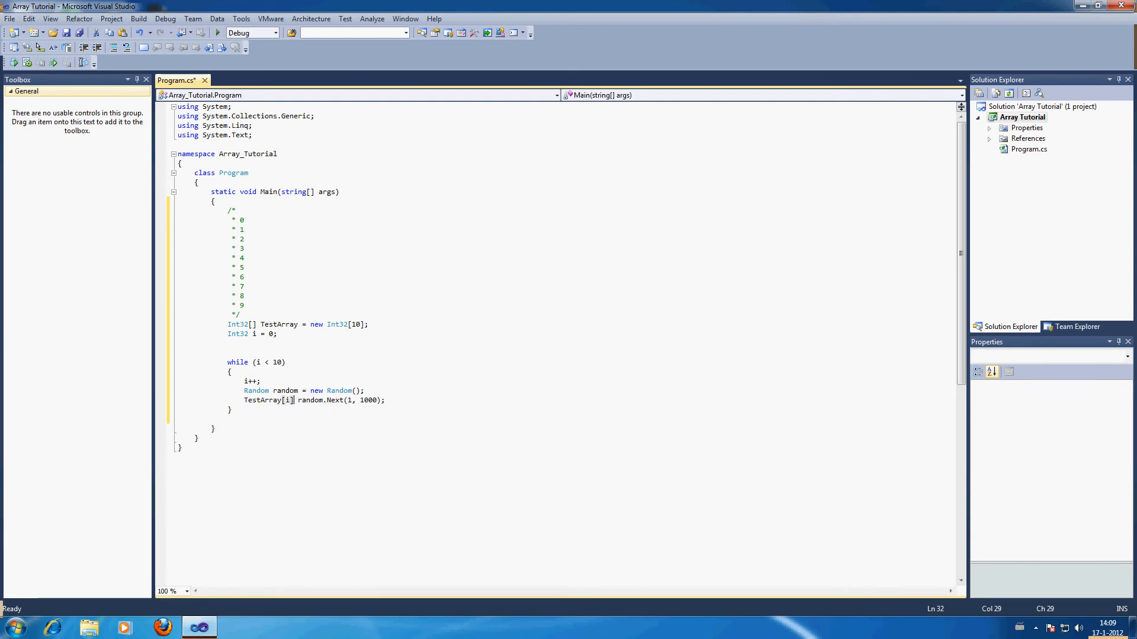
type("=")
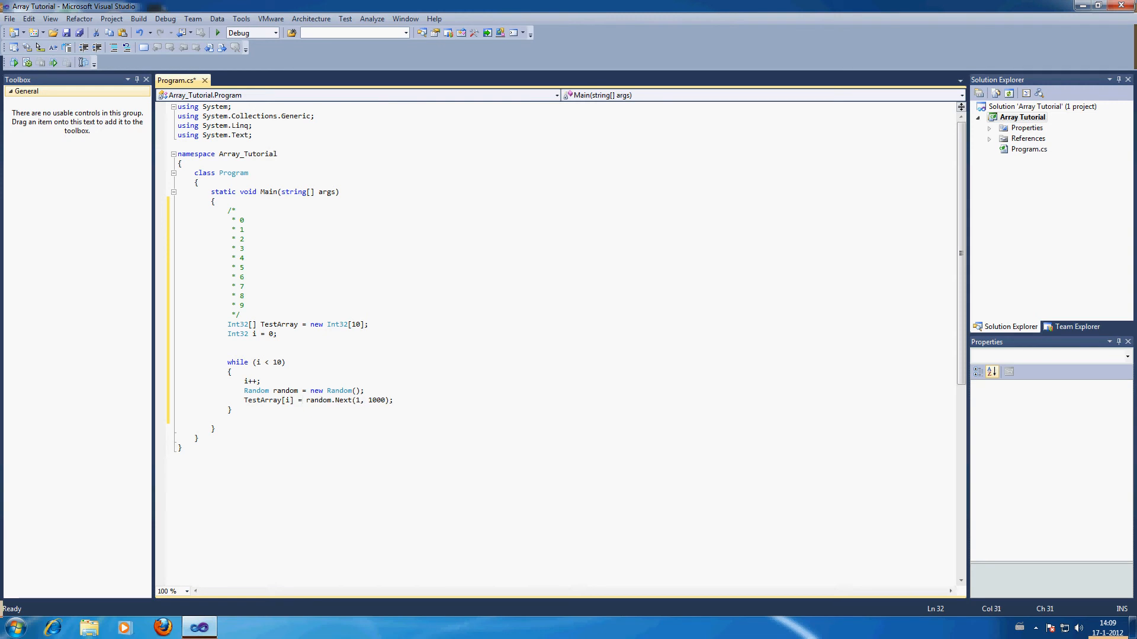
left_click(289, 400)
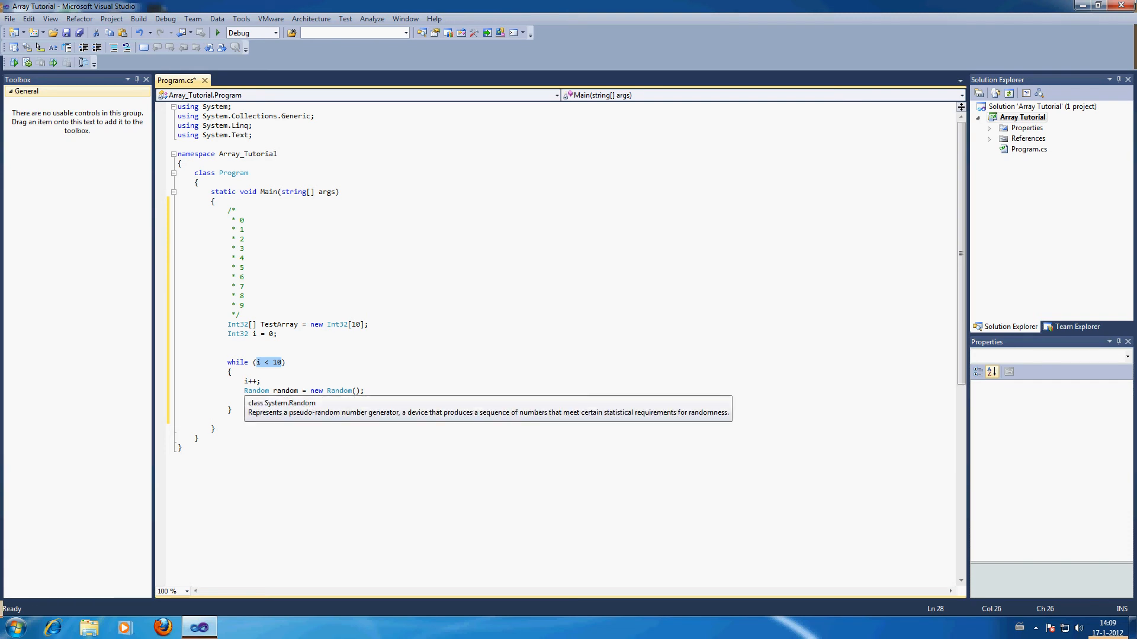
type("TestArray[i] = random.Next(1, 1000);")
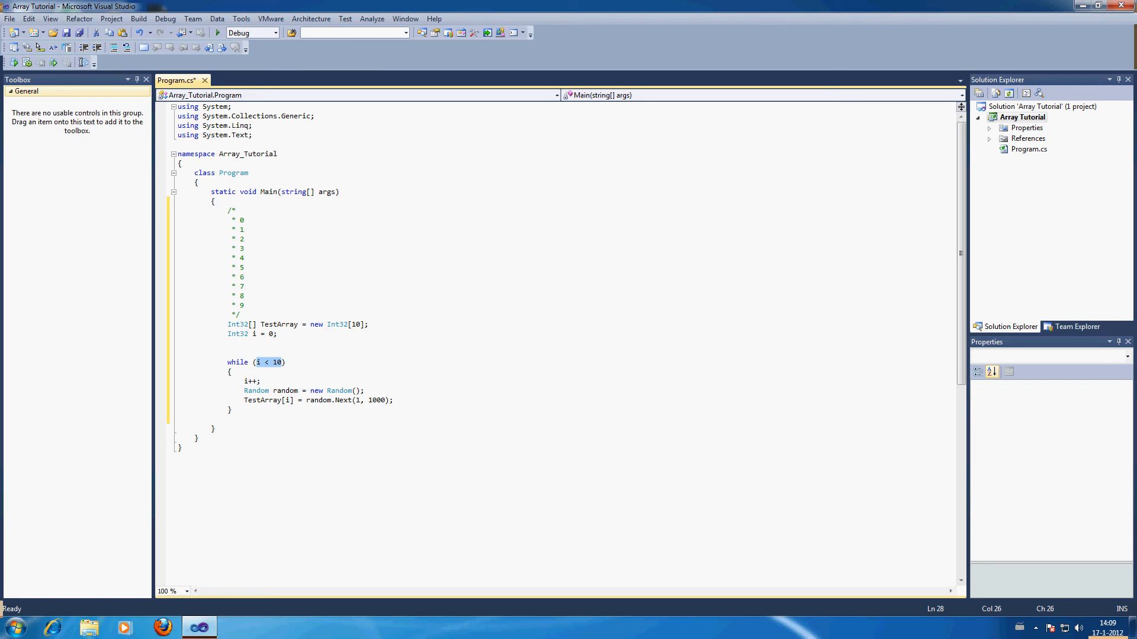
Highlight the index i in the assignment and the counter i in the loop condition
left_click(288, 400)
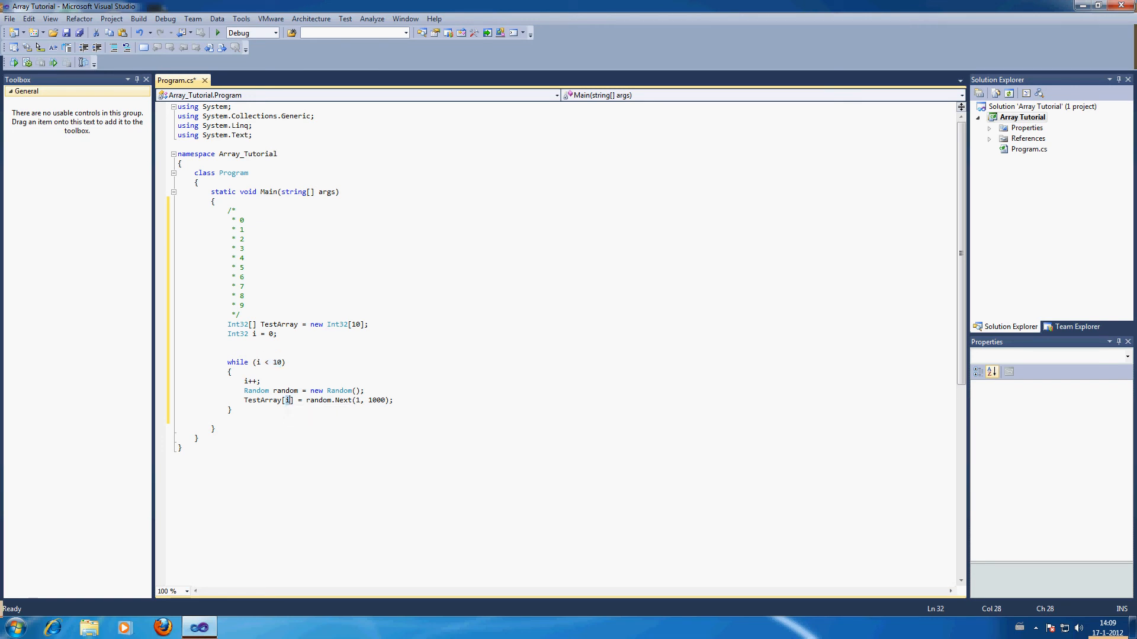
left_click(285, 362)
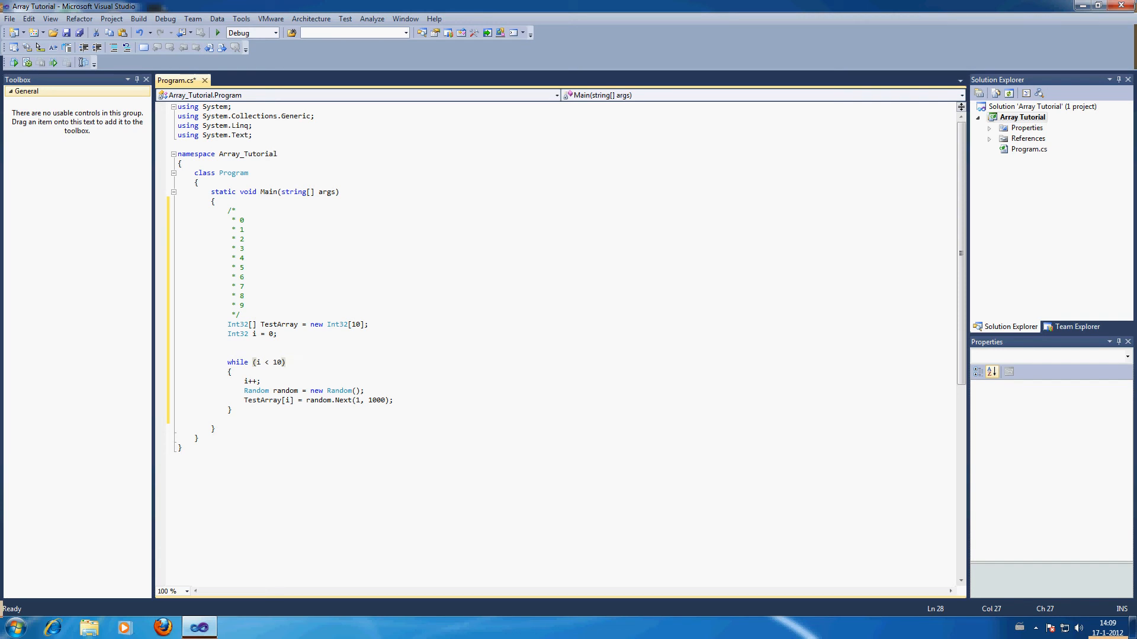
left_click(287, 401)
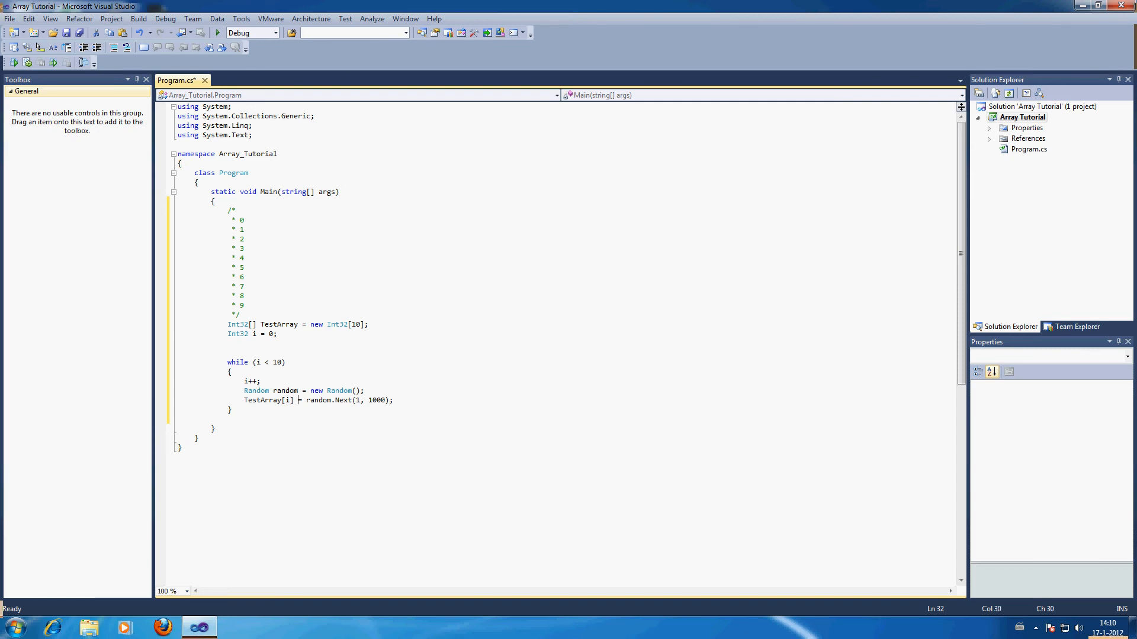
double_click(269, 400)
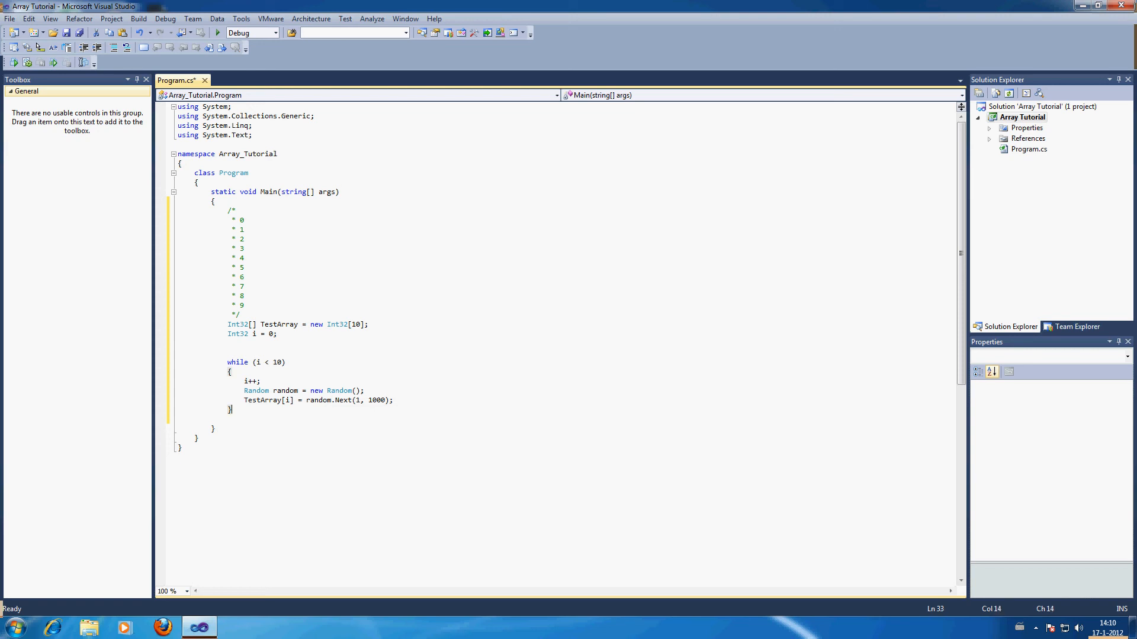
Start a Console.WriteLine("") call with a format string after the loop
type("const")
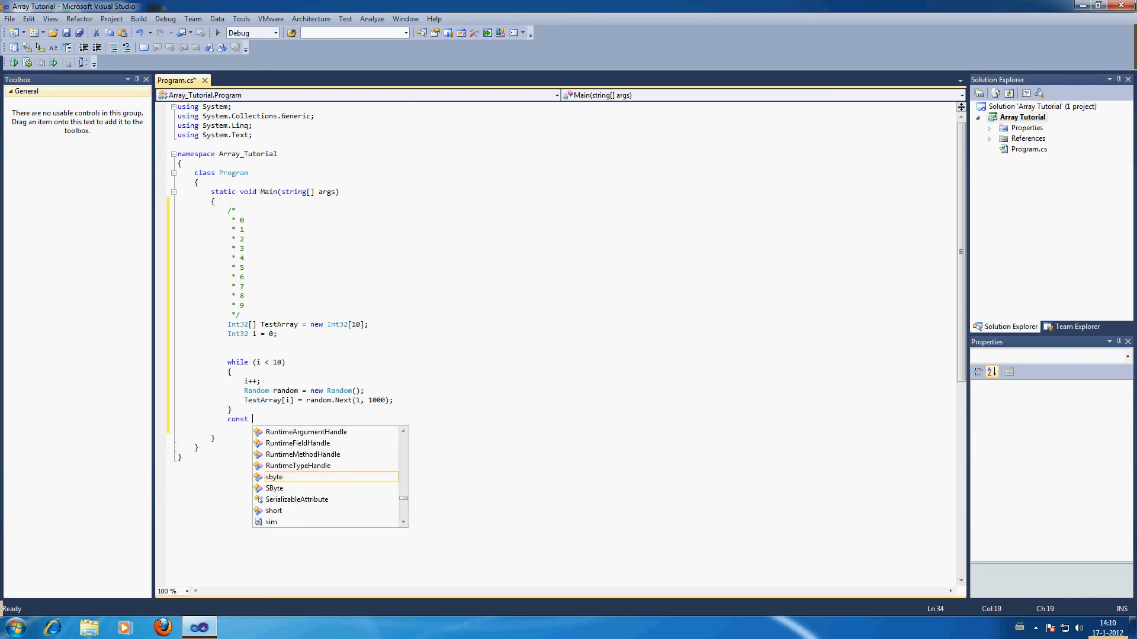
type("Cons")
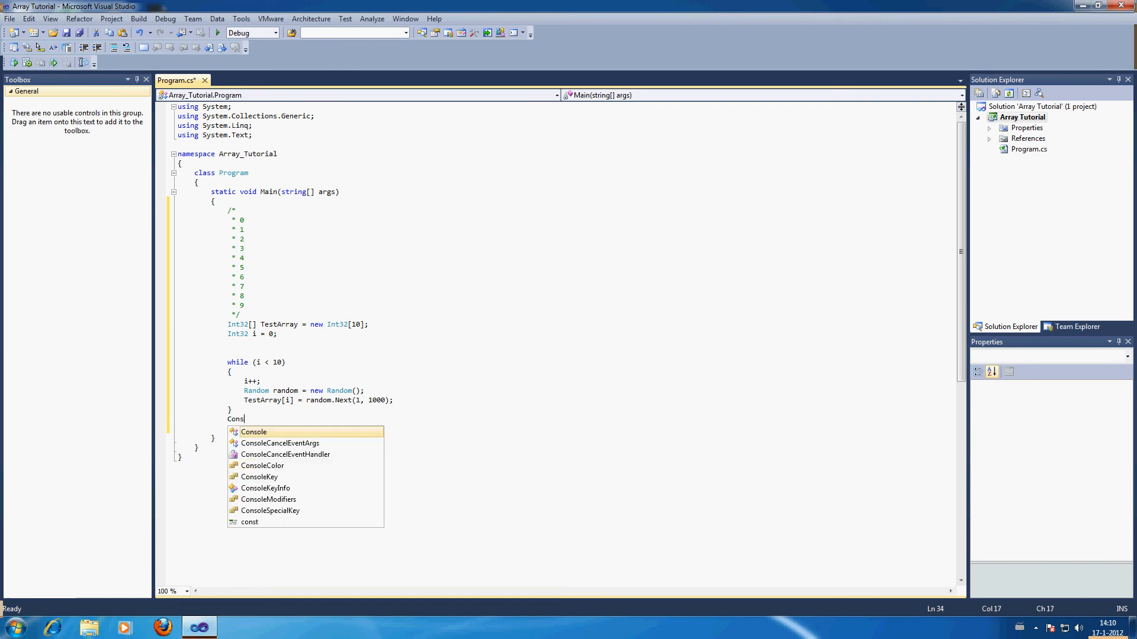
type(".w")
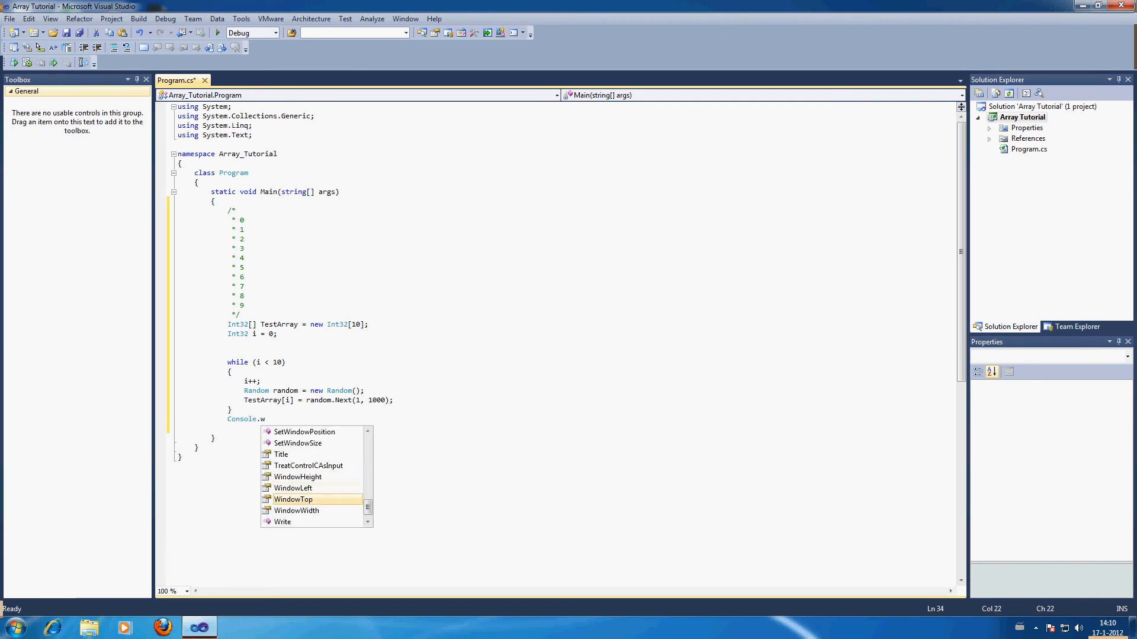
type("riteLine(")
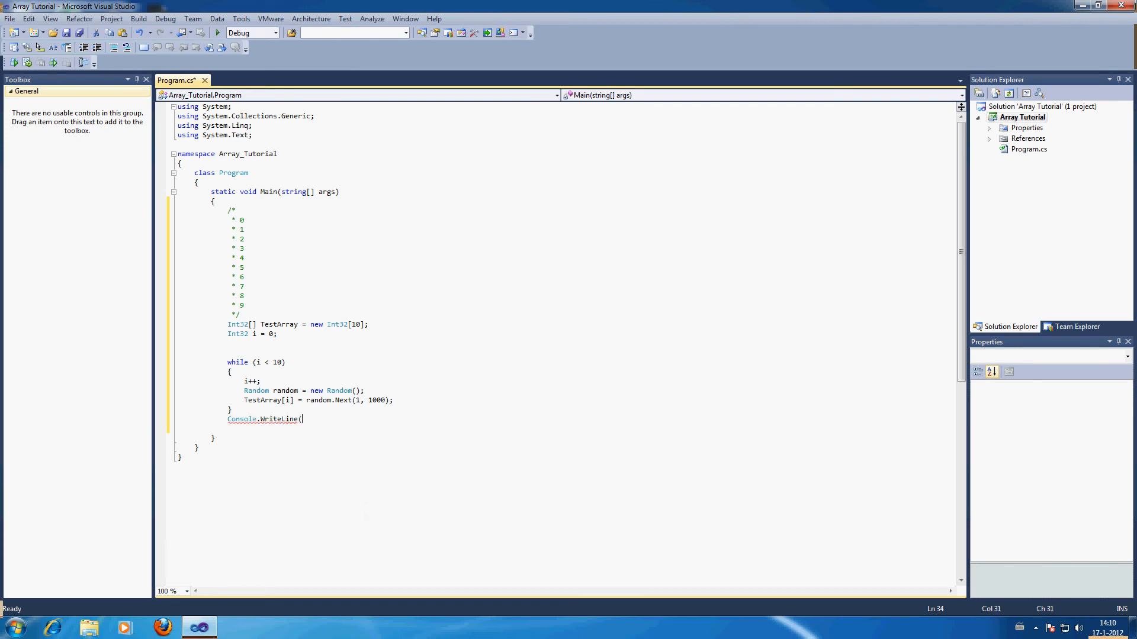
type("(")
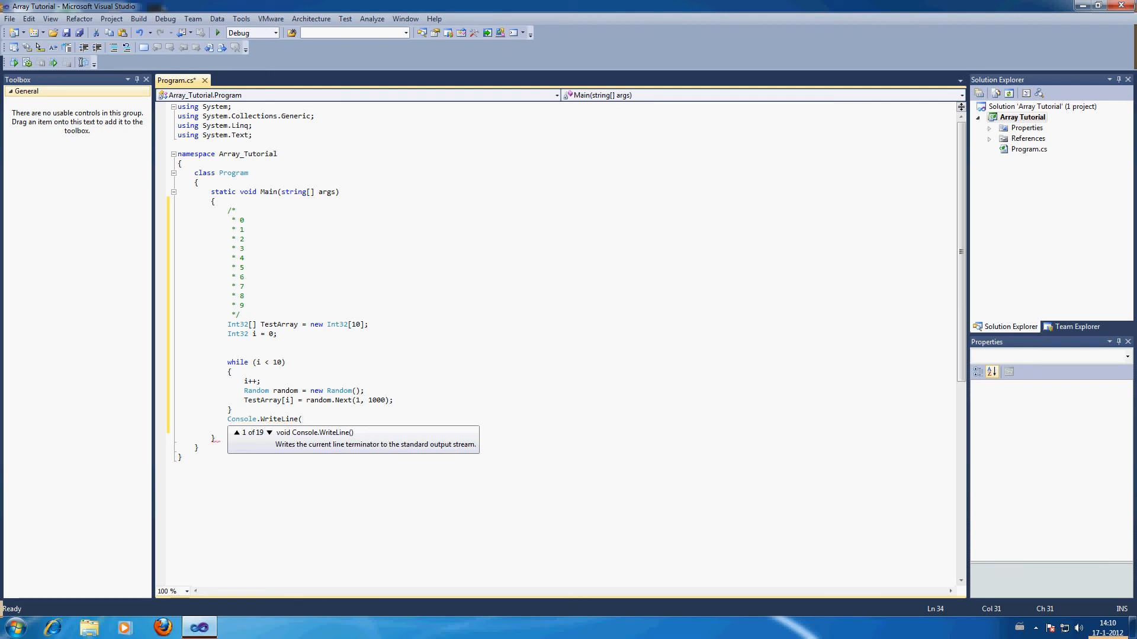
type("\"\"")
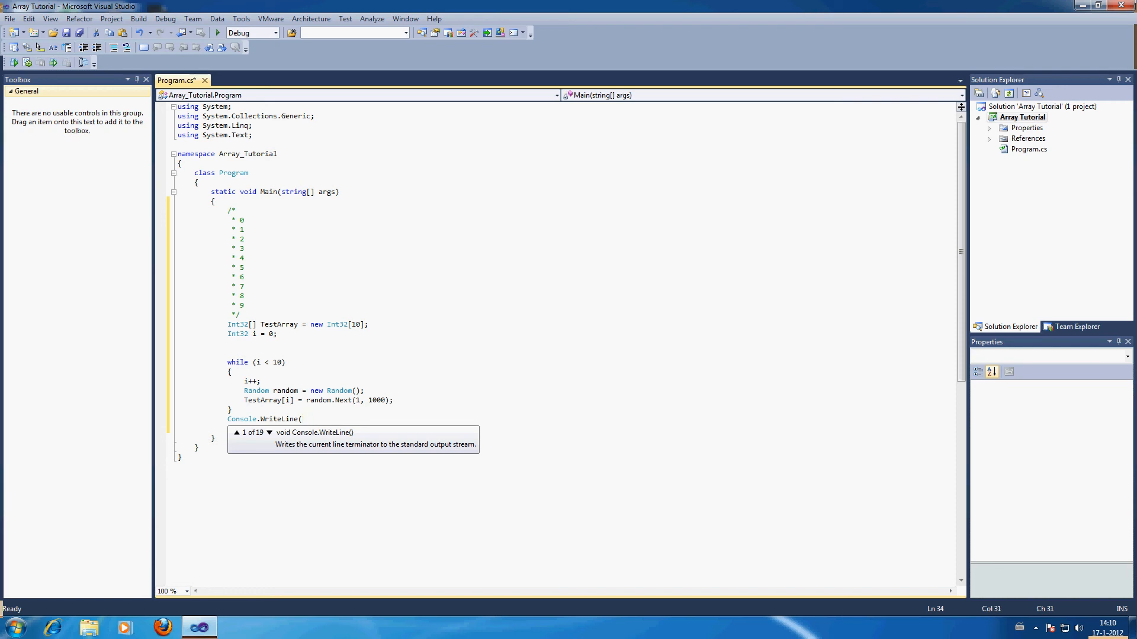
type("\"\");")
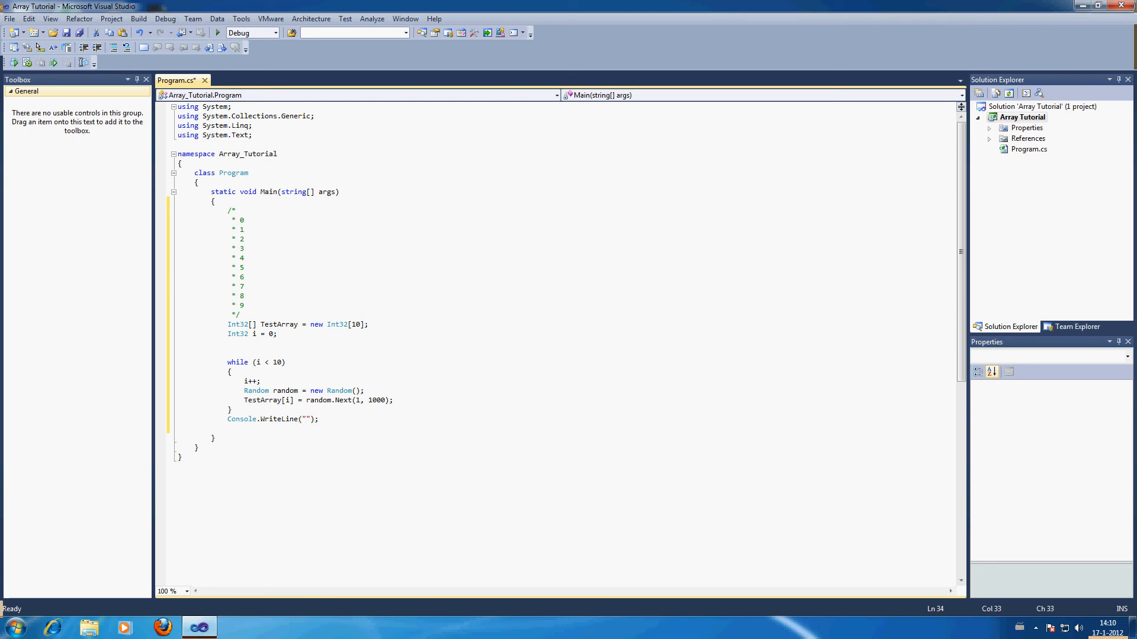
Fill the format string with placeholders {0} through {9} and pass TestArray as the argument
type("{0} {1")
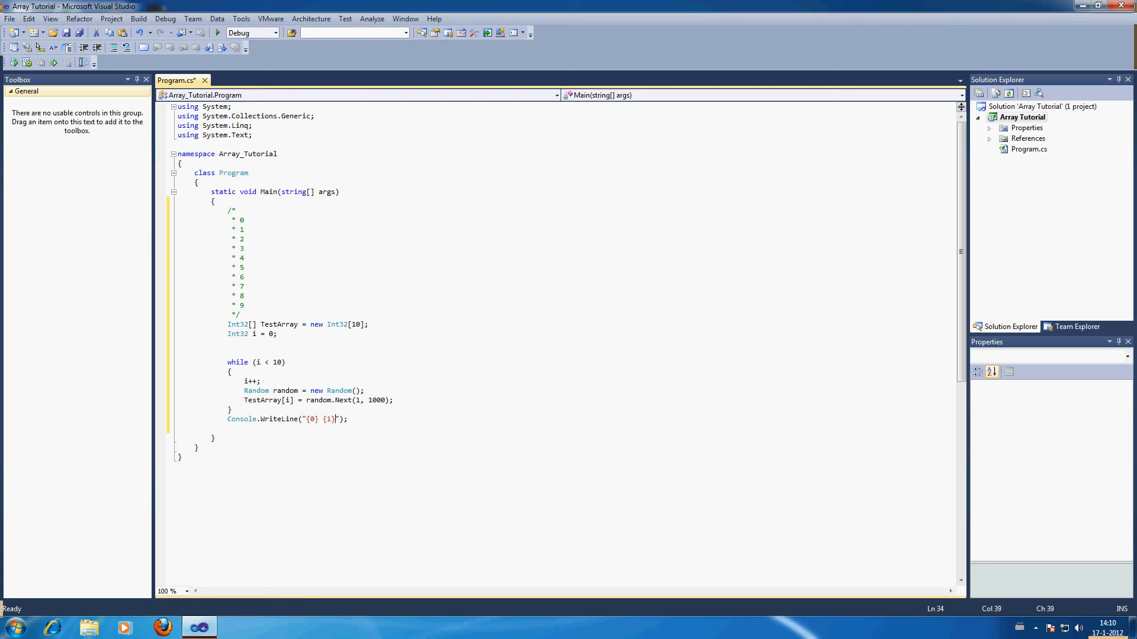
type("{2} {3} {4")
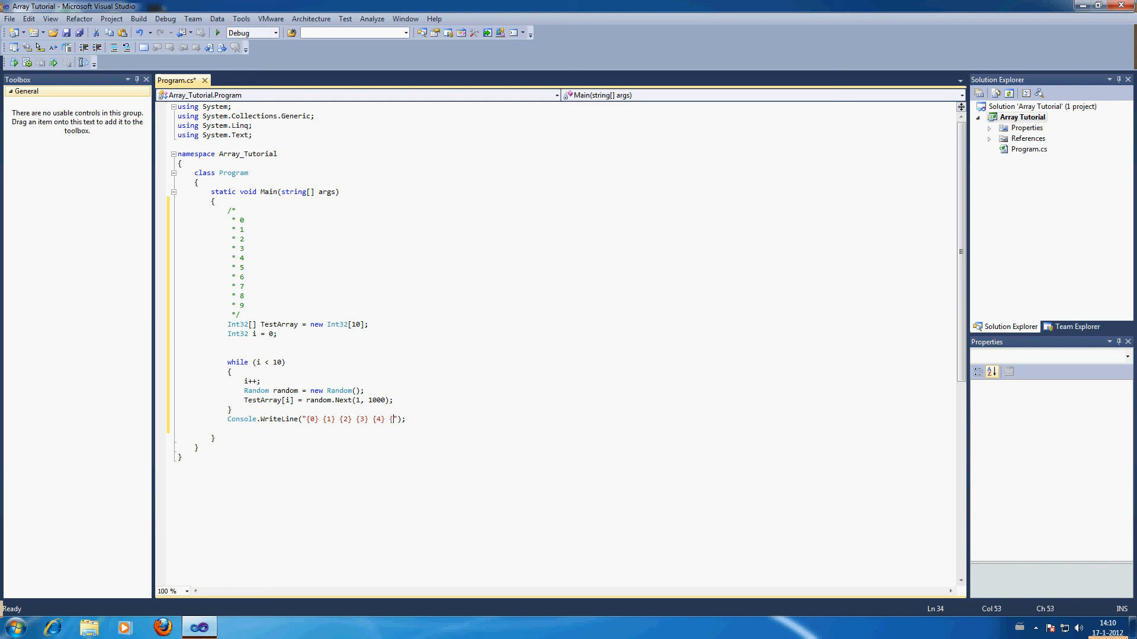
type("{5}")
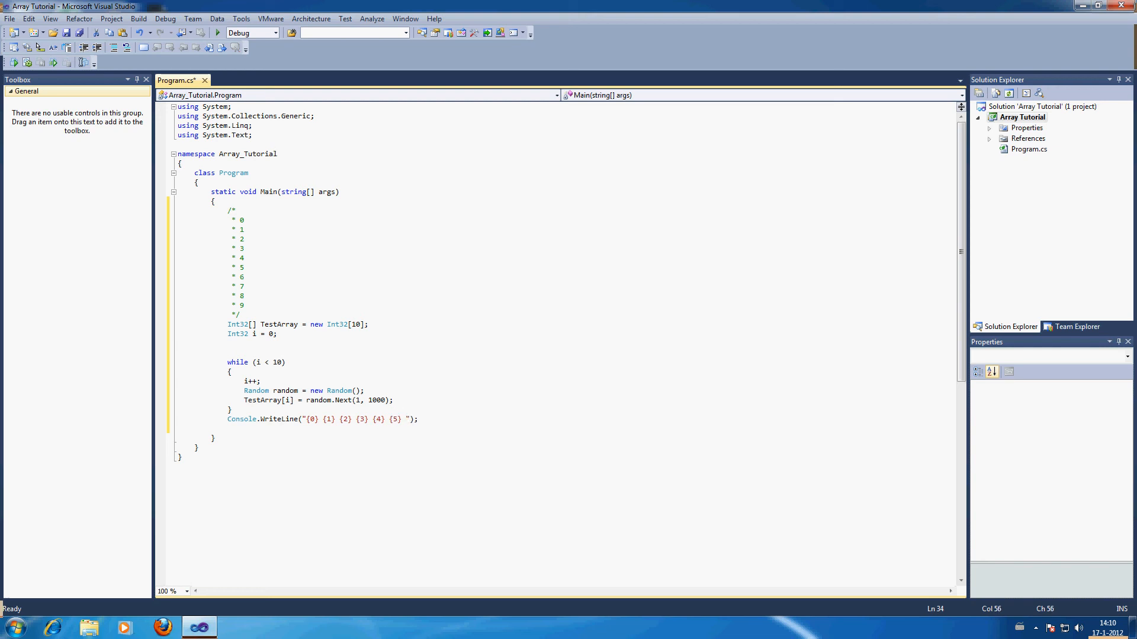
type("{6}")
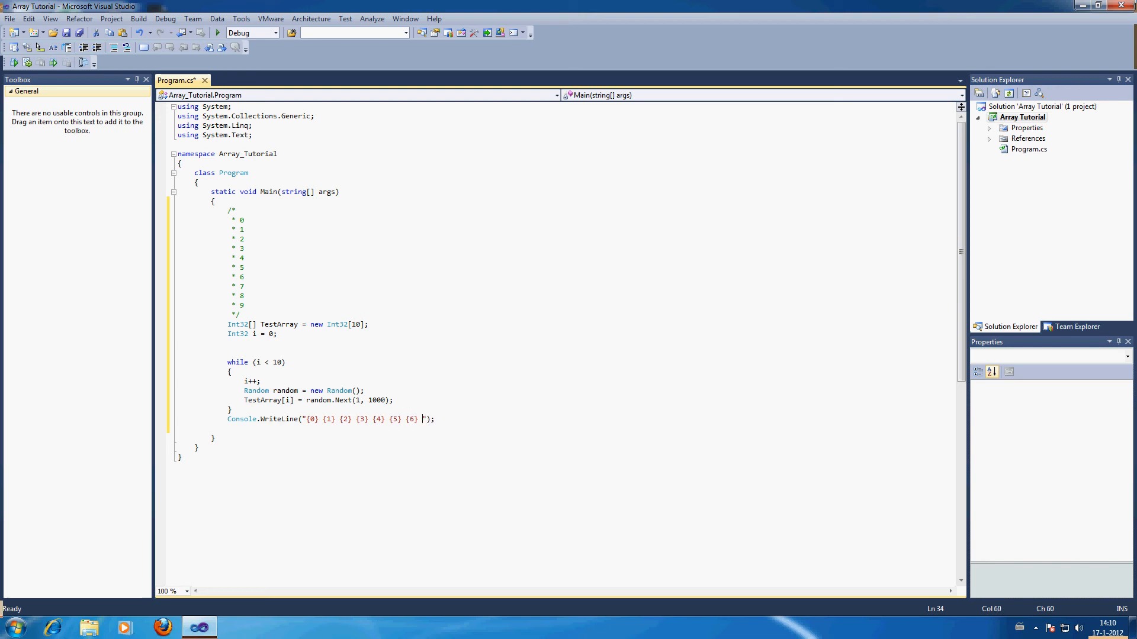
type("{7}")
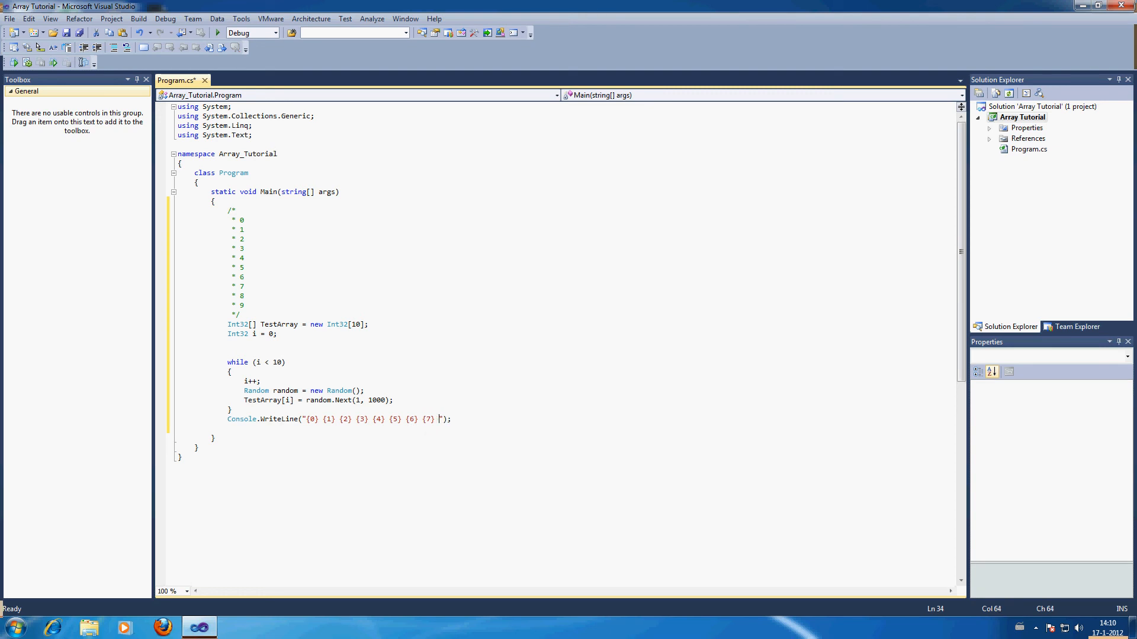
type("{8}")
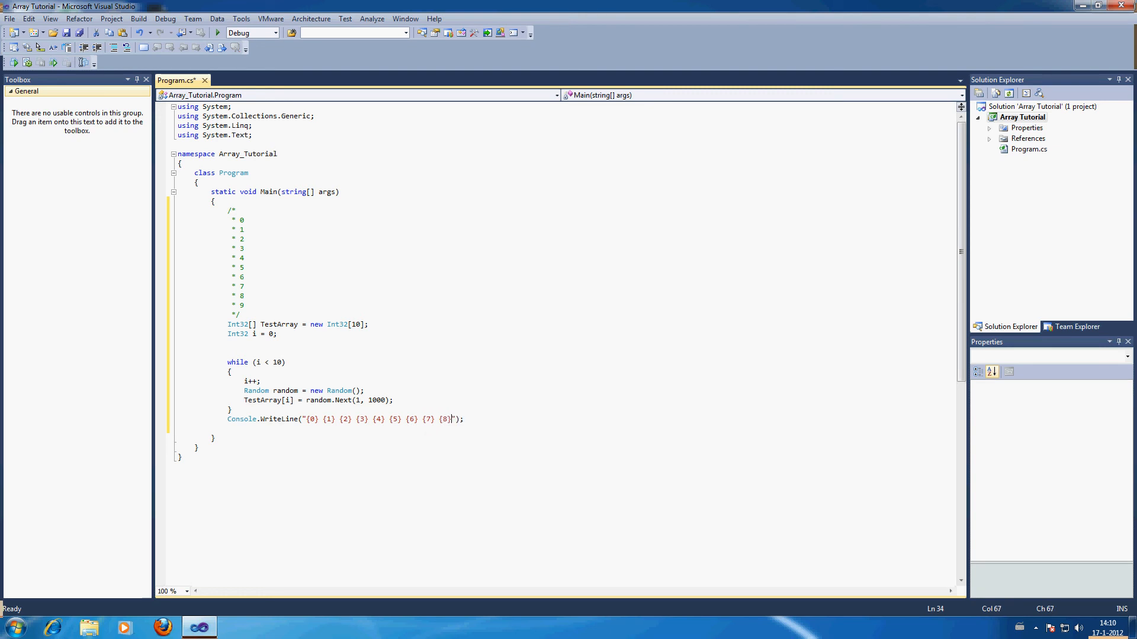
type("{9}")
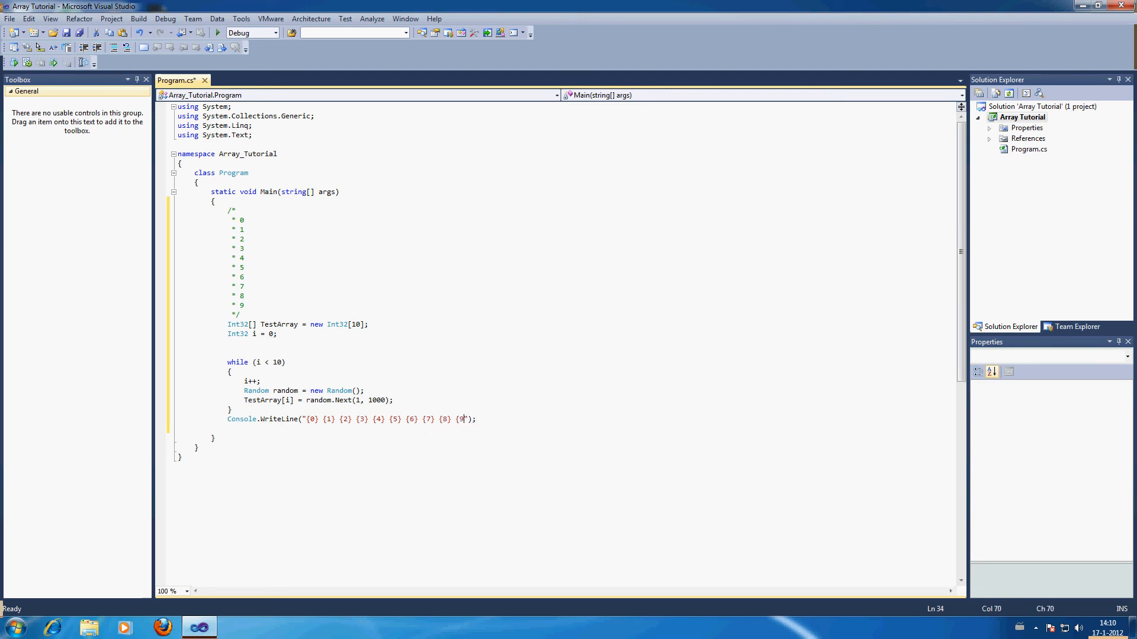
type("}")
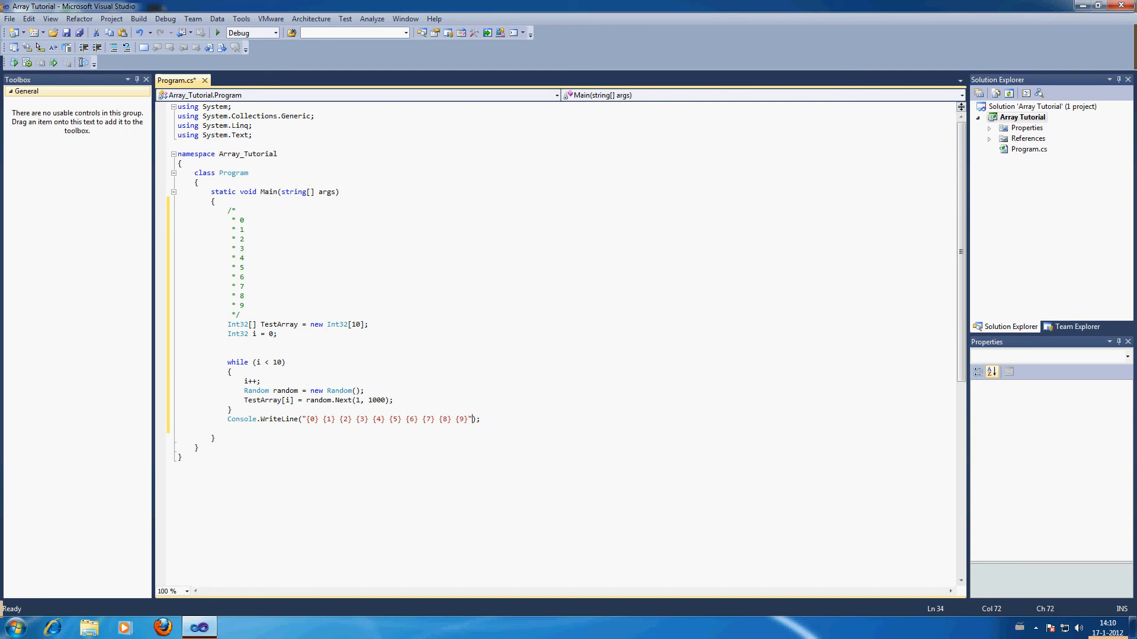
type(",")
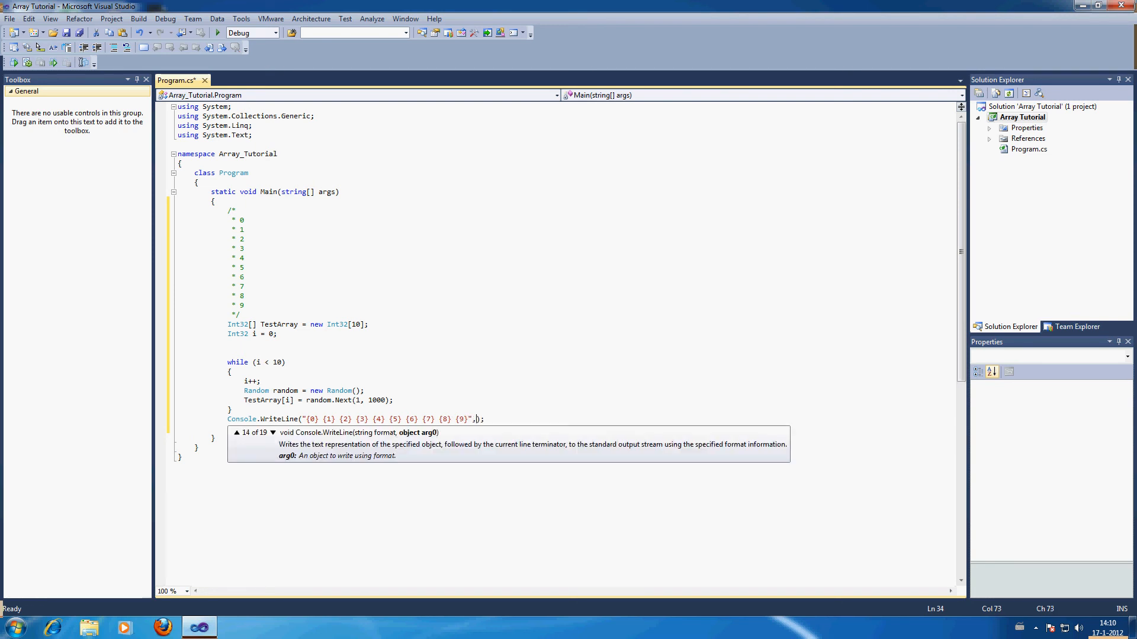
type("TestArray[")
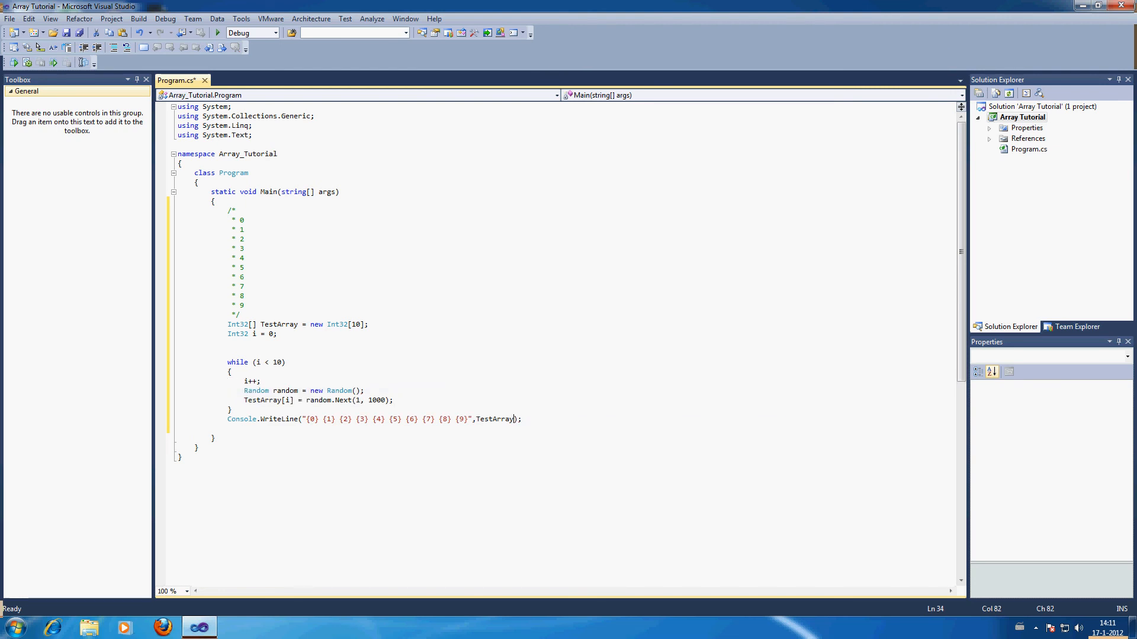
type(";")
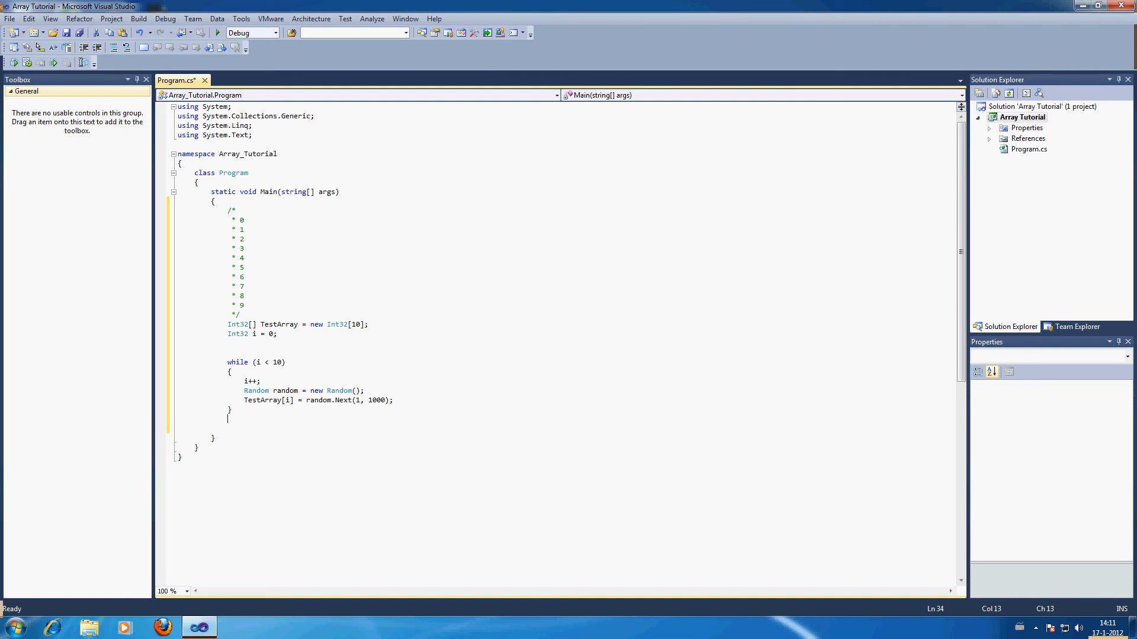
Start a second while/foreach loop after the first, then delete the duplicate while (i < 10) header
type("while")
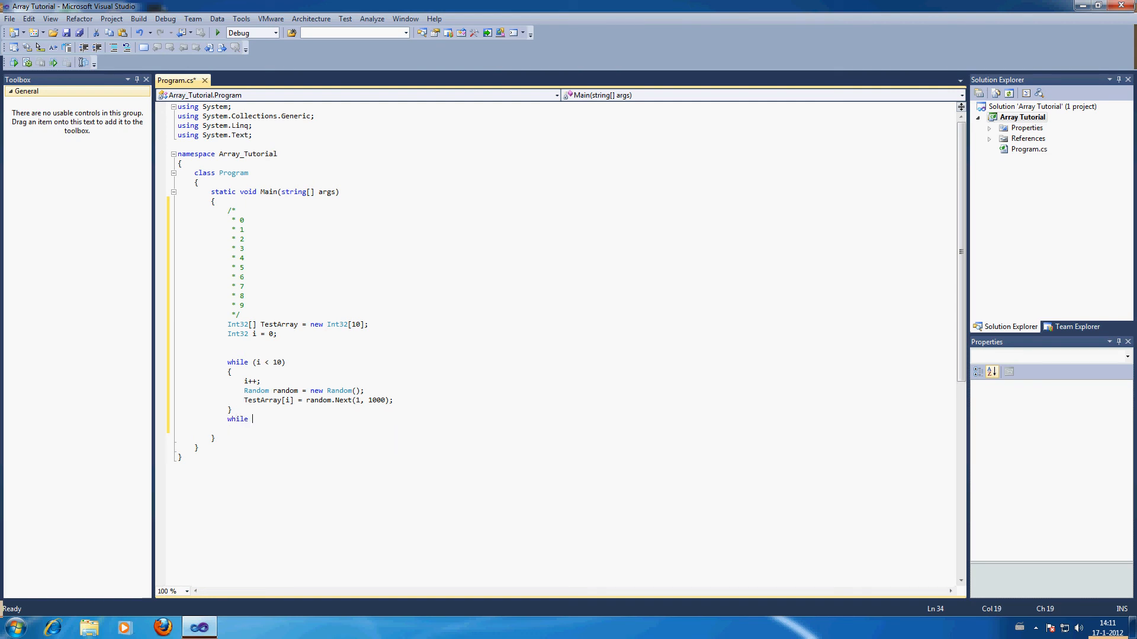
key("Backspace")
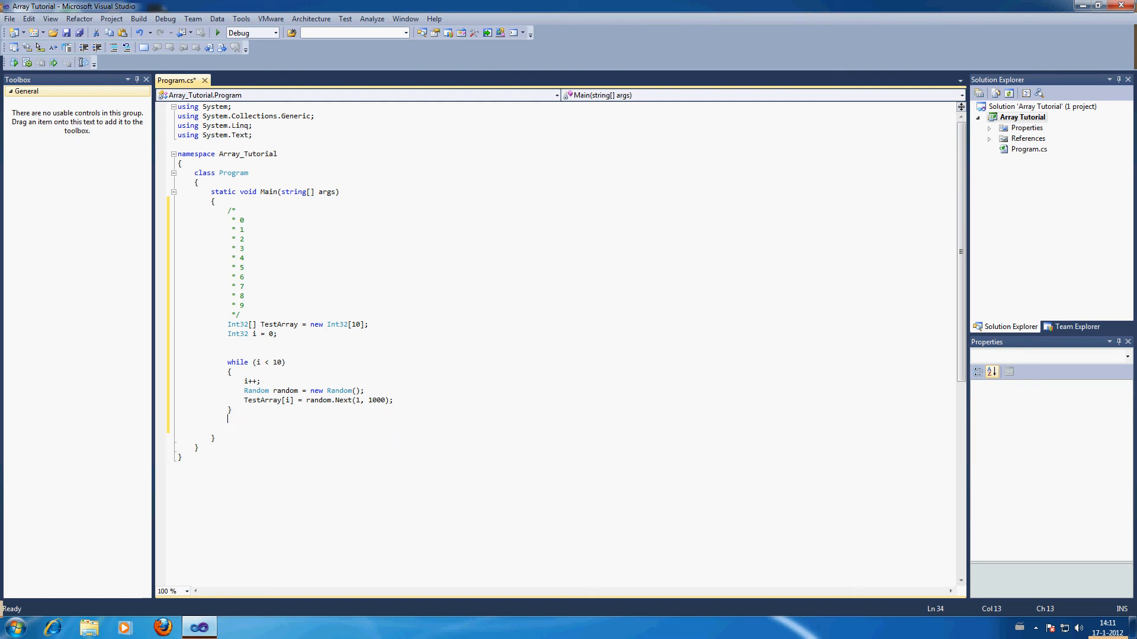
type("for")
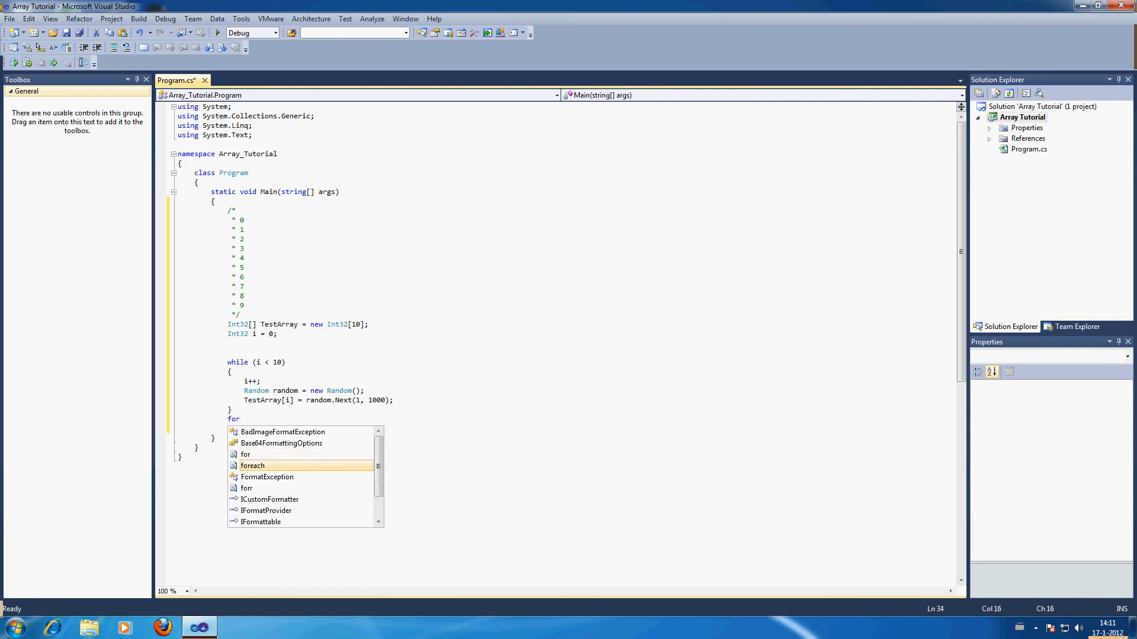
type("ea")
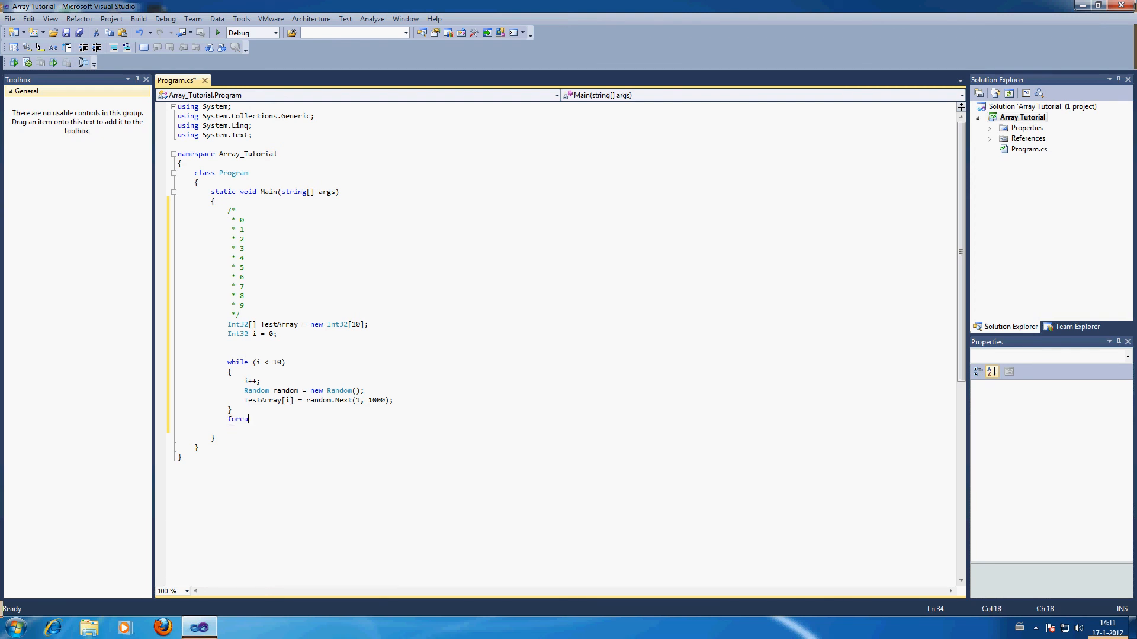
type("while")
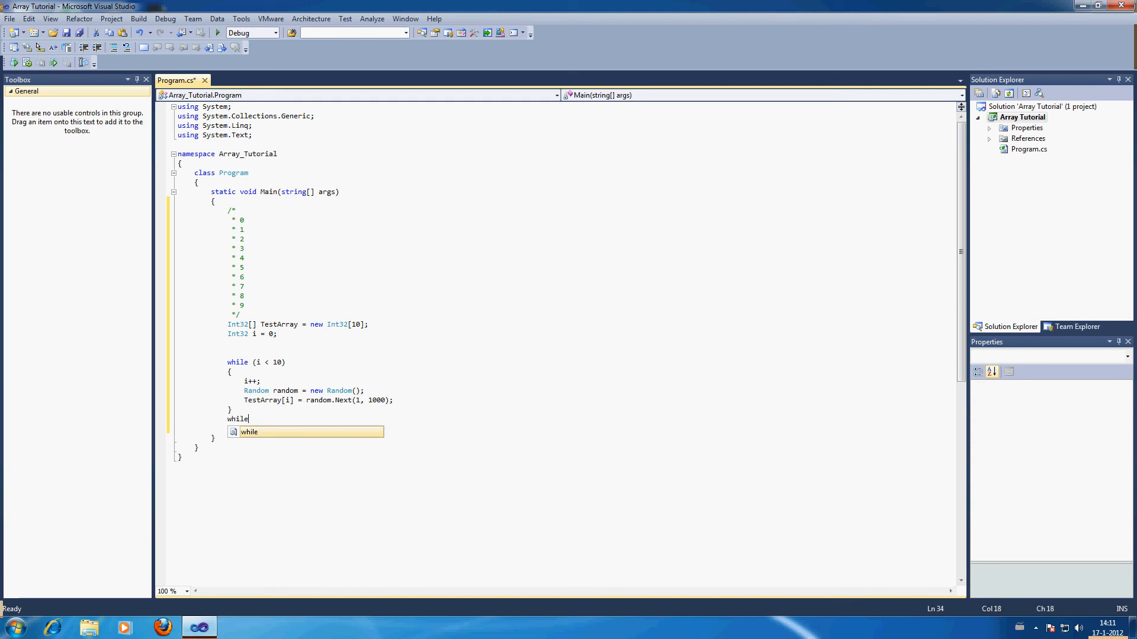
type("(i <")
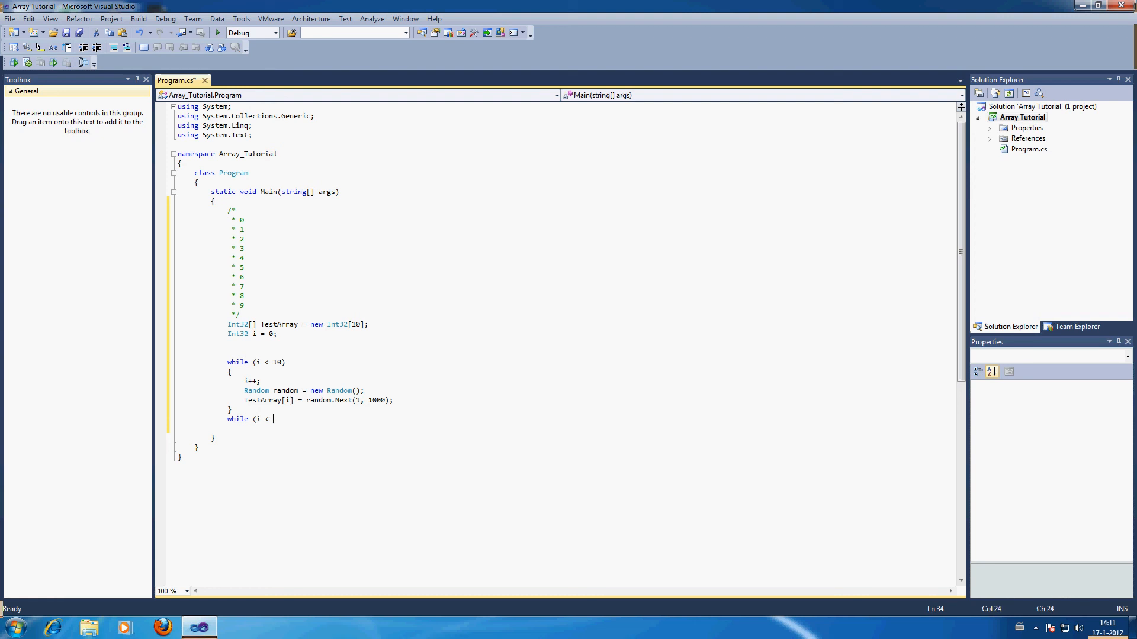
type("10)")
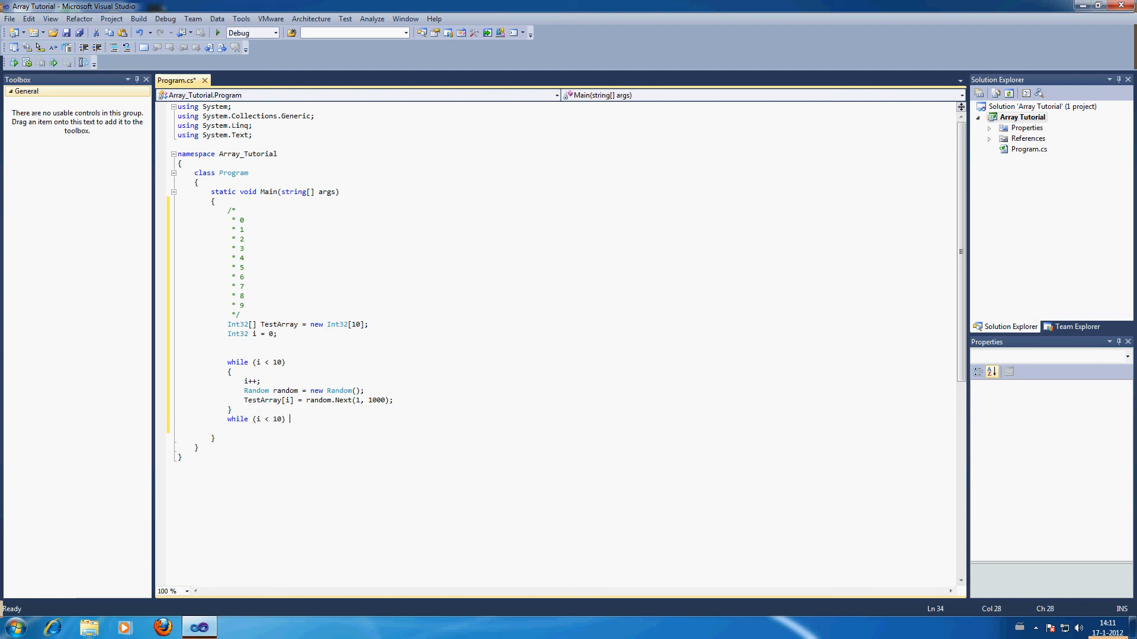
key("BackSpace")
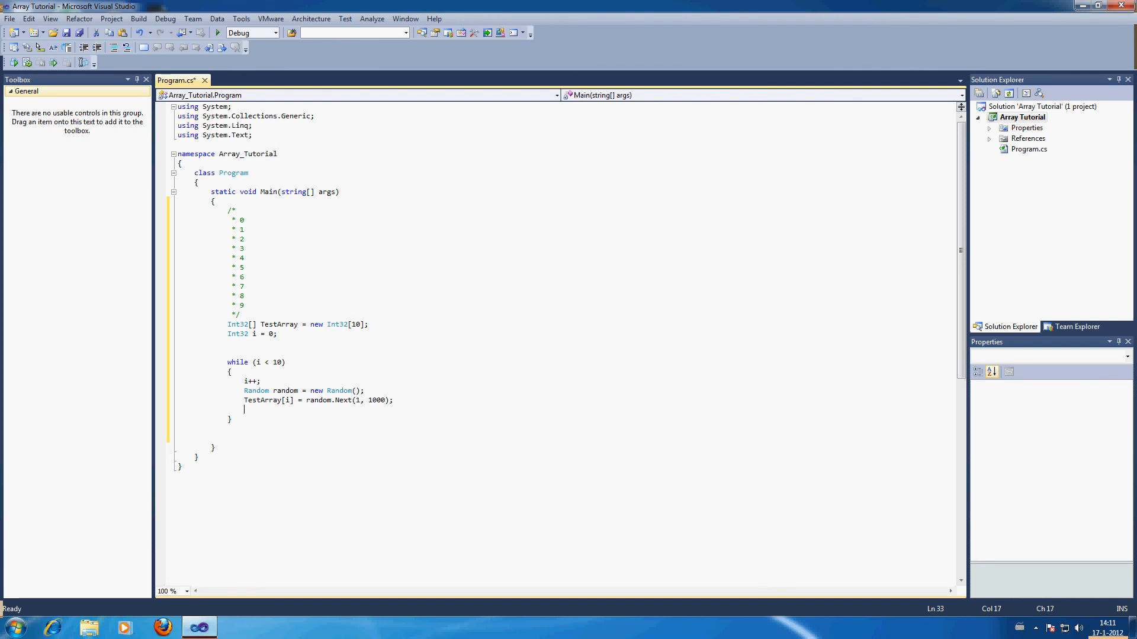
Write each element with Console.Write(TestArray[i]); at the end of the loop body
type("Console.w")
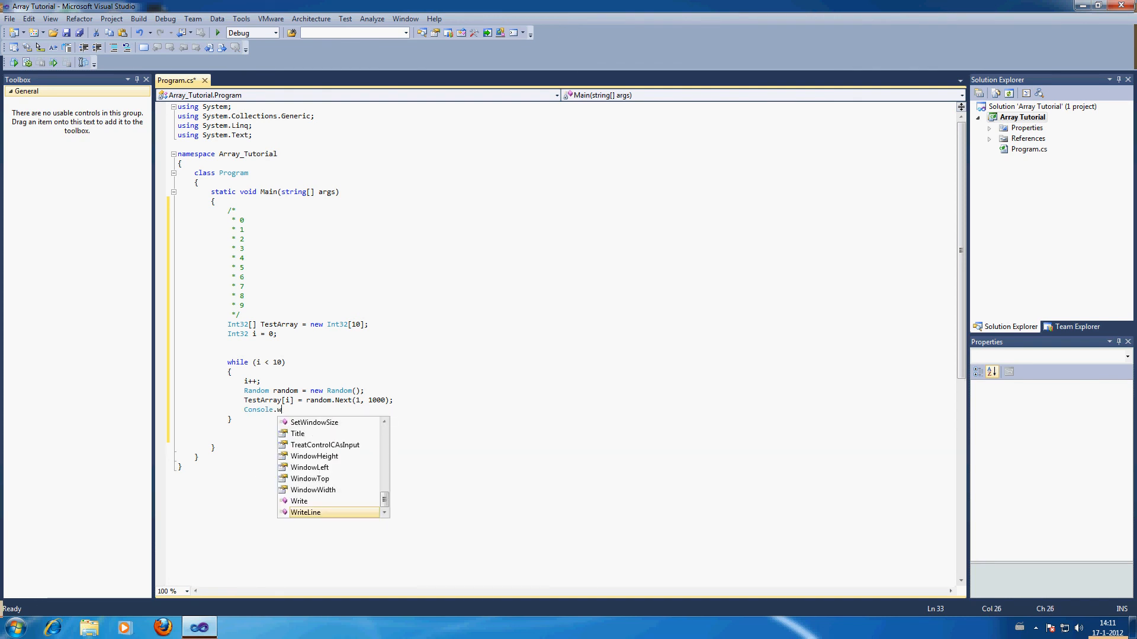
type("rite(")
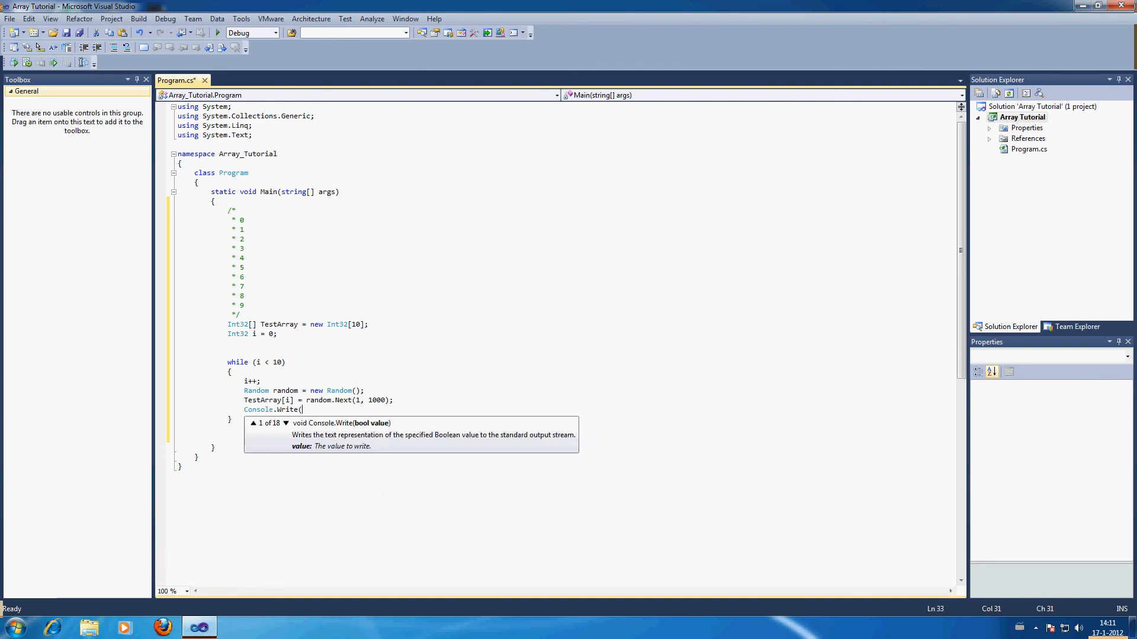
type("TestArray[i")
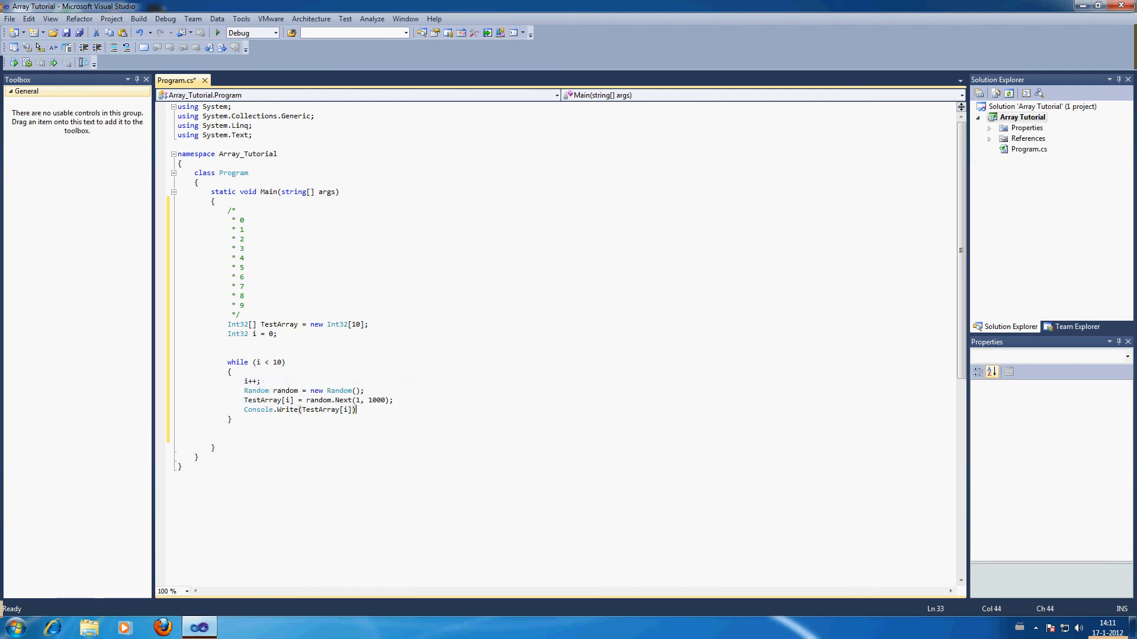
type(";")
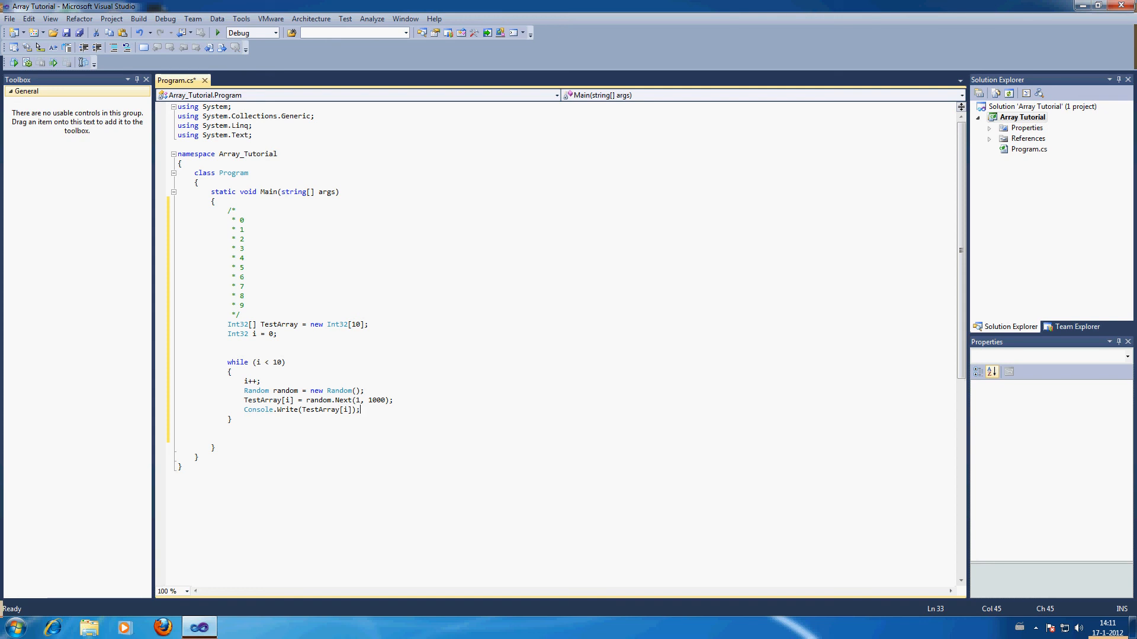
Run in the debugger, stop after the index-out-of-range exception, and cap the loop at i < 9
left_click(217, 32)
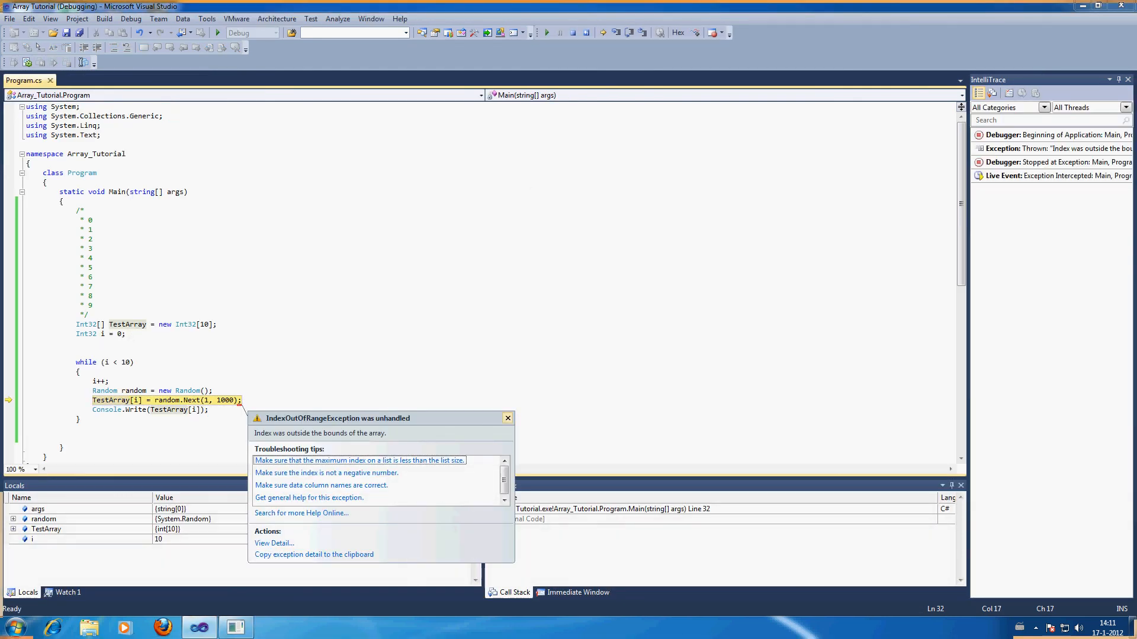
left_click(506, 418)
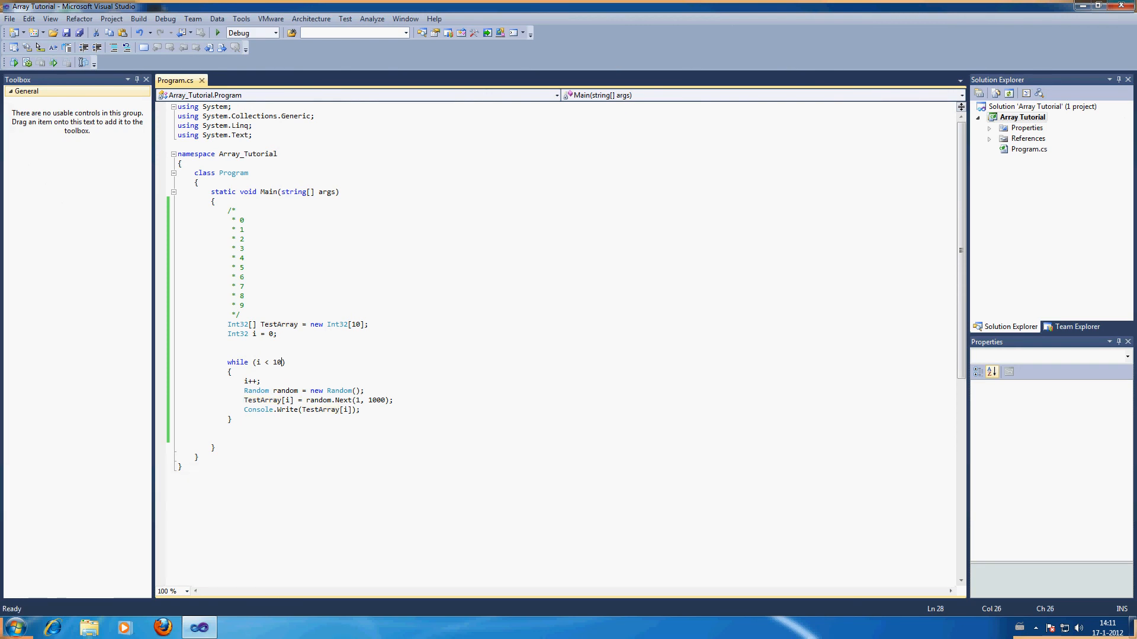
key("BackSpace")
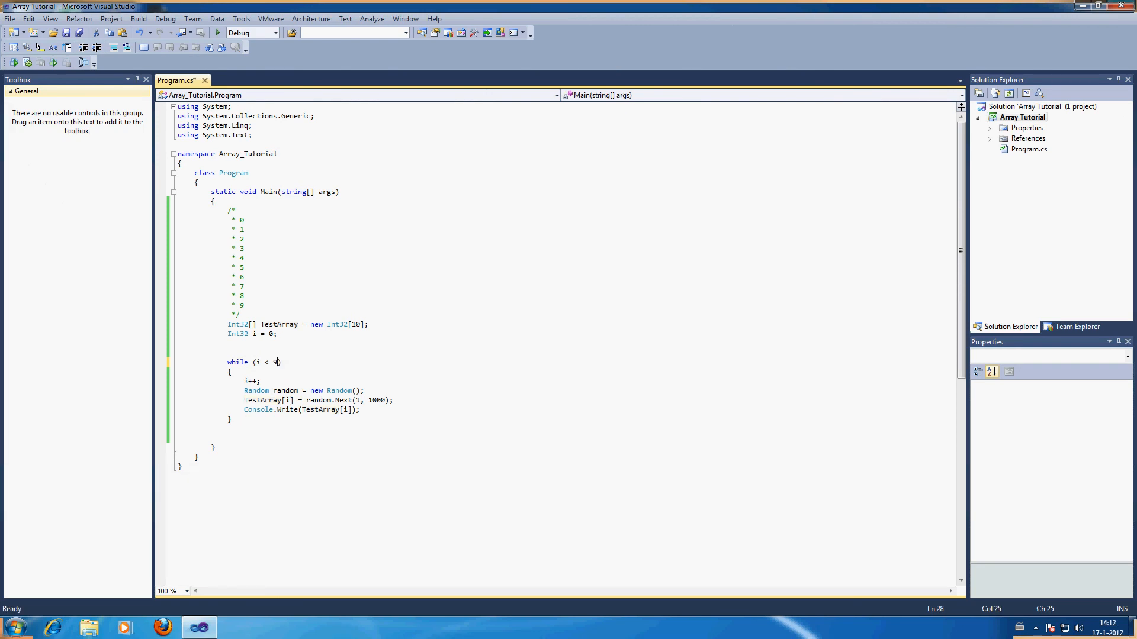
Add Console.ReadKey(); after the loop so the program waits for a key
left_click(360, 410)
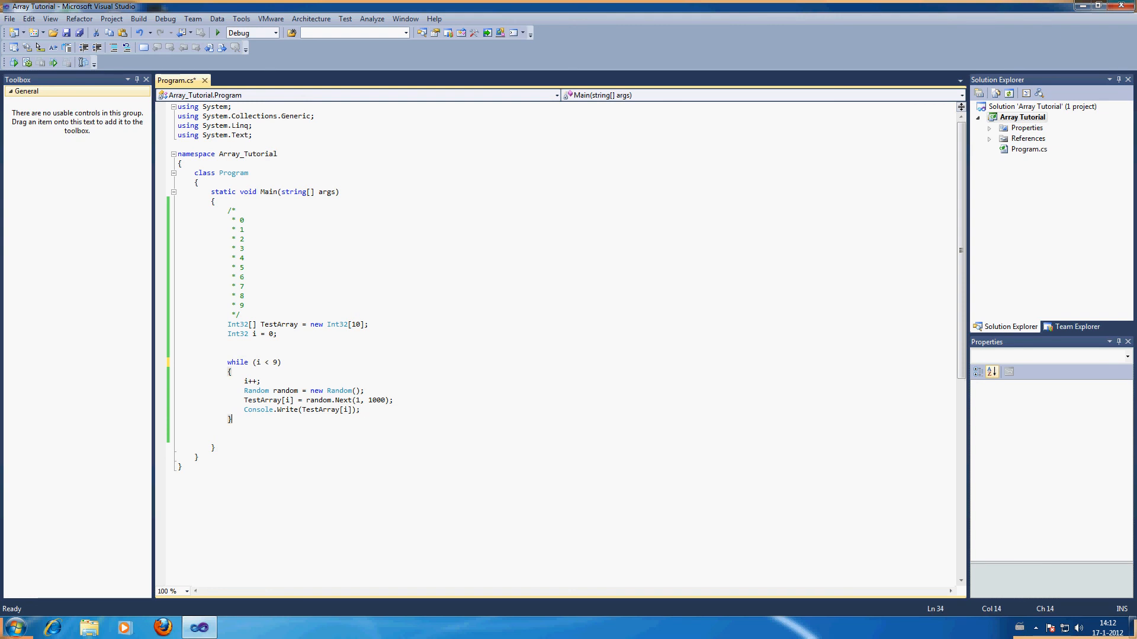
type("console.5")
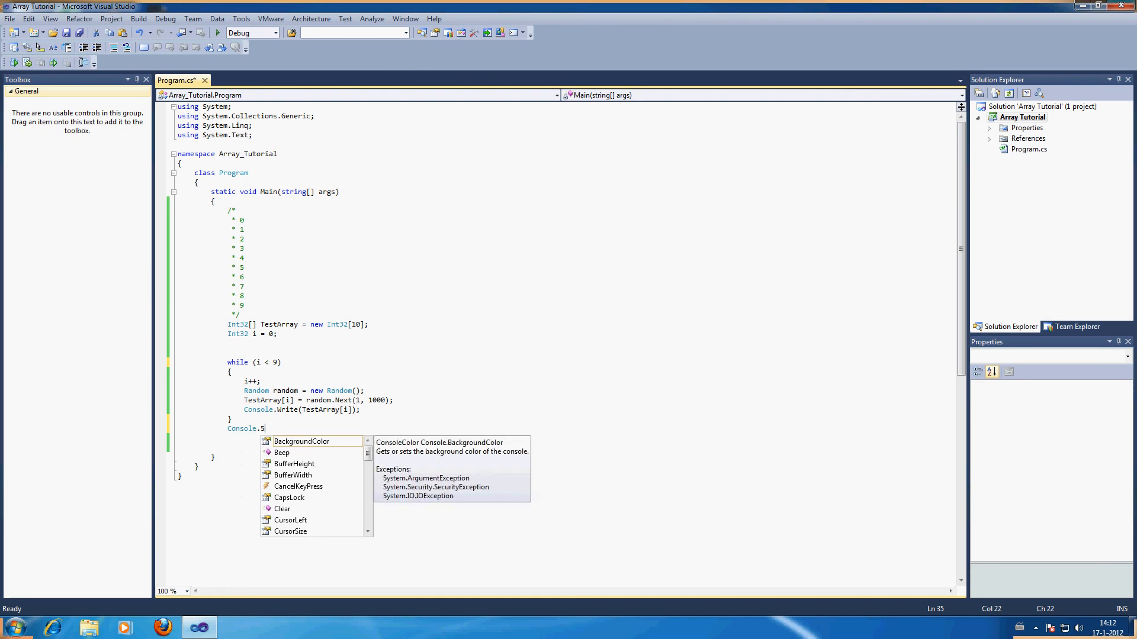
type("ReadKey(")
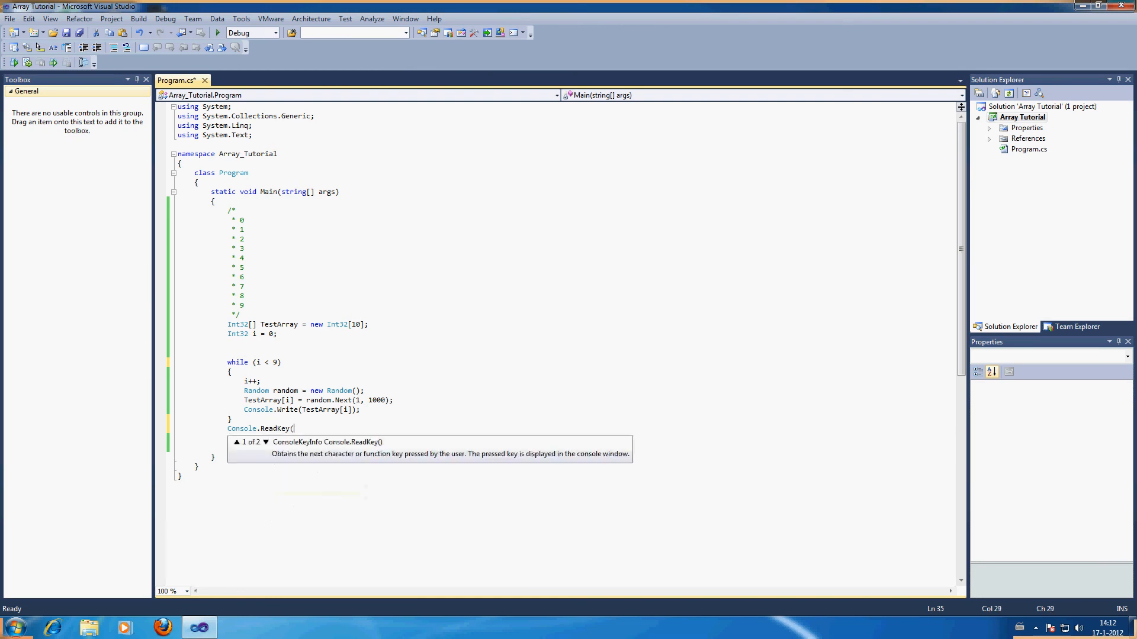
type(");")
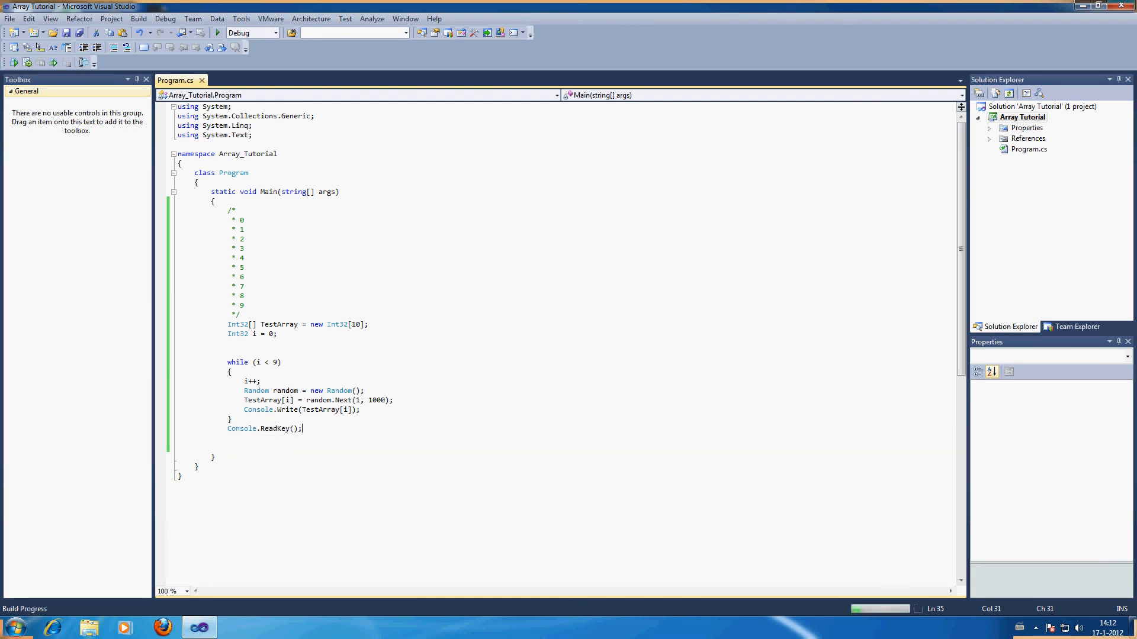
Switch Console.Write to Console.WriteLine and move 'Random random = new Random();' above 'while (i < 9)'
left_click(217, 33)
type("eLin")
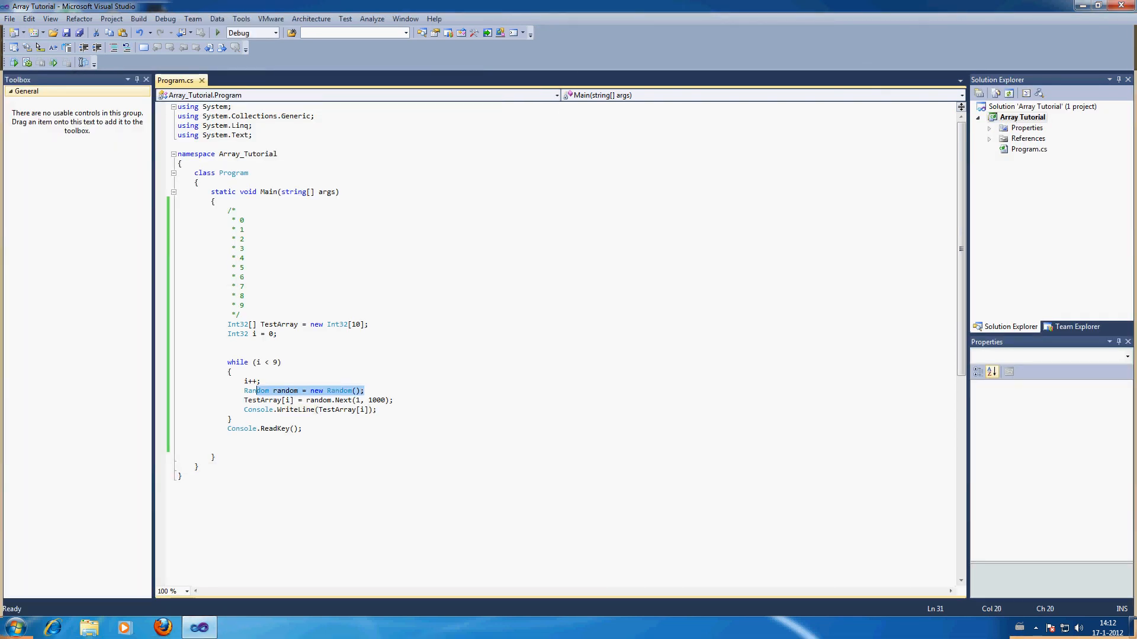
key("Delete")
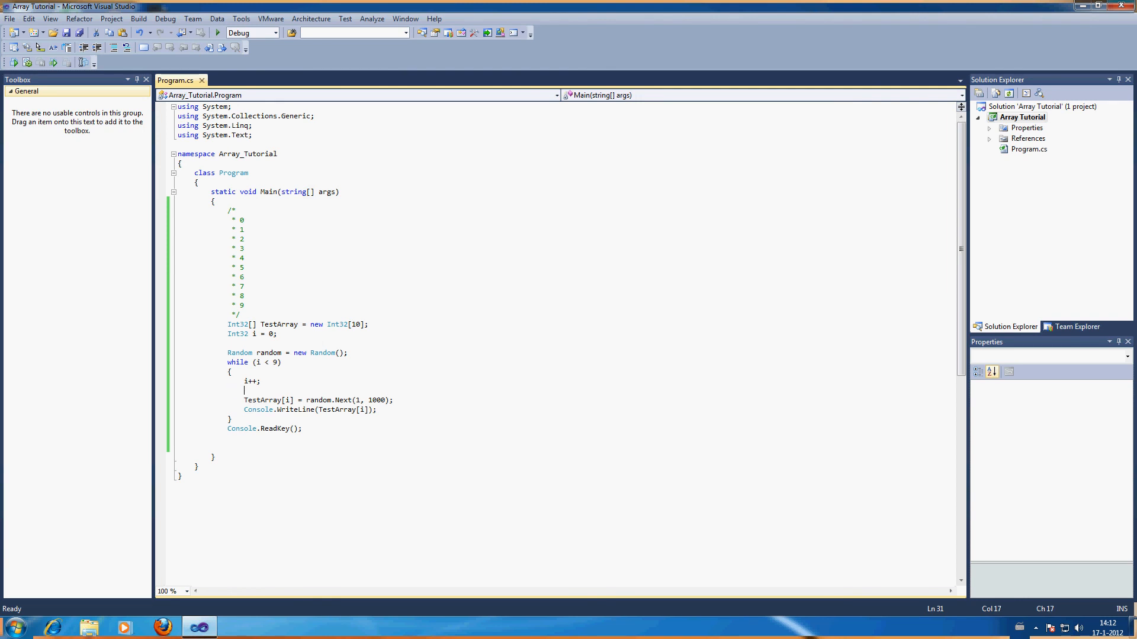
mouse_move(323, 353)
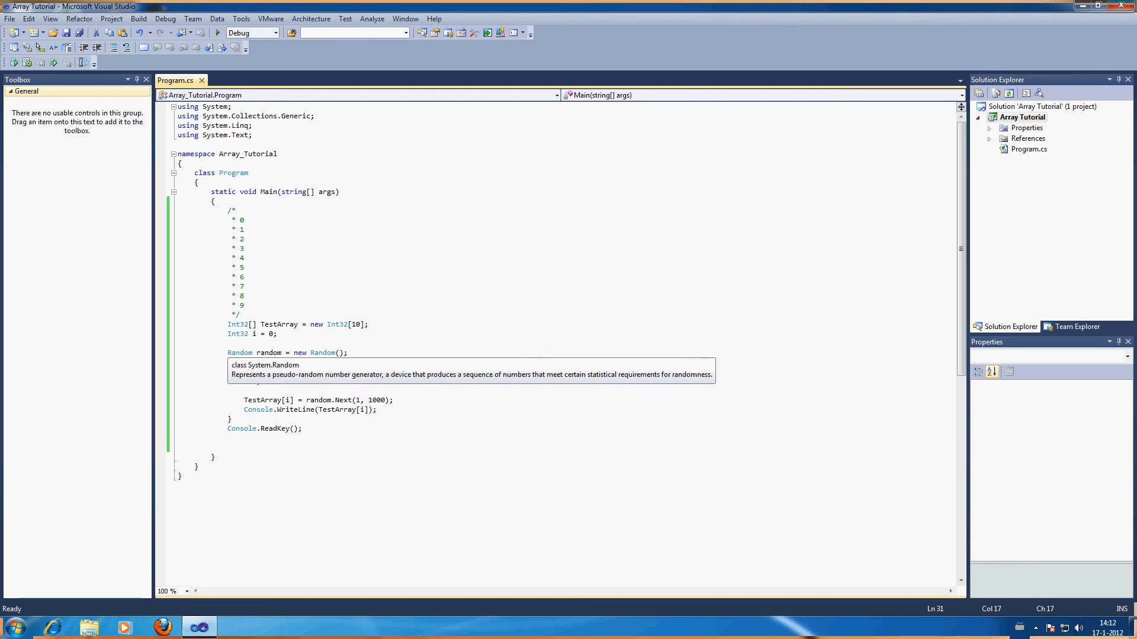
type("while (i < 9)")
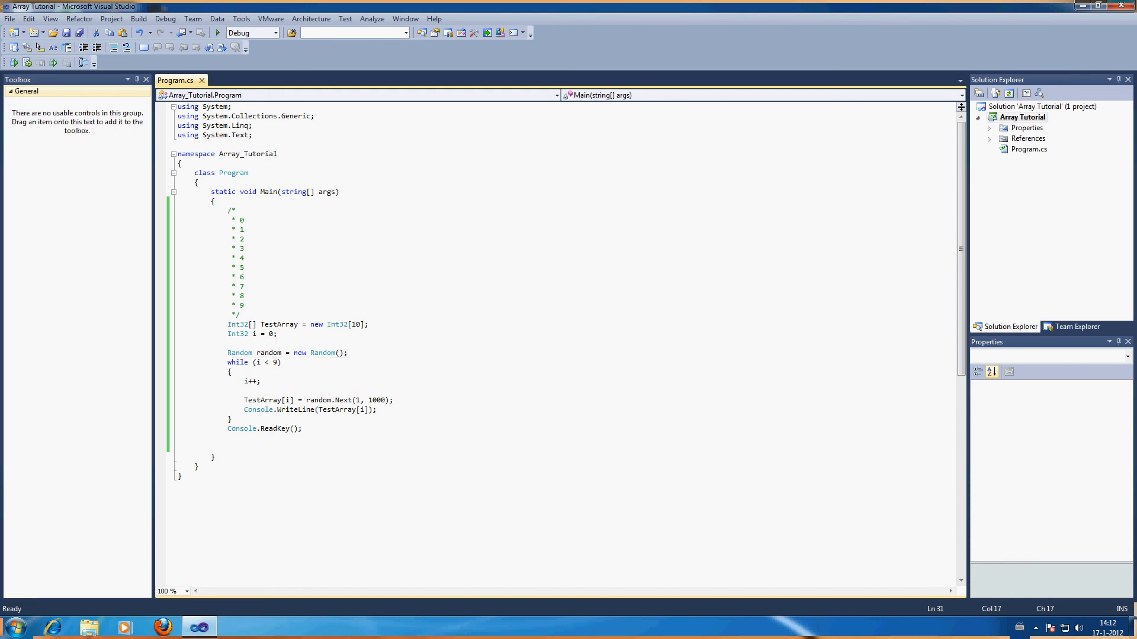